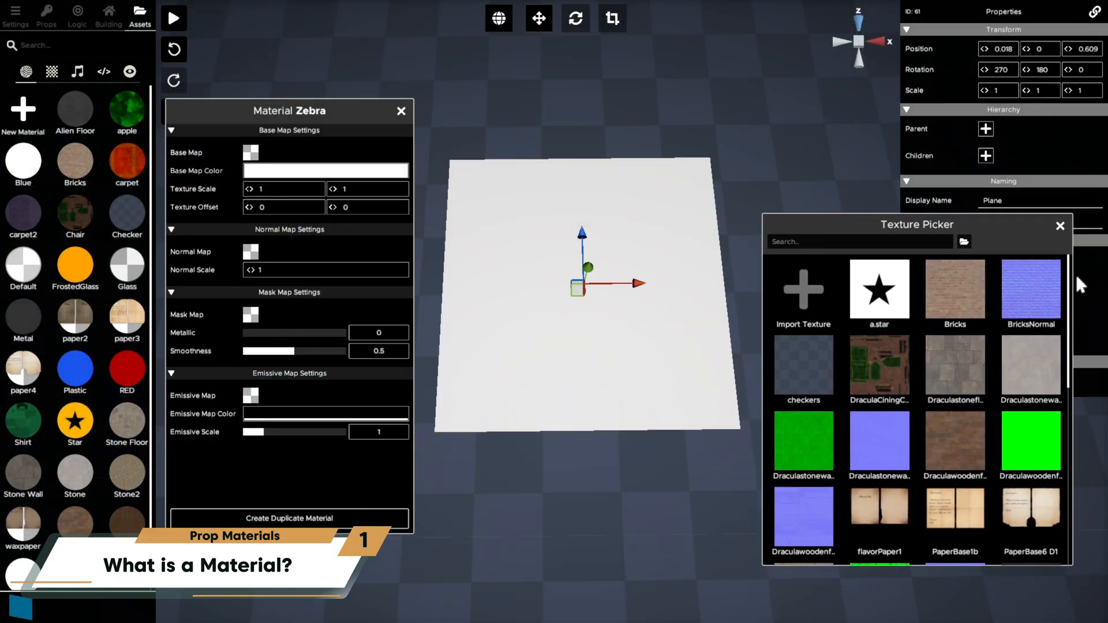
# - Apply the Zebra texture as the Zebra material's base map and finish editing the material
pyautogui.scroll(-3)
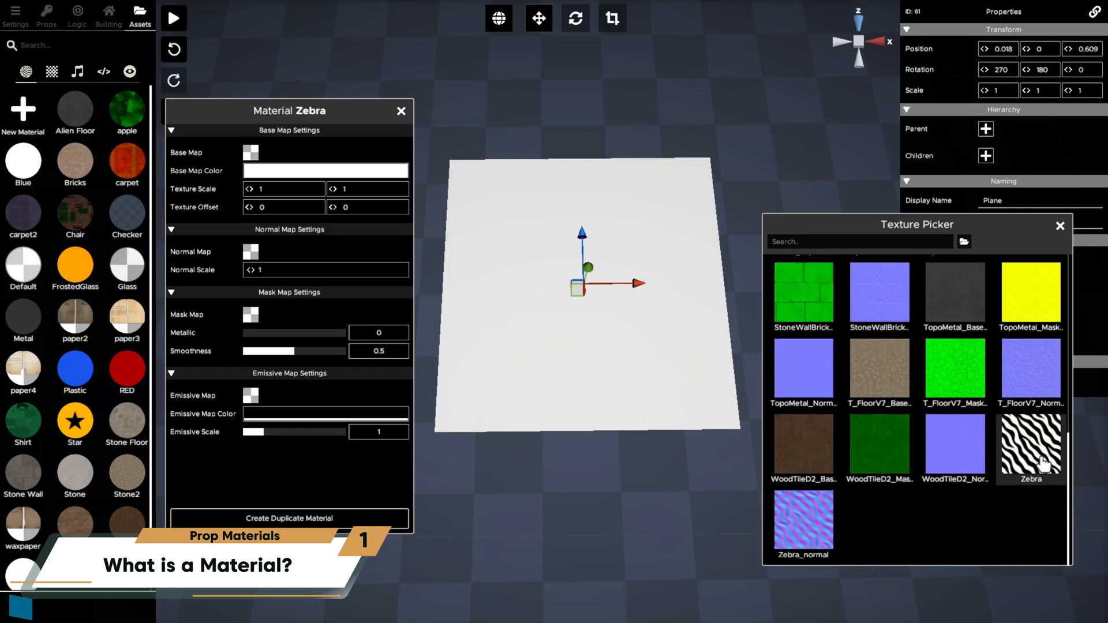
pyautogui.click(1030, 447)
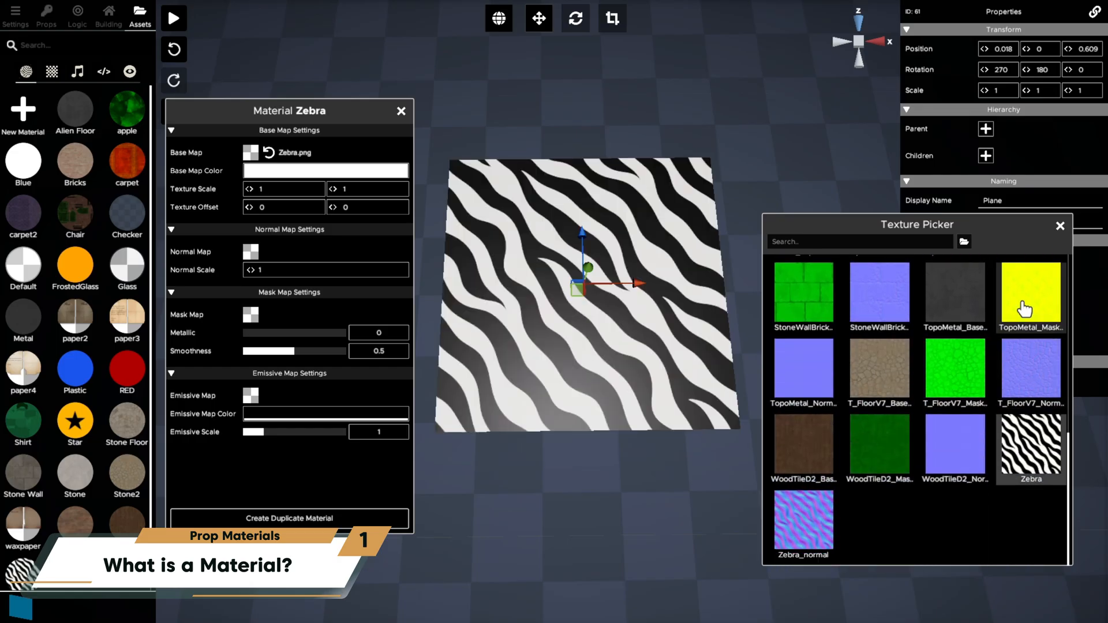
pyautogui.click(1060, 227)
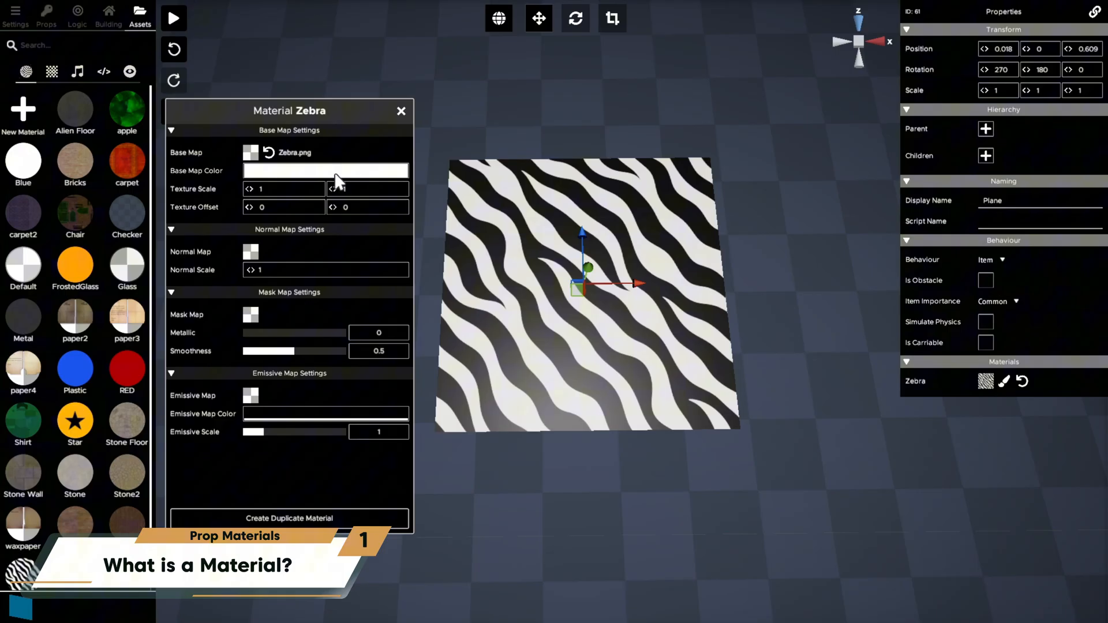
pyautogui.click(325, 170)
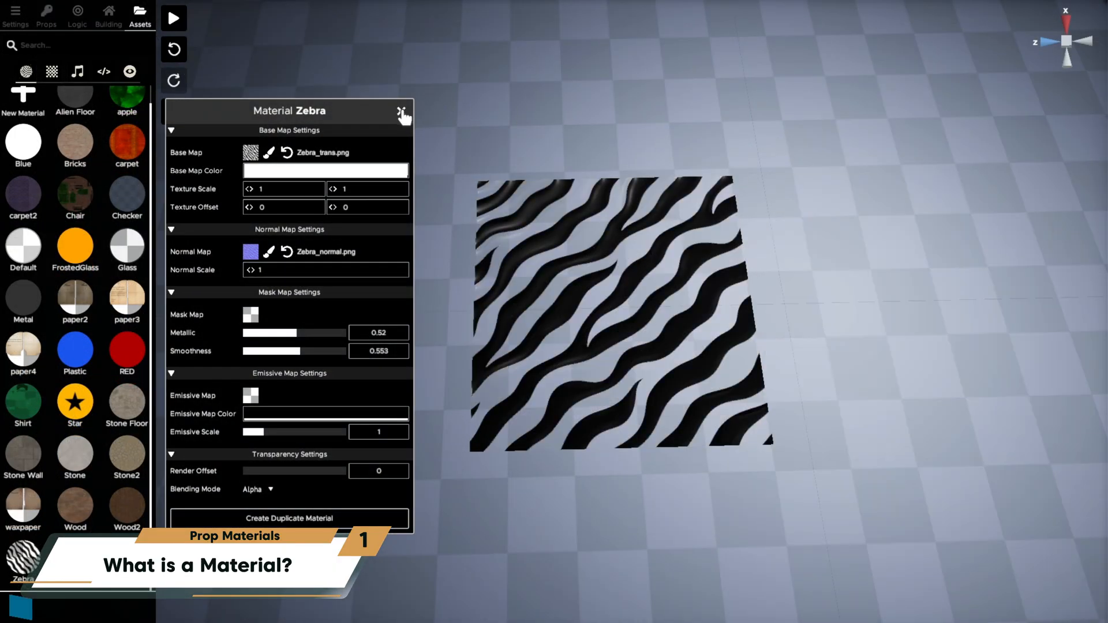
pyautogui.click(401, 112)
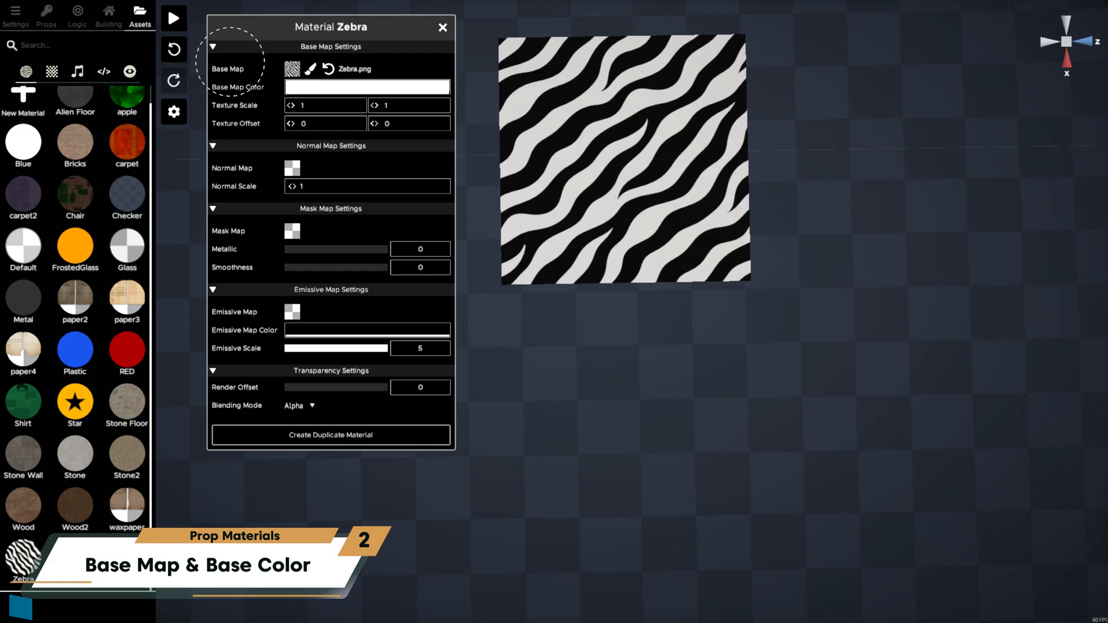
pyautogui.click(292, 69)
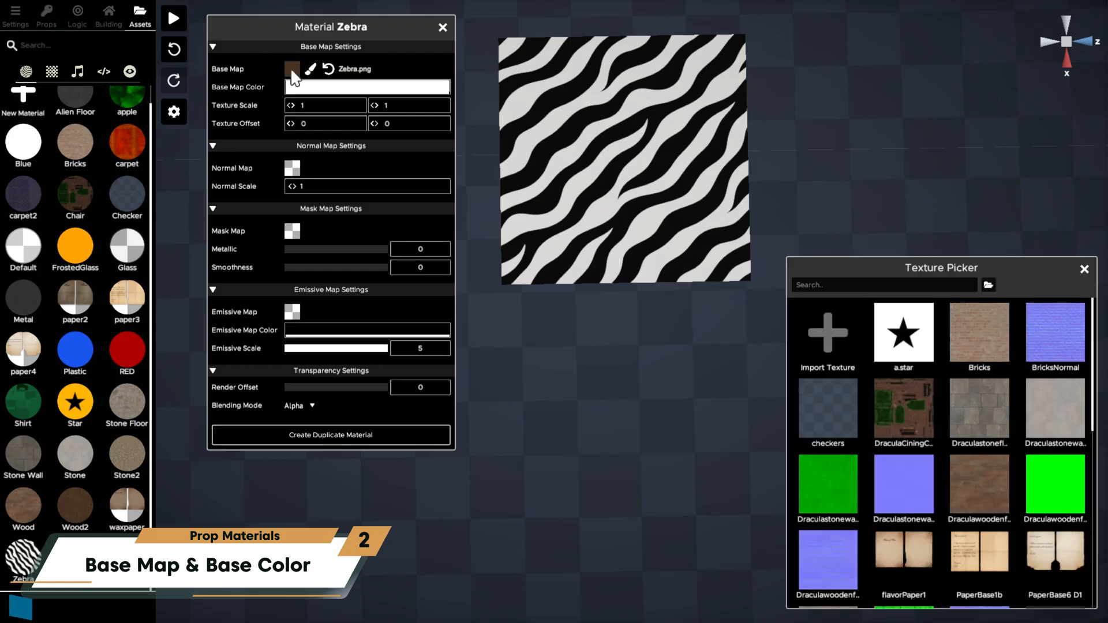
pyautogui.click(903, 333)
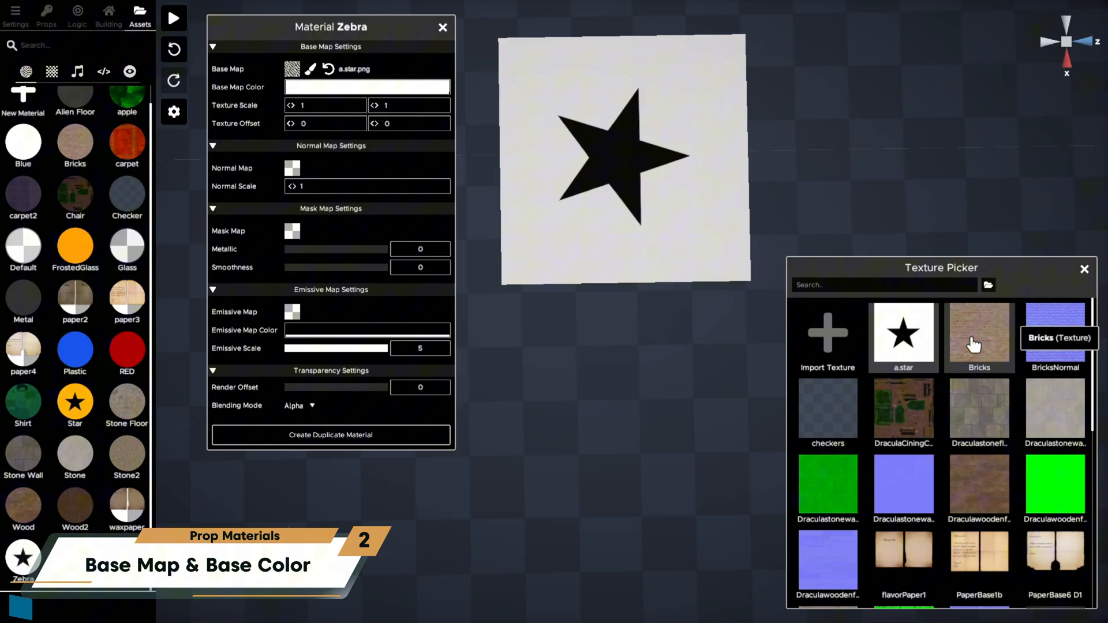
pyautogui.click(979, 332)
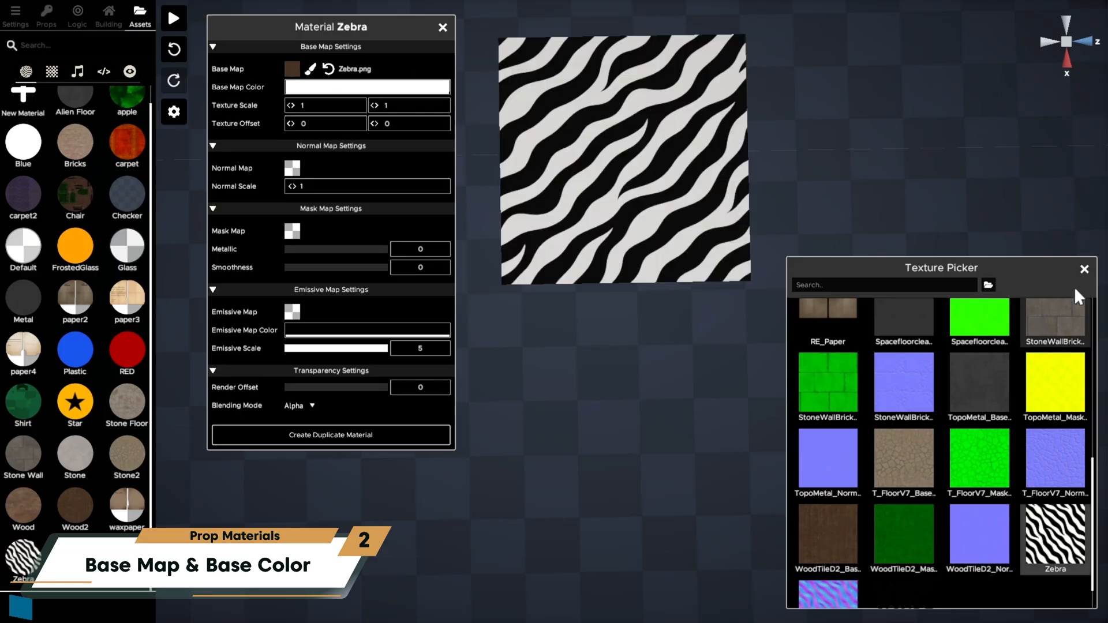
pyautogui.click(1084, 270)
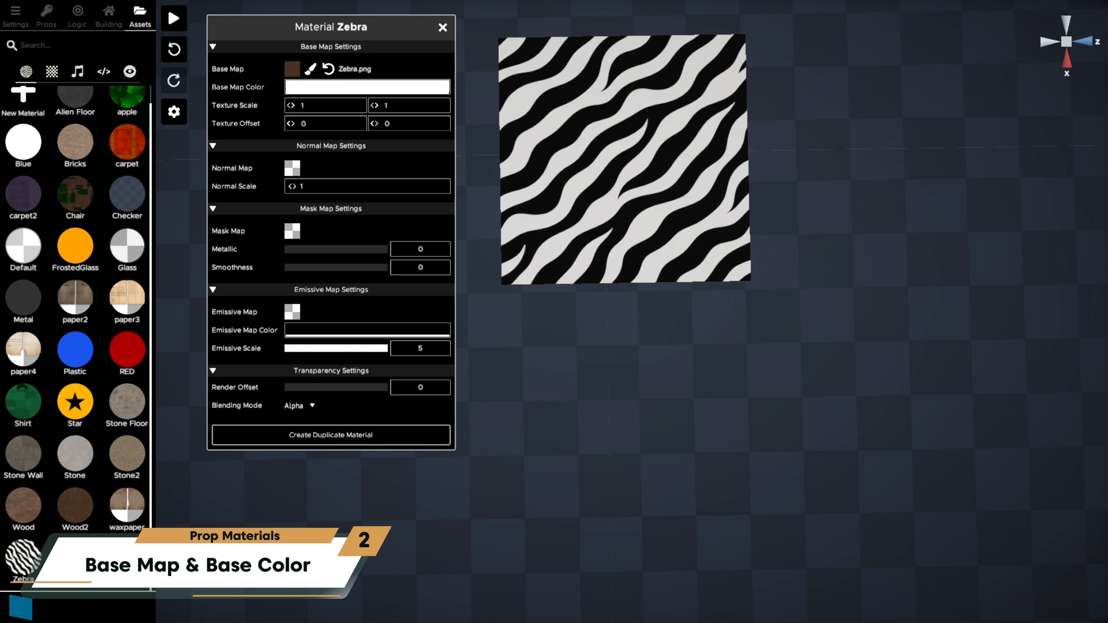
pyautogui.click(327, 69)
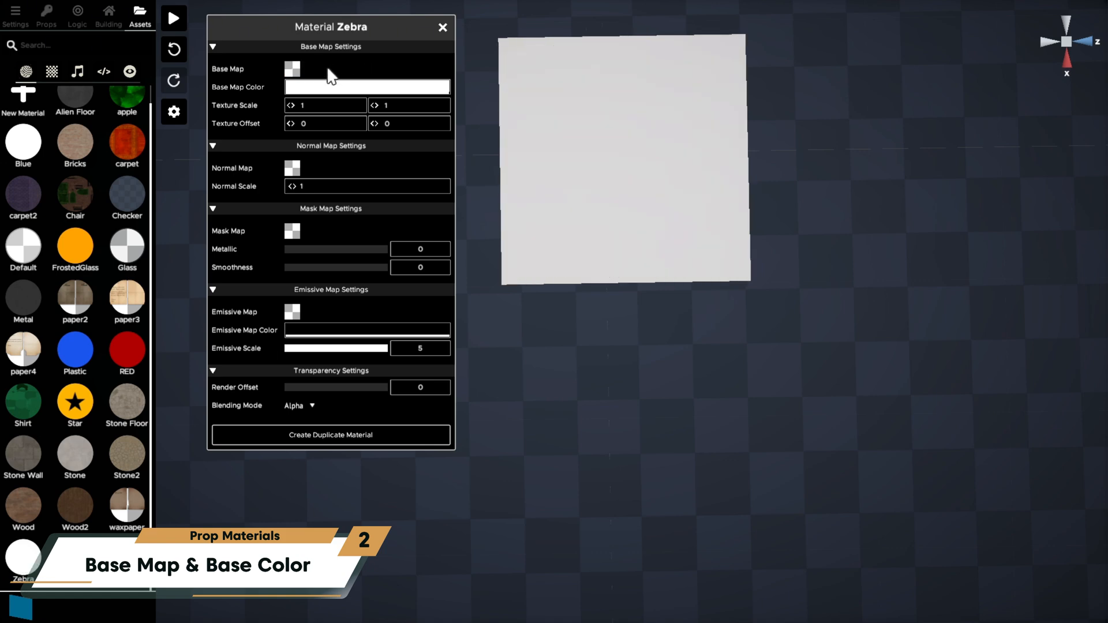
pyautogui.click(292, 69)
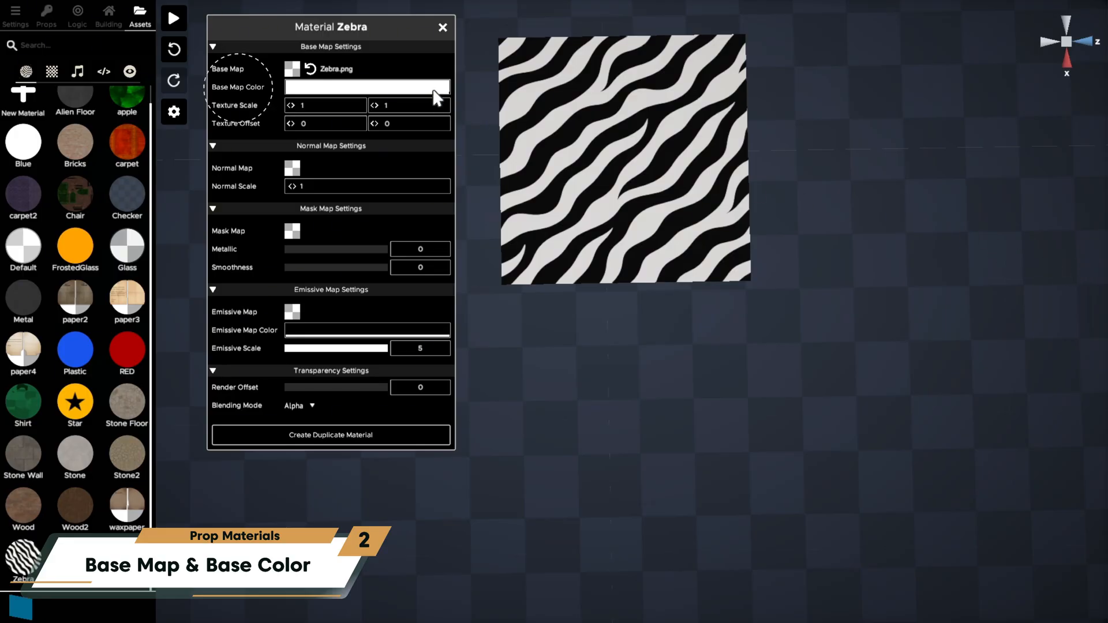
pyautogui.click(367, 86)
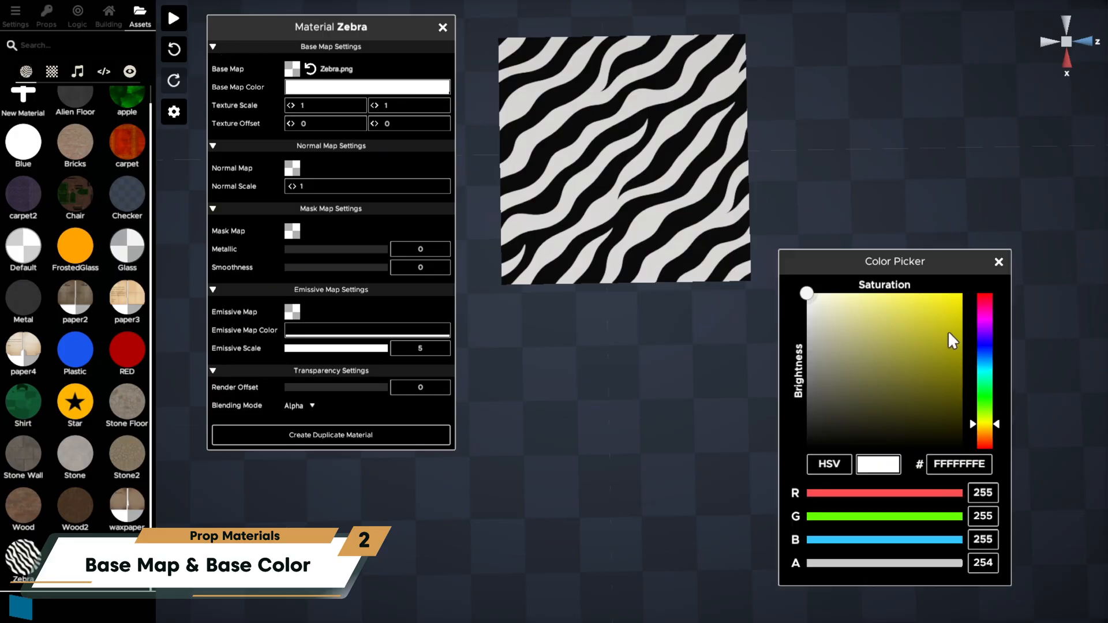
pyautogui.click(907, 322)
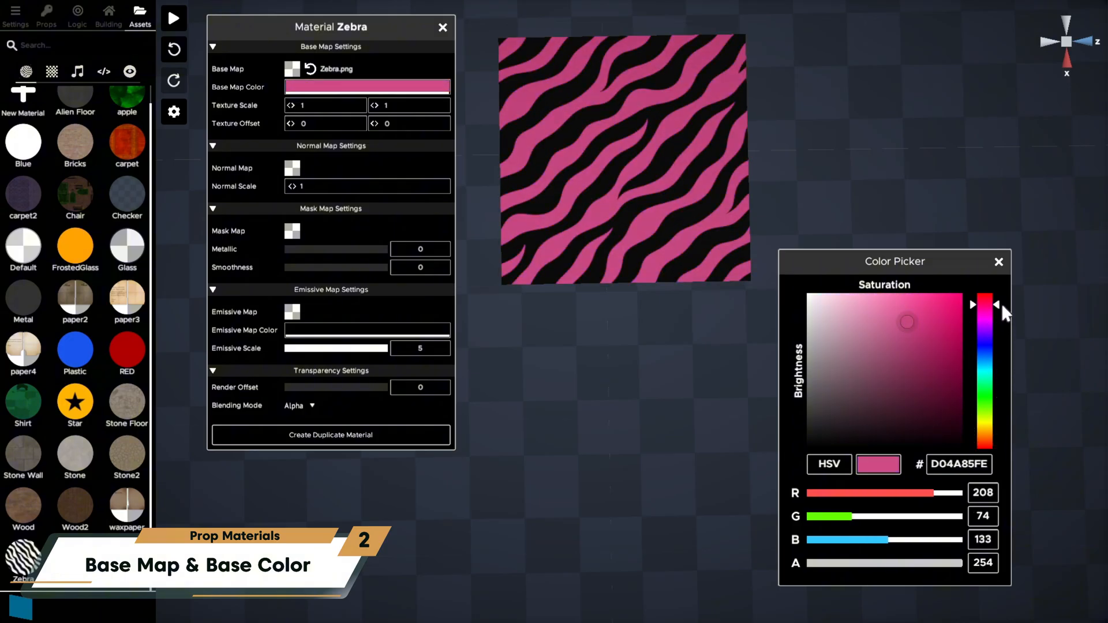
pyautogui.click(943, 318)
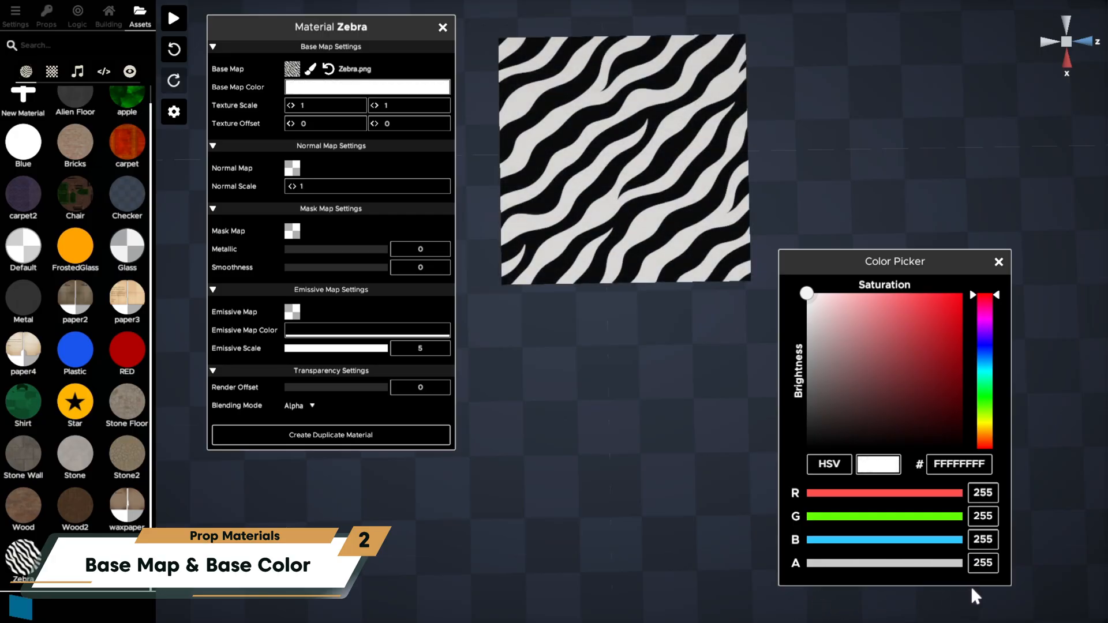
pyautogui.click(998, 262)
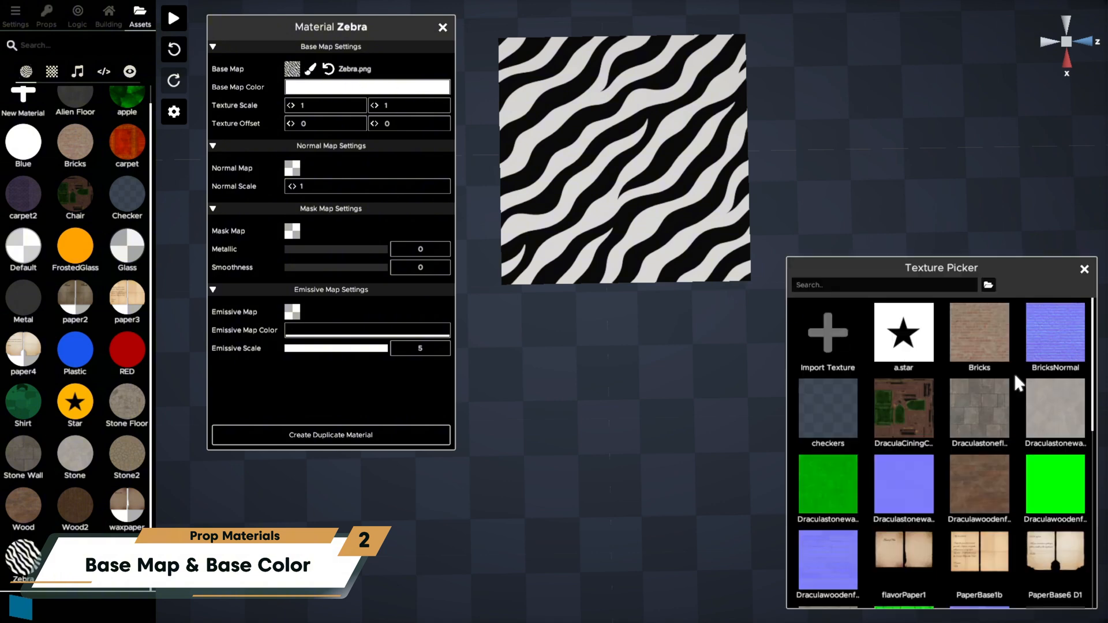
pyautogui.scroll(-3)
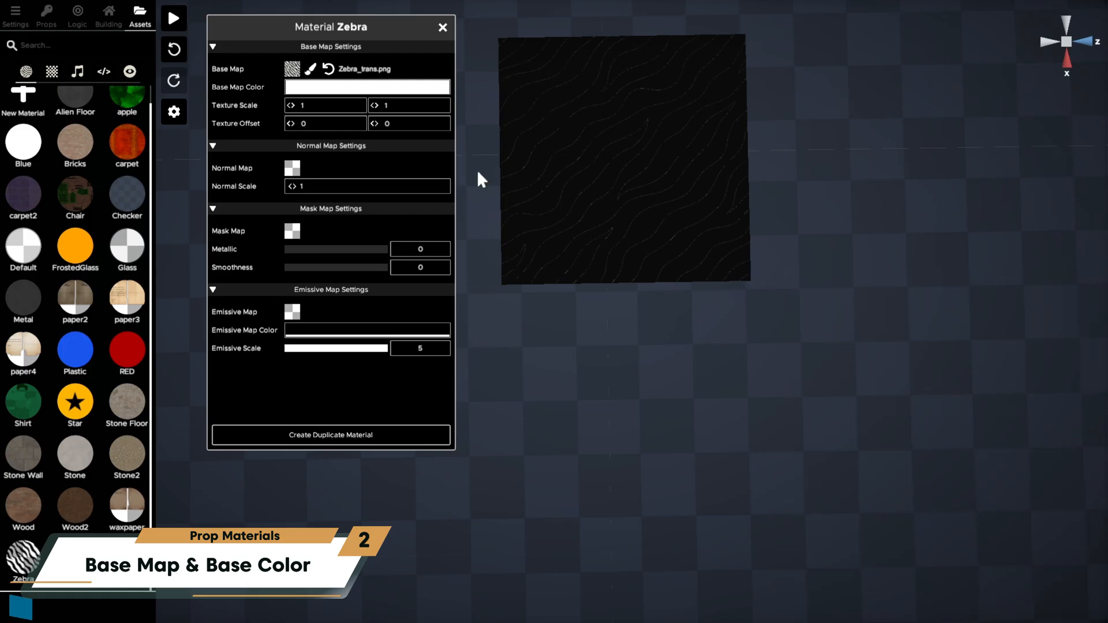
pyautogui.click(367, 86)
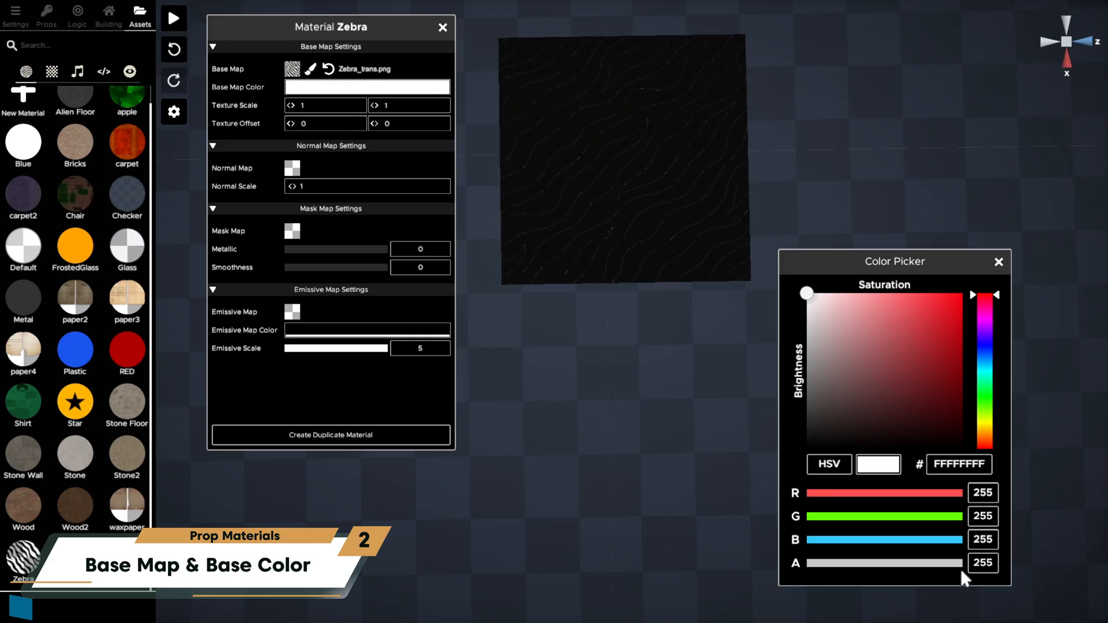
pyautogui.click(998, 261)
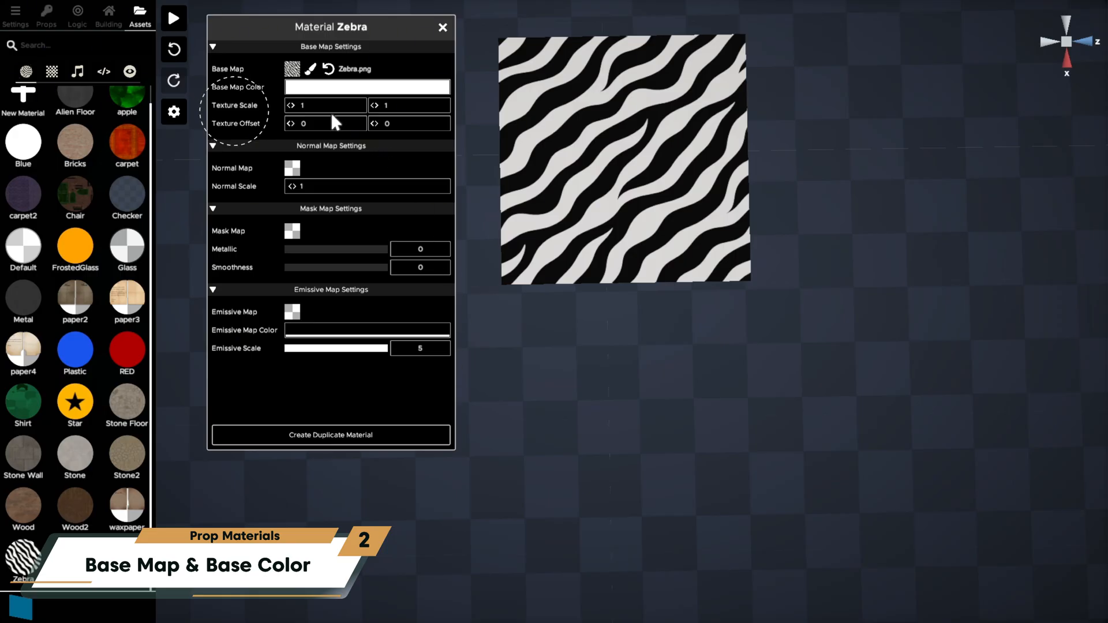
pyautogui.click(410, 105)
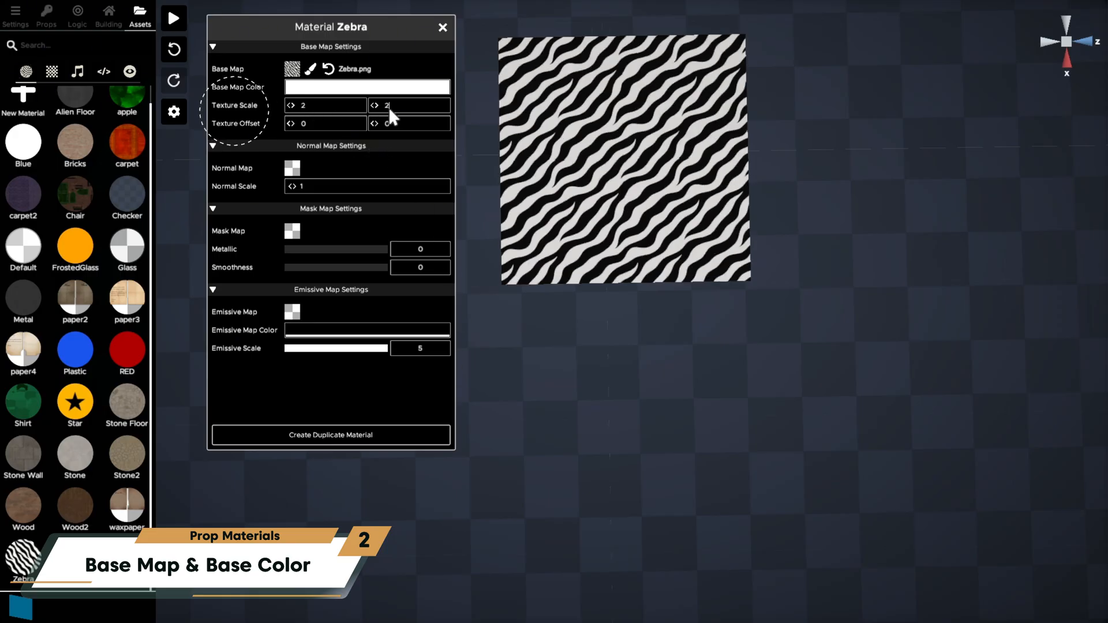
pyautogui.click(406, 104)
pyautogui.write('1')
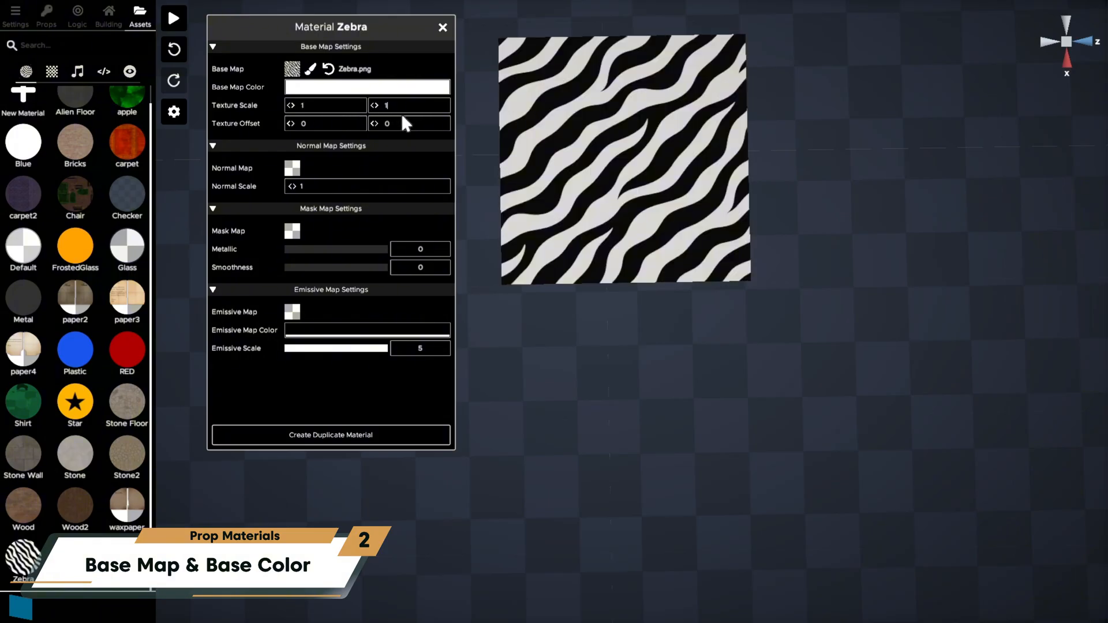
pyautogui.write('25')
pyautogui.click(409, 123)
pyautogui.write('.5')
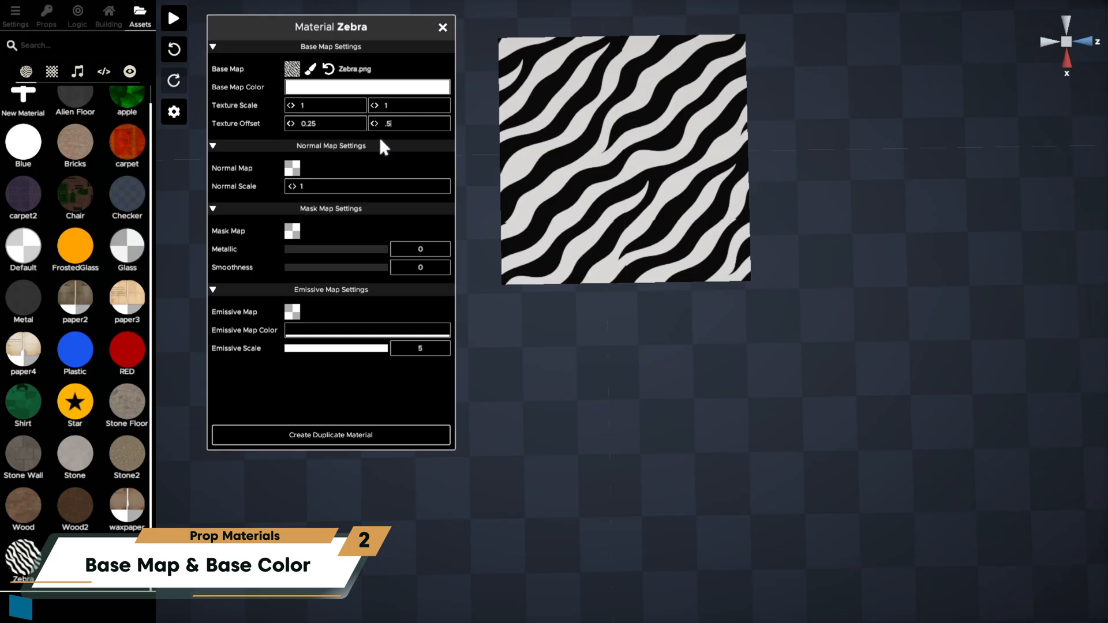
pyautogui.tripleClick(325, 124)
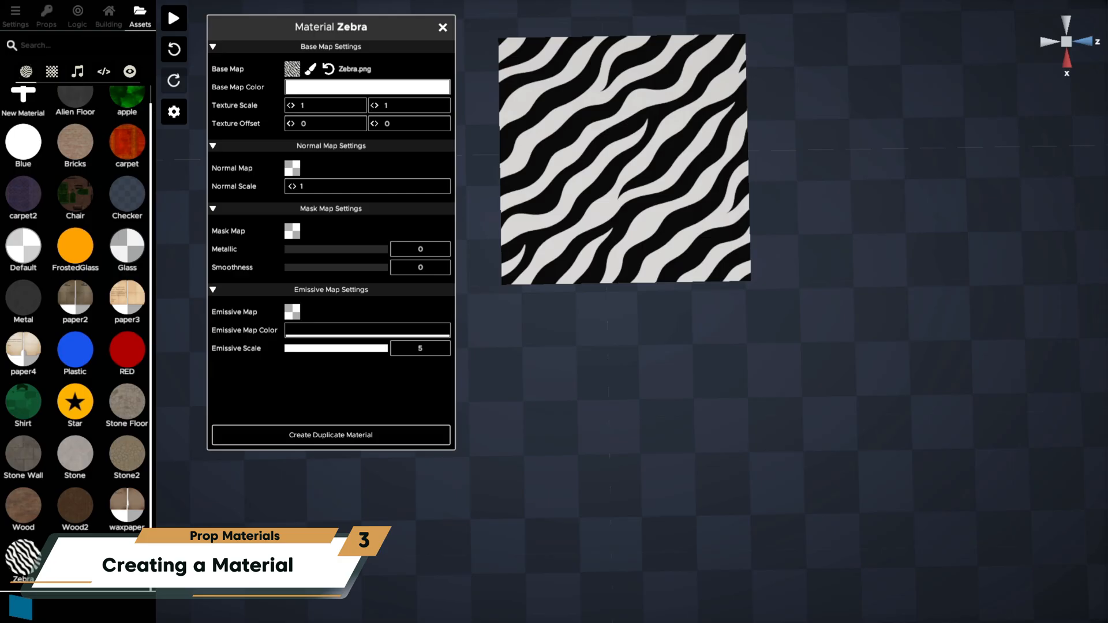
# - Place the Red Carpet prop from the Decor category into the room
pyautogui.click(443, 27)
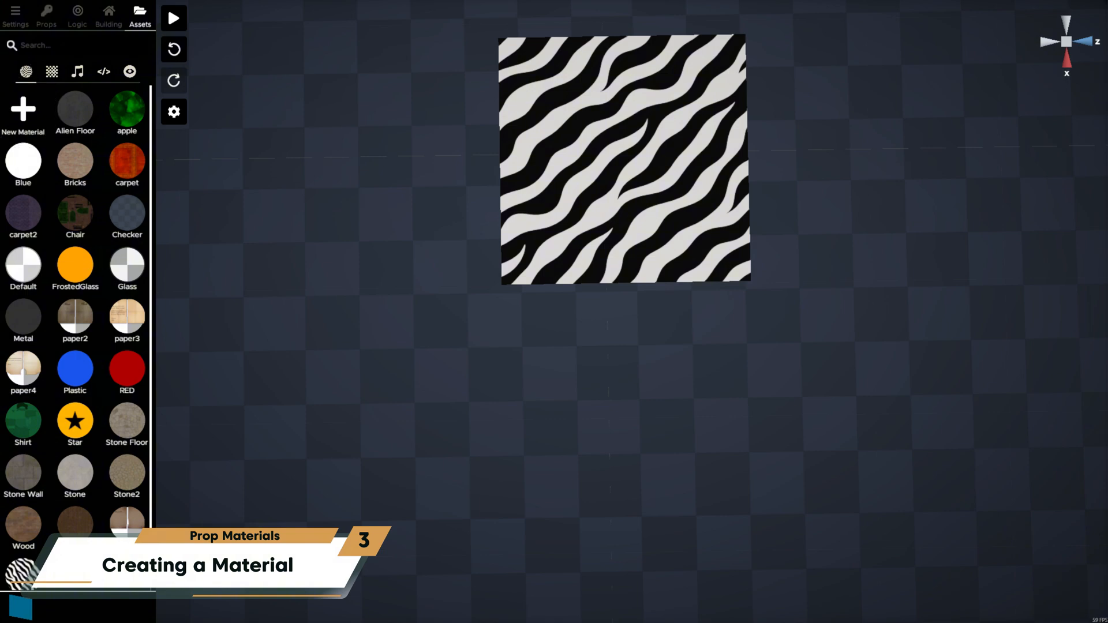
pyautogui.click(46, 14)
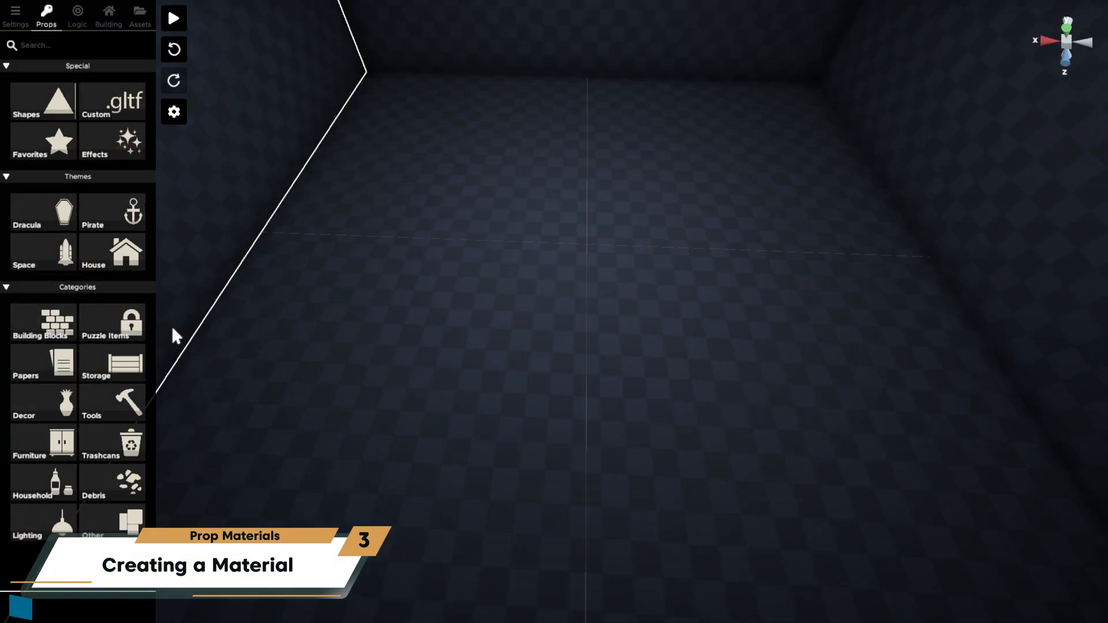
pyautogui.click(42, 403)
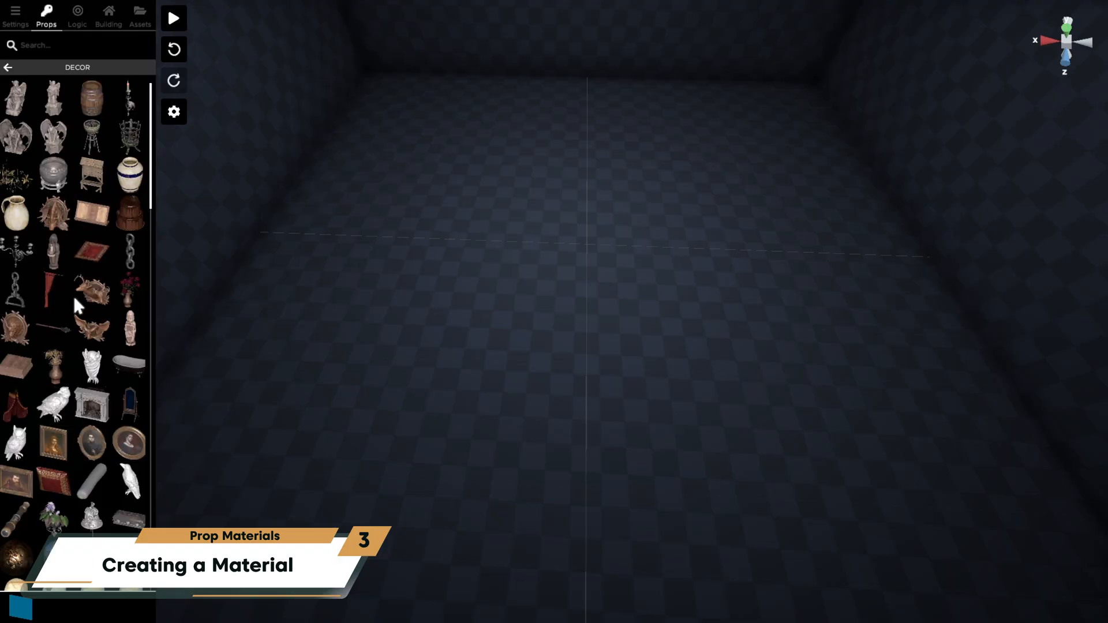
pyautogui.click(90, 249)
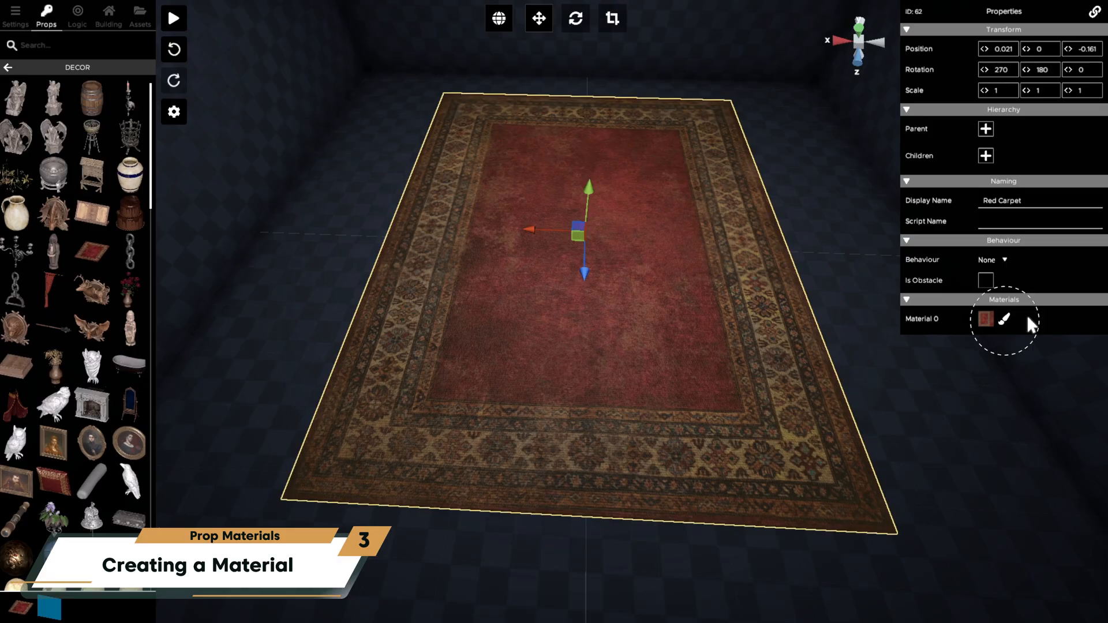
# - Create a new material from the carpet's brush, then reopen the Zebra material editor
pyautogui.click(1004, 319)
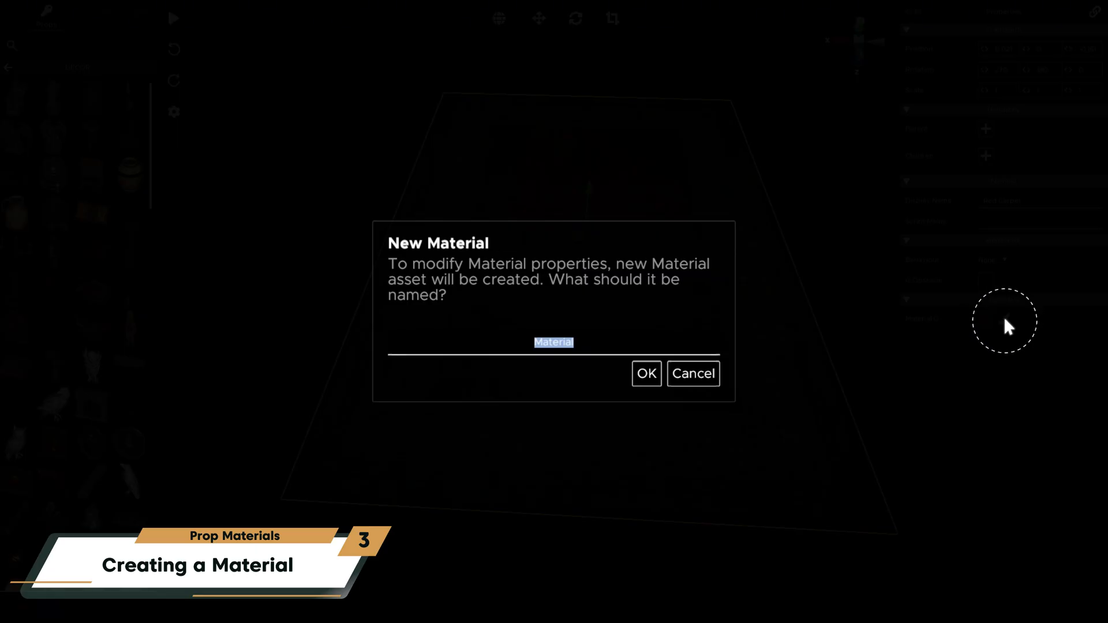
pyautogui.write('Ca')
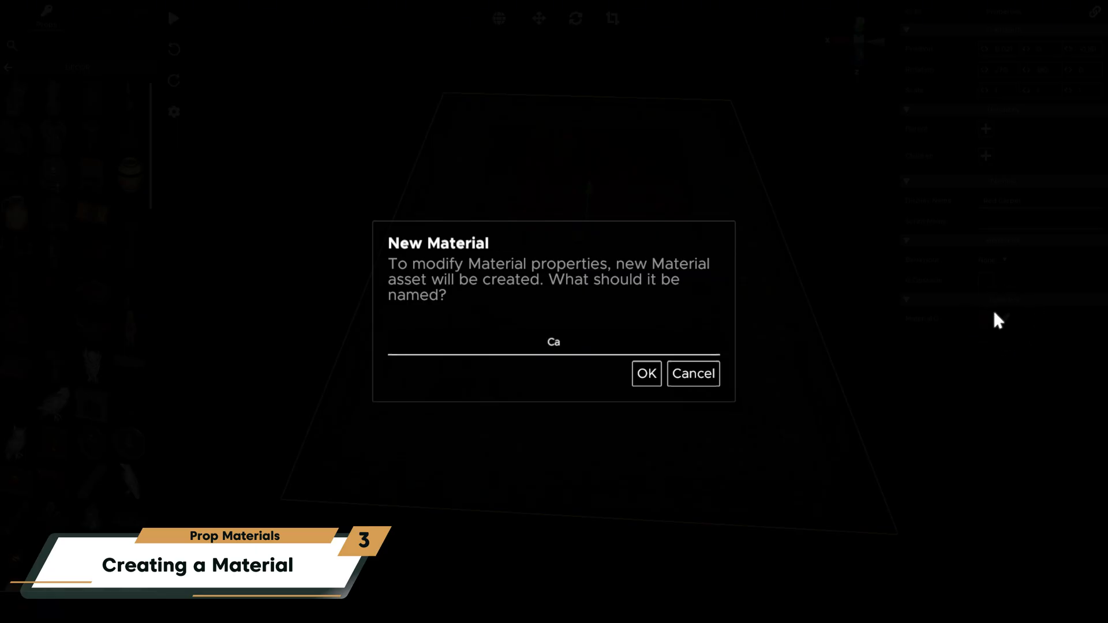
pyautogui.click(645, 373)
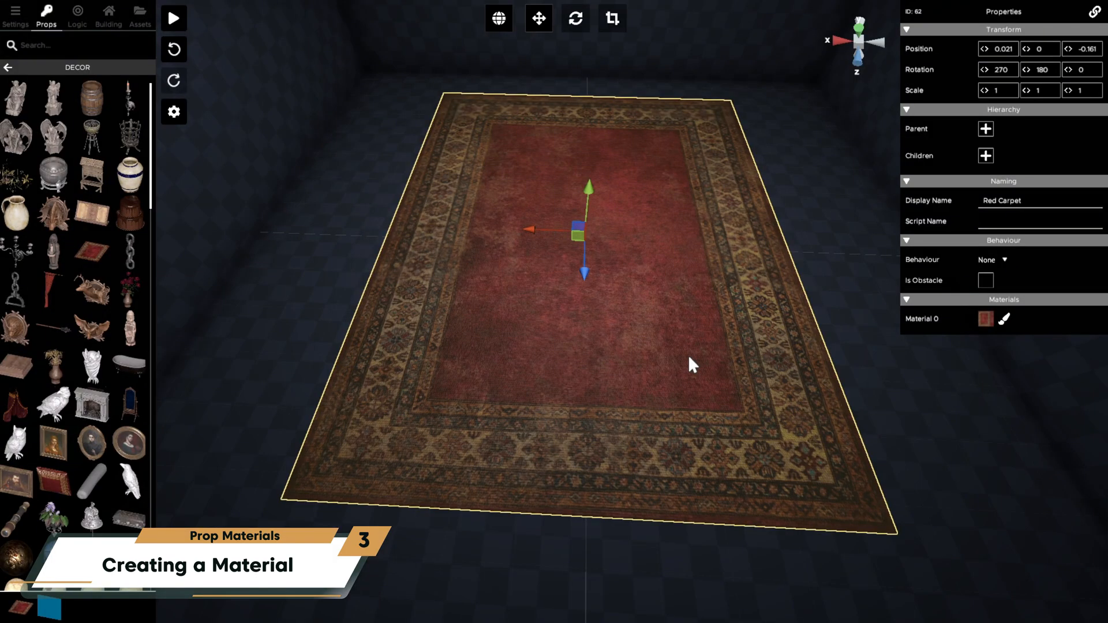
pyautogui.click(139, 16)
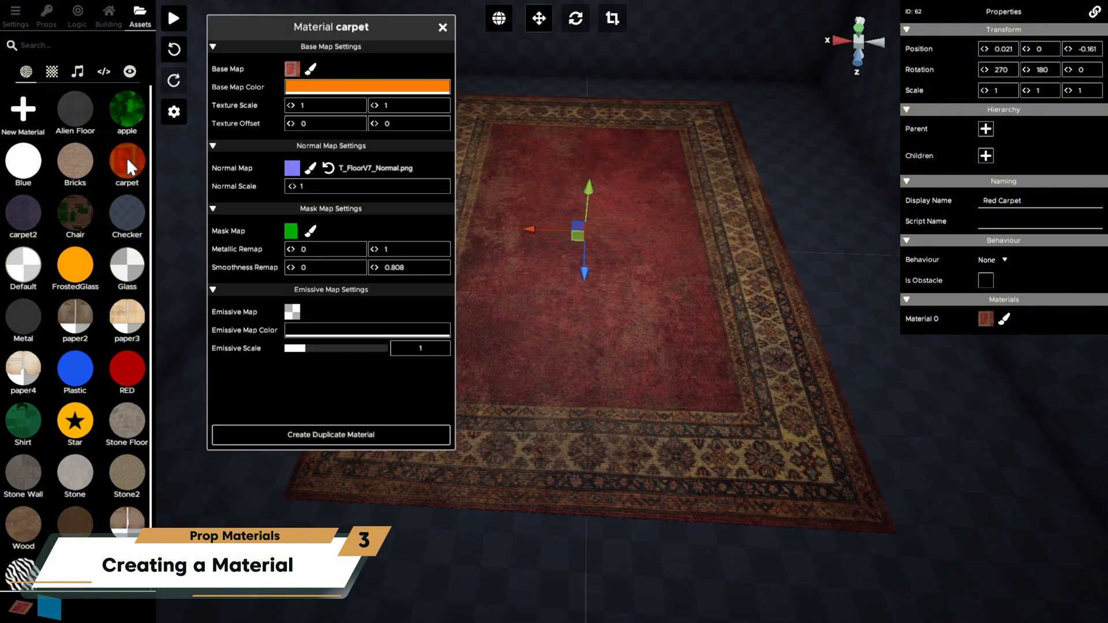
pyautogui.click(330, 435)
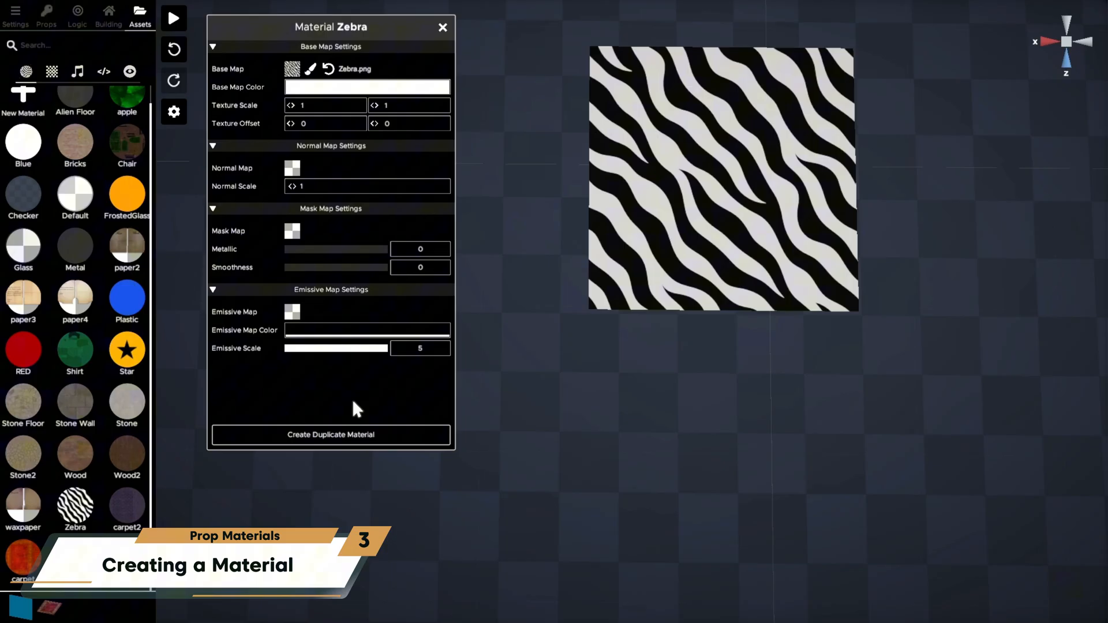
# - In Settings > Options, set 'Open texture assets with' to Paint
pyautogui.click(15, 14)
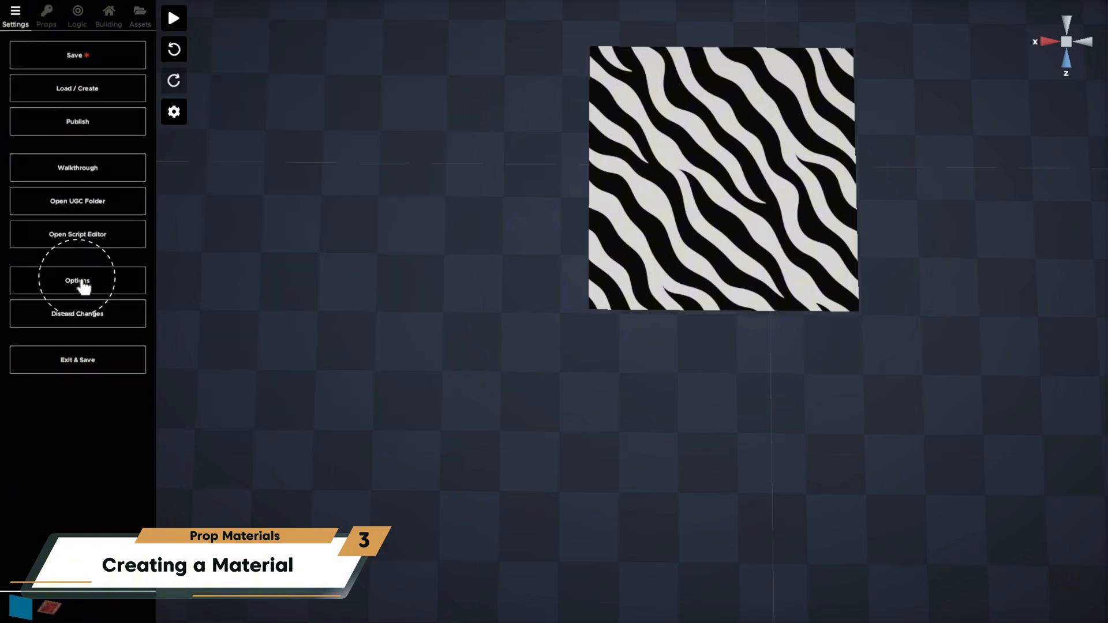
pyautogui.click(77, 280)
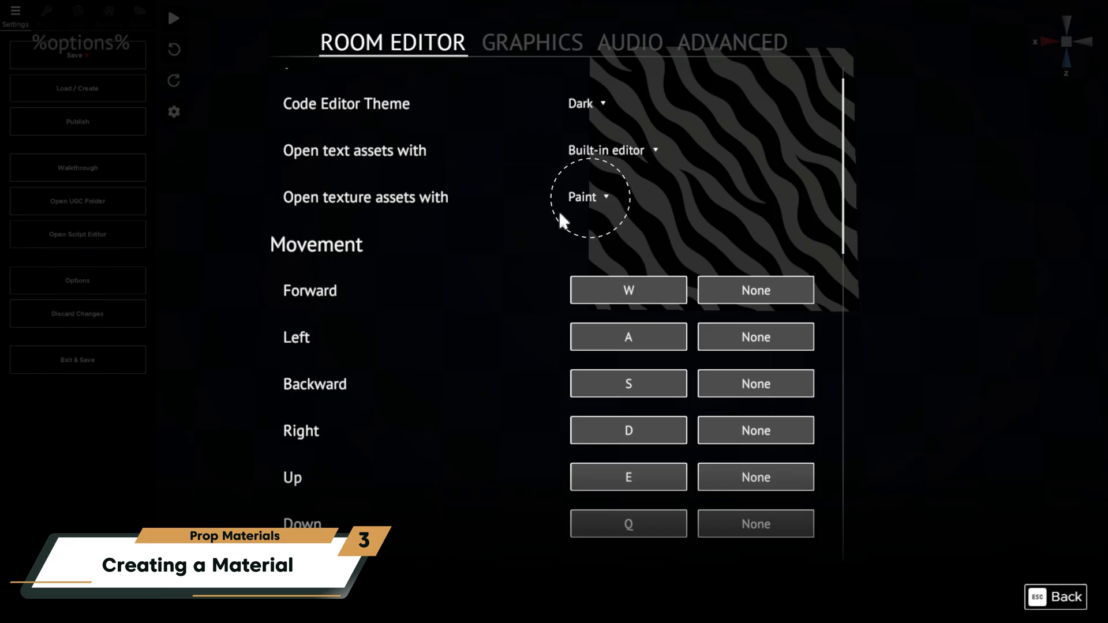
pyautogui.click(586, 196)
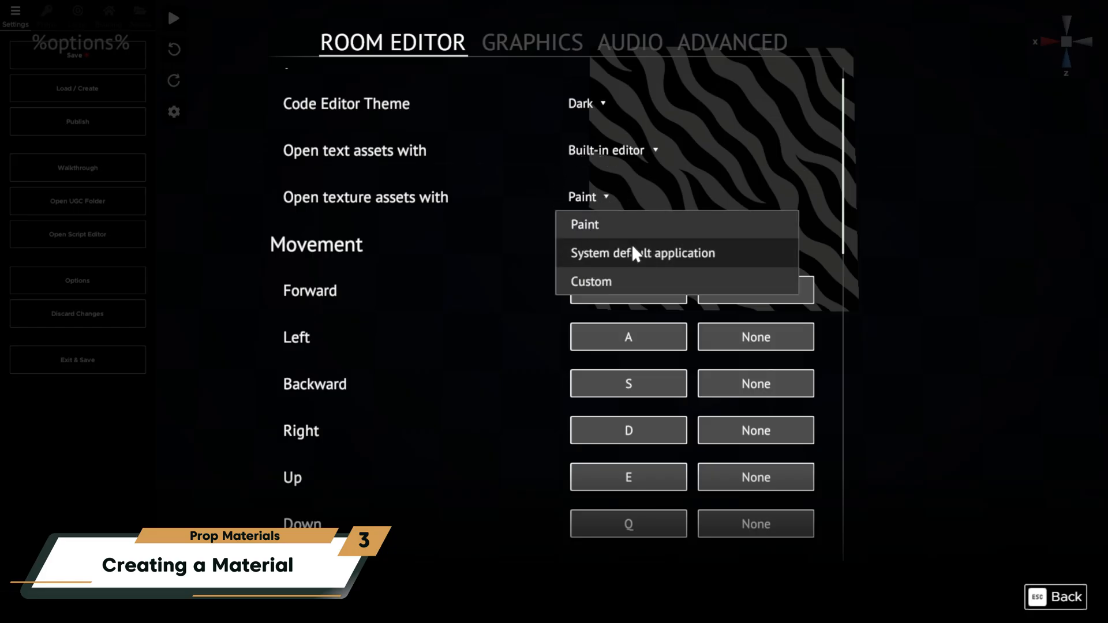
pyautogui.click(585, 224)
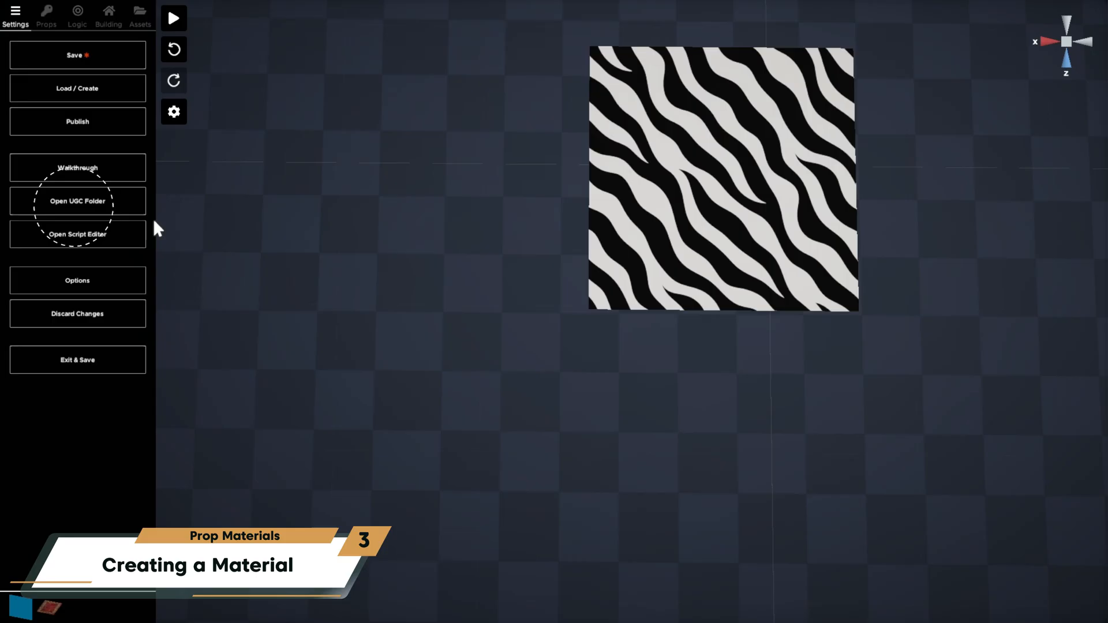
pyautogui.moveTo(104, 207)
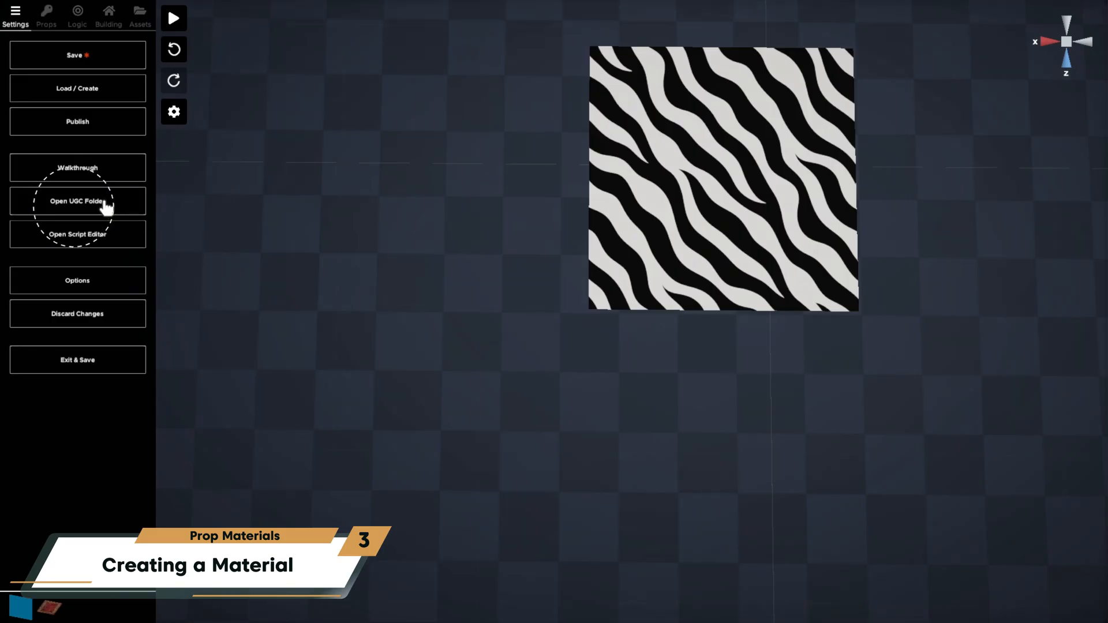
# - Open the UGC folder to edit Zebra.png with the red heart, then finish with the Zebra material
pyautogui.click(139, 14)
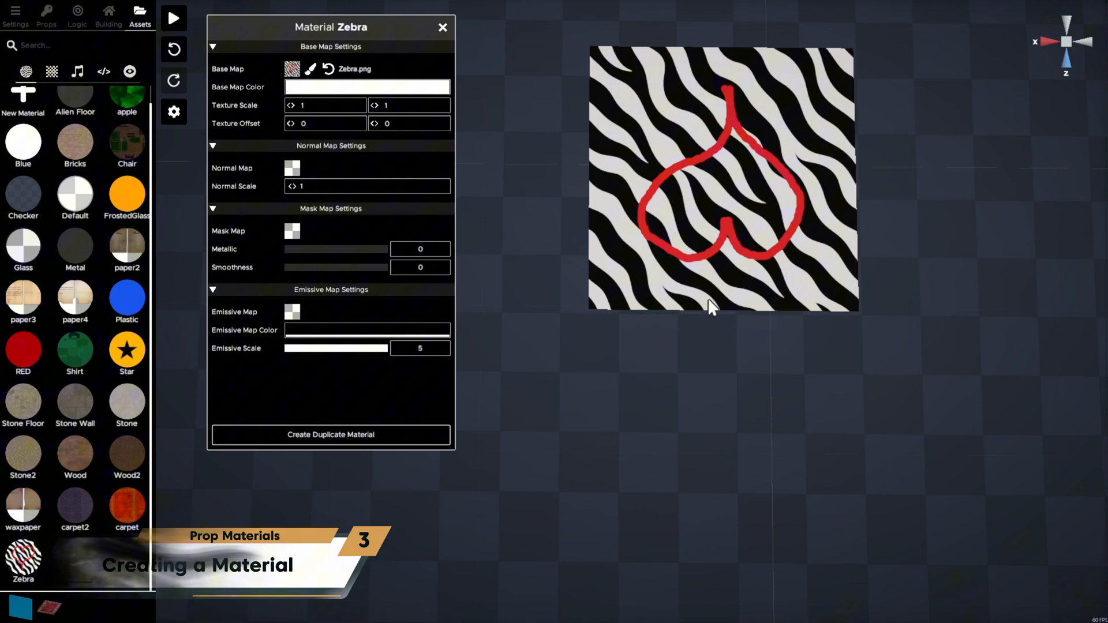
pyautogui.click(443, 27)
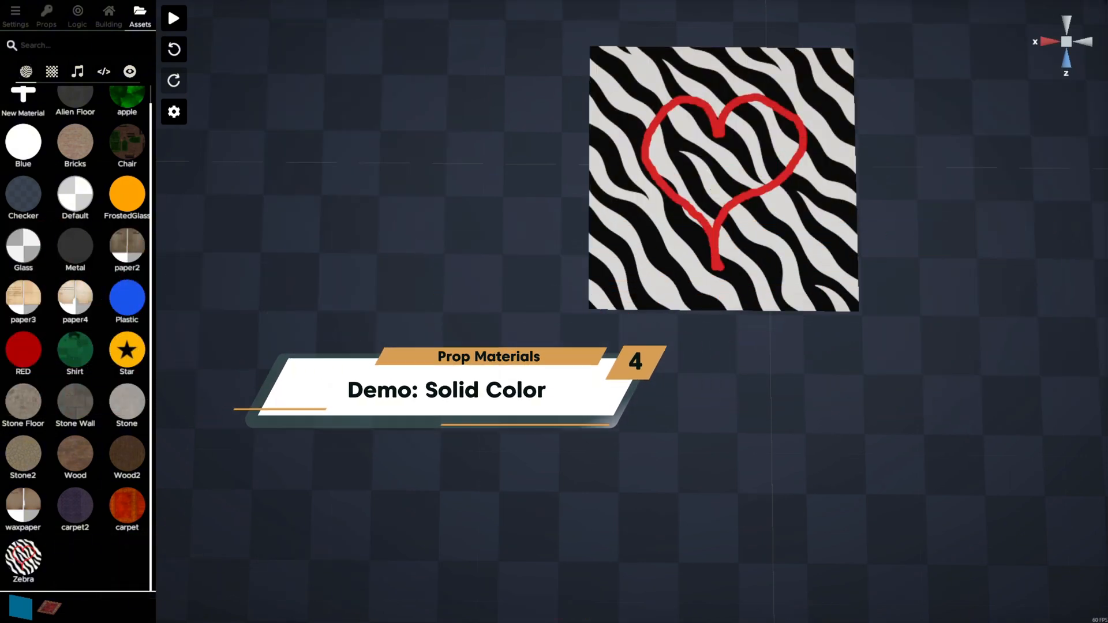
# - Create a new material named RED with base map colour AB2121 dark red
pyautogui.click(15, 13)
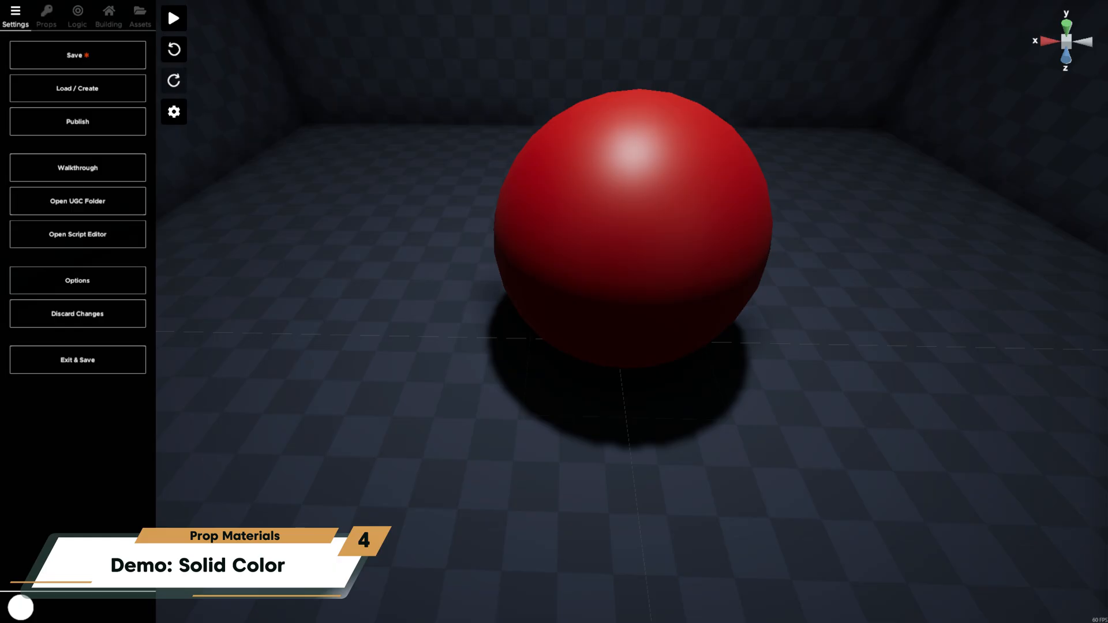
pyautogui.click(139, 14)
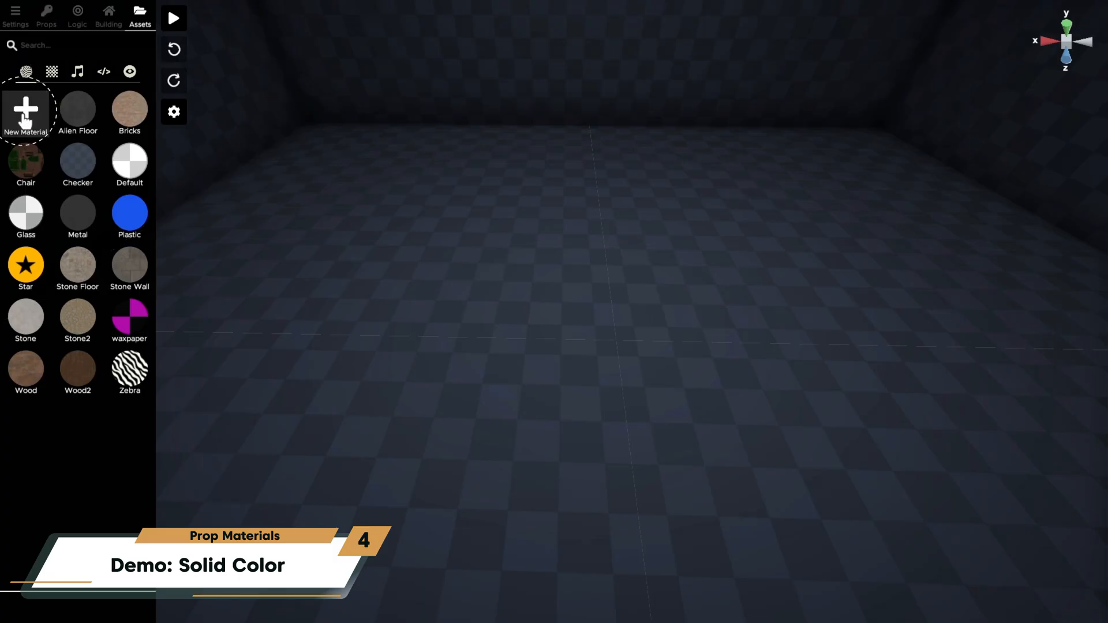
pyautogui.click(26, 110)
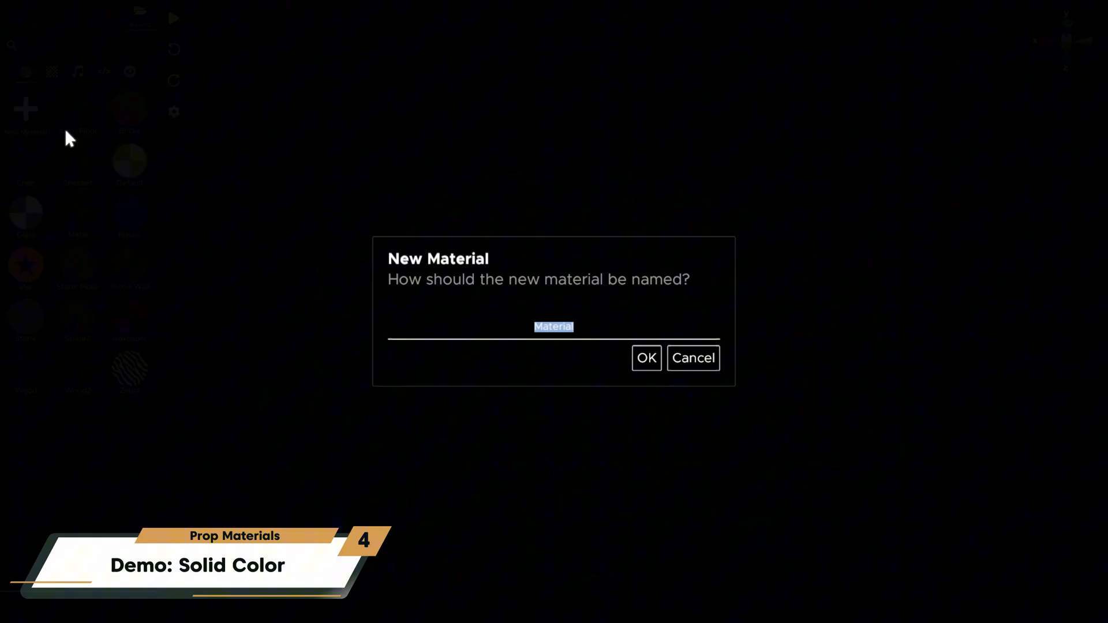
pyautogui.write('RED')
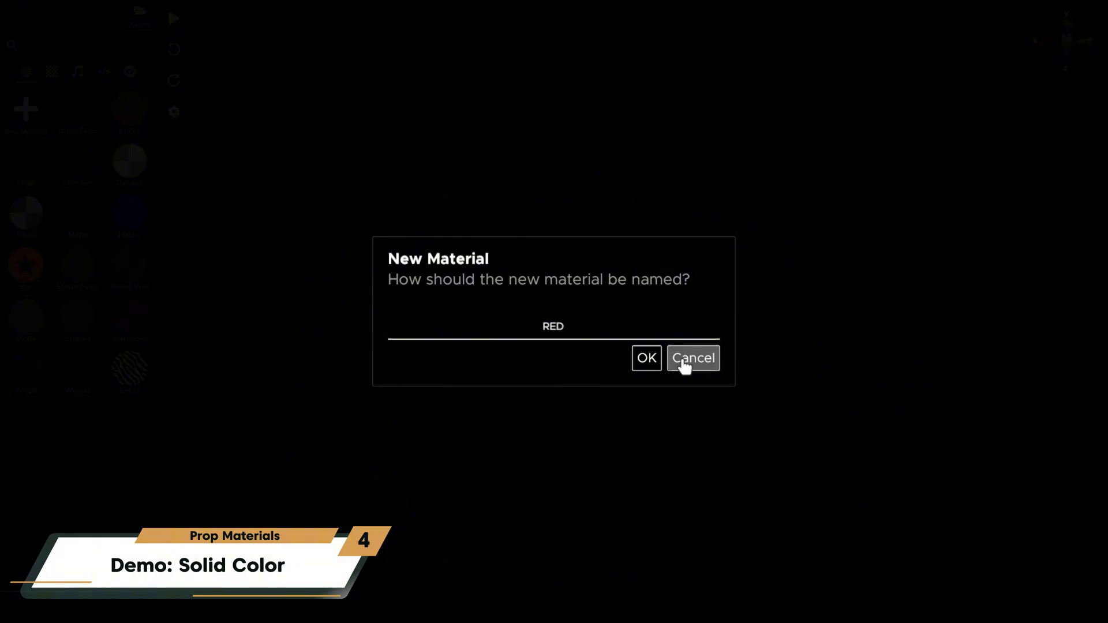
pyautogui.click(644, 358)
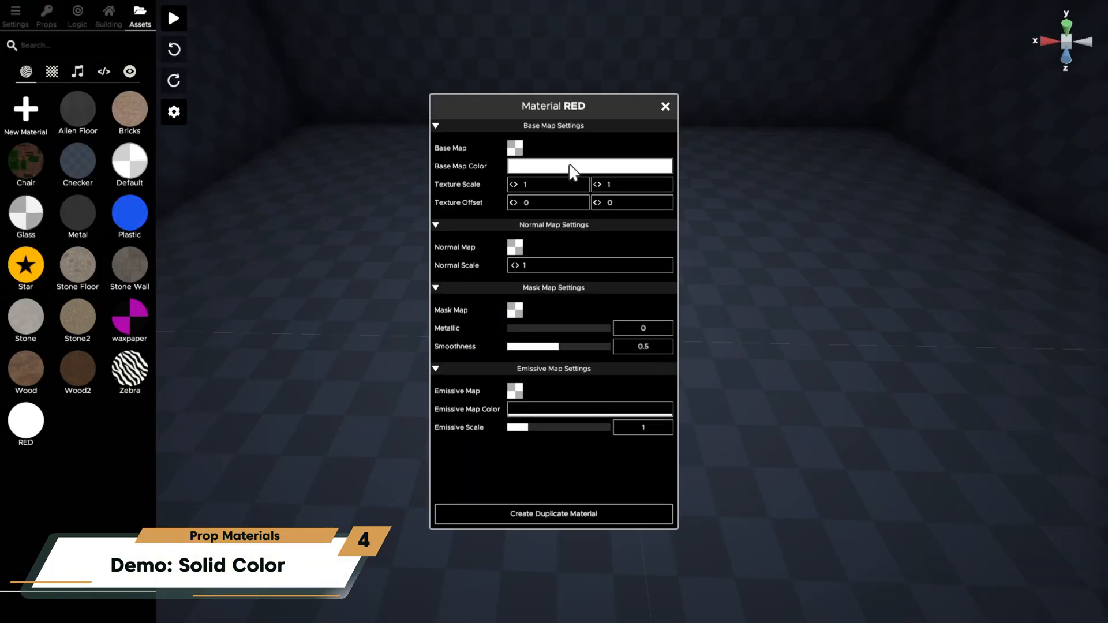
pyautogui.click(589, 166)
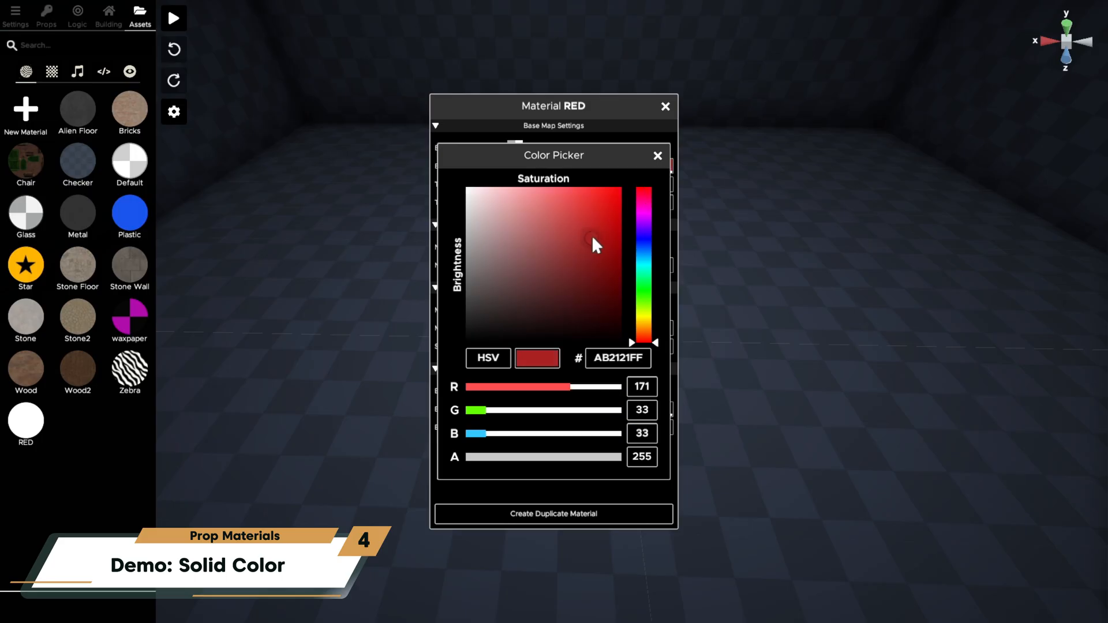
pyautogui.click(657, 155)
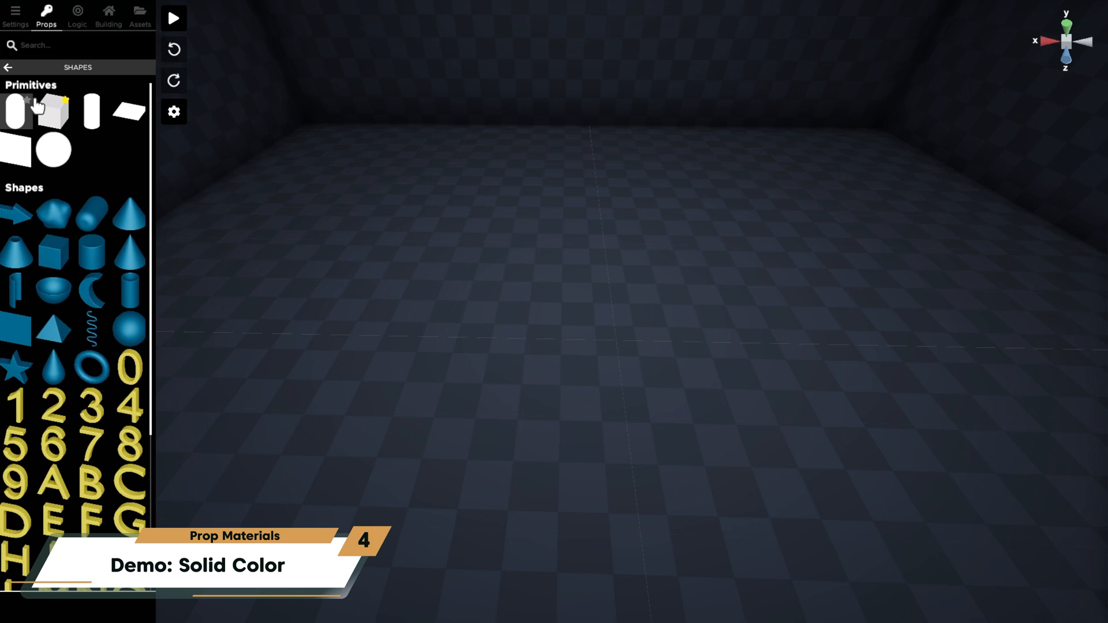
# - Add a sphere for testing RED and search the props for 'carp'
pyautogui.click(53, 151)
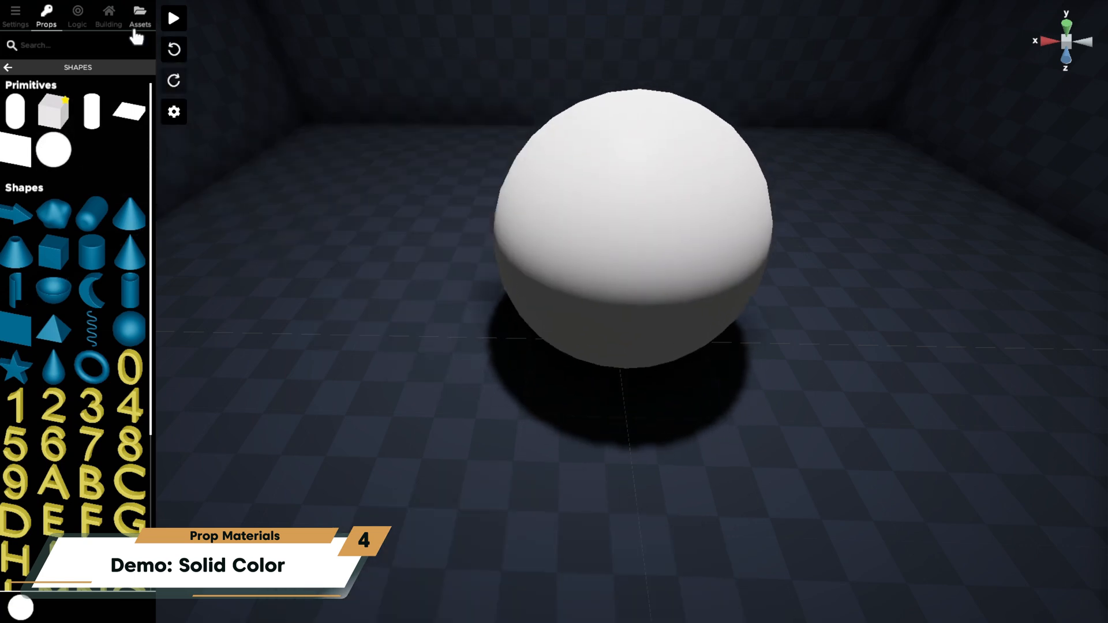
pyautogui.click(139, 13)
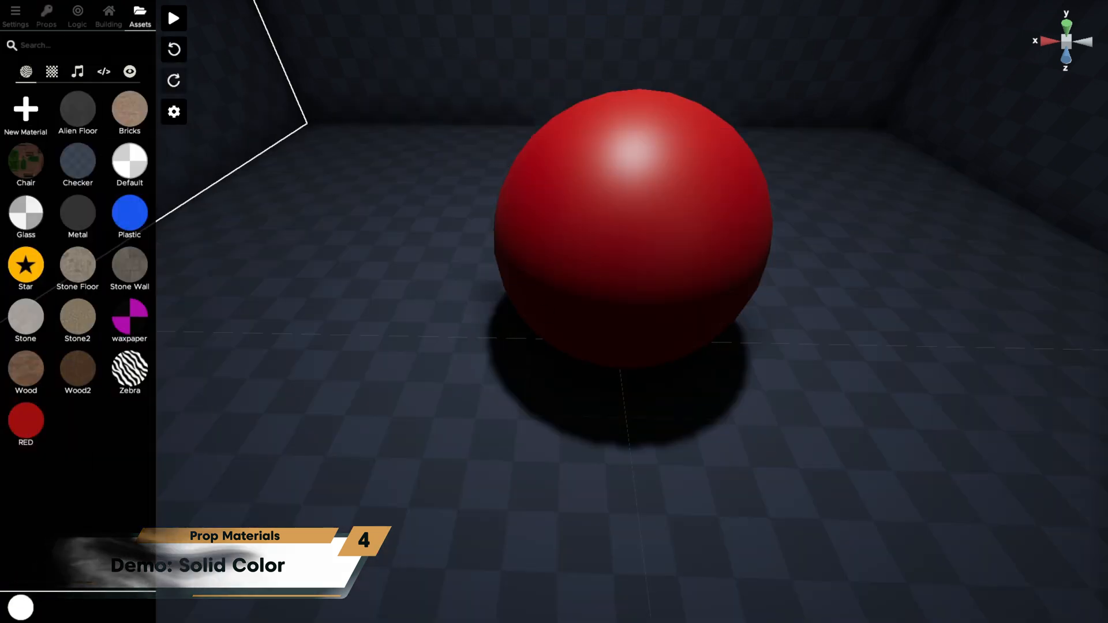
pyautogui.write('carp')
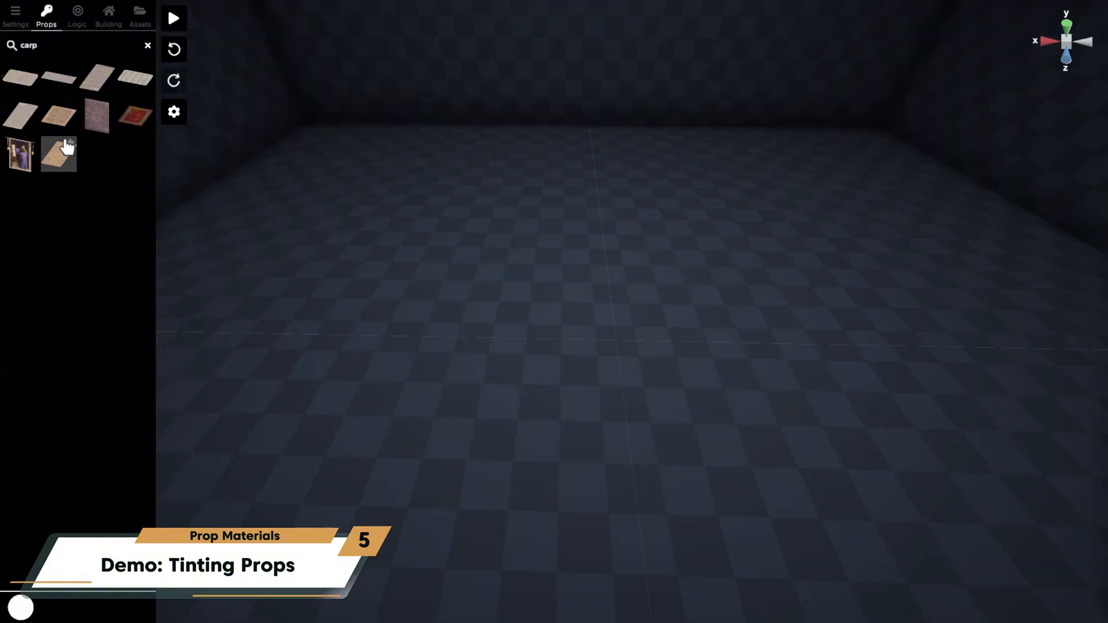
# - Place Carpet Persian A and create a Carpet material from its brush
pyautogui.click(58, 153)
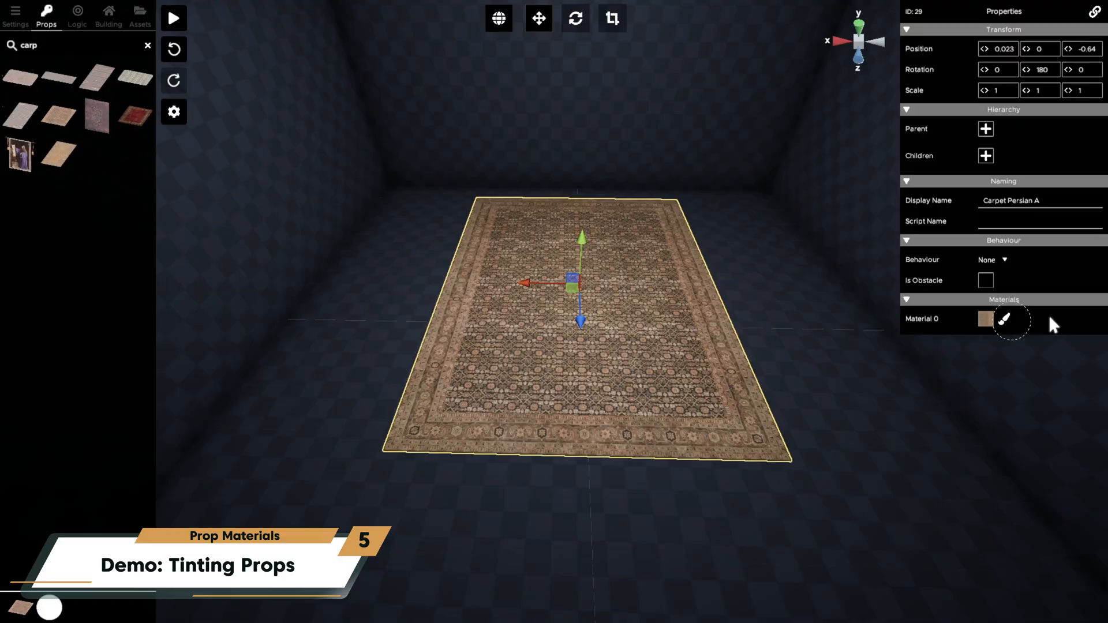
pyautogui.click(1011, 319)
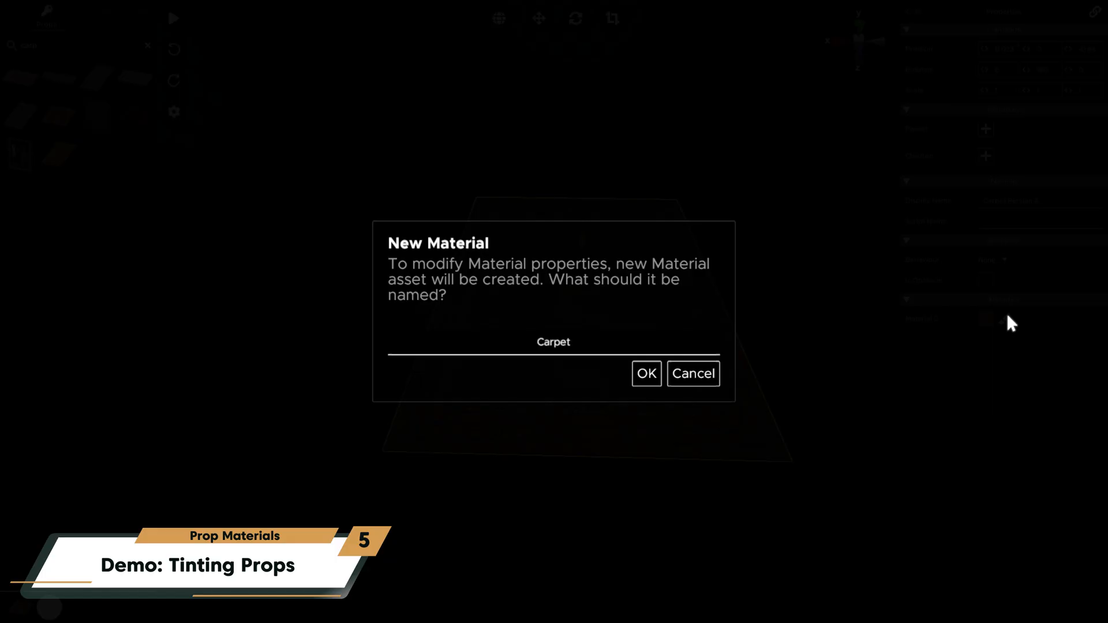
pyautogui.click(645, 374)
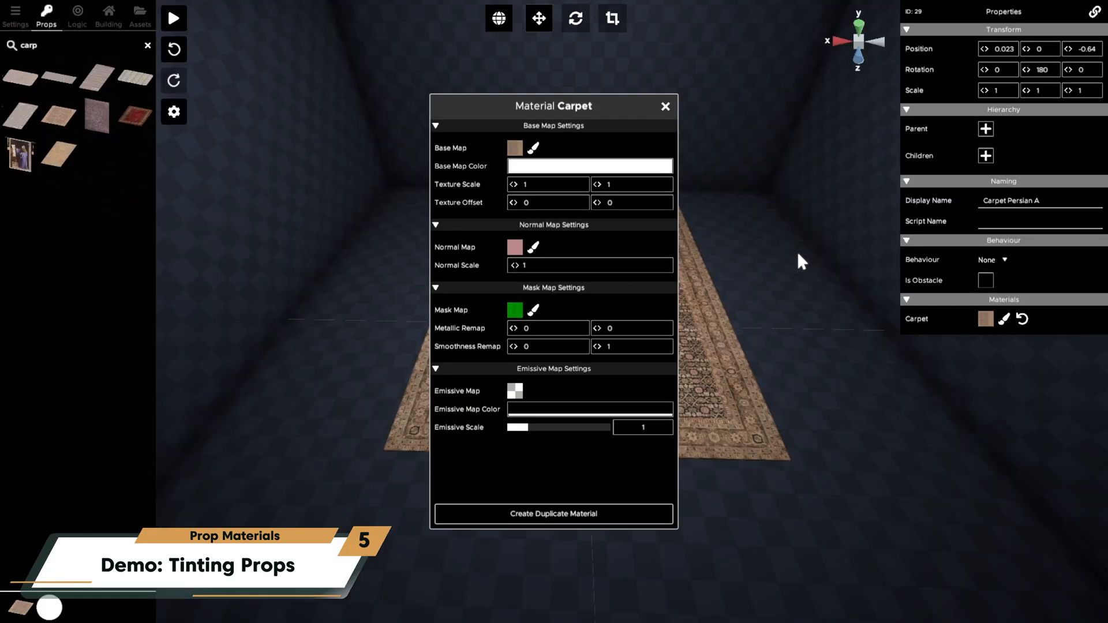
pyautogui.moveTo(728, 236)
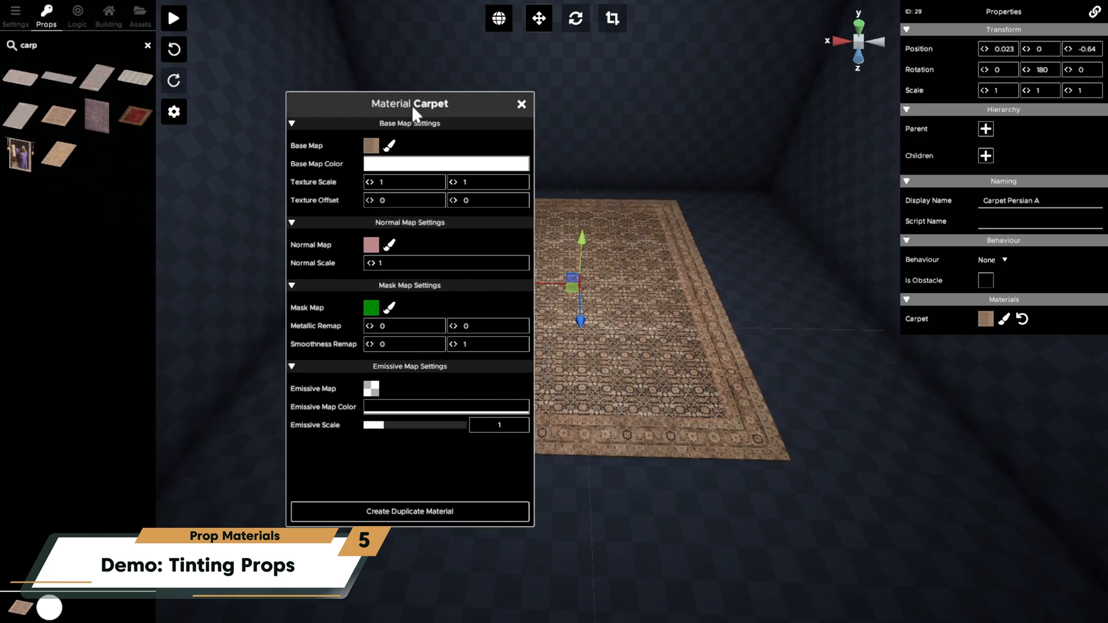
pyautogui.moveTo(409, 104); pyautogui.dragTo(280, 141)
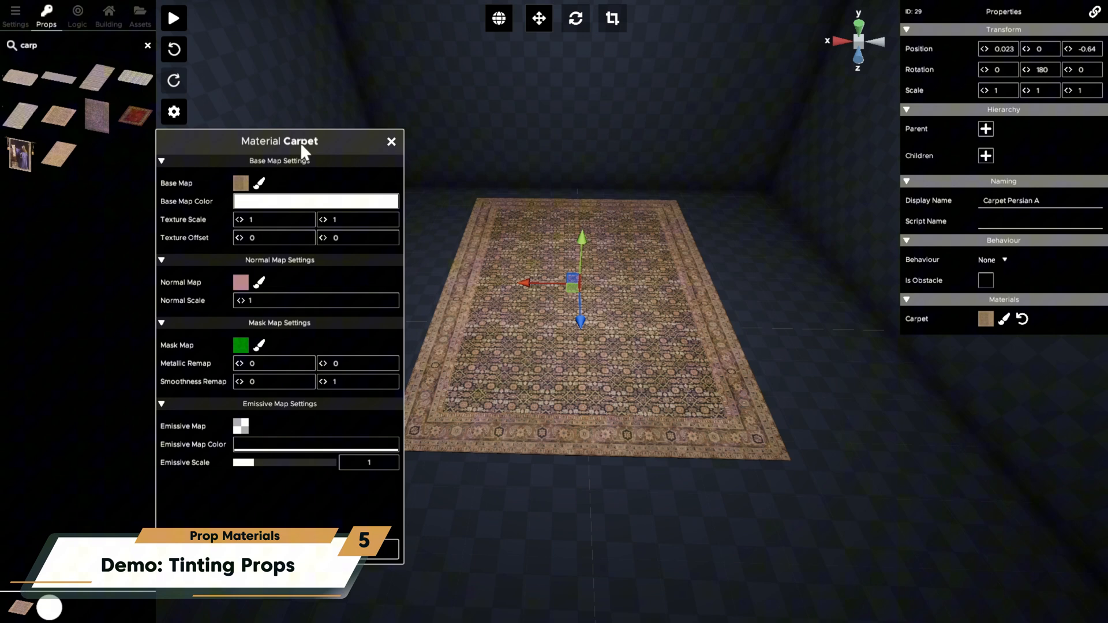
# - Tint the Carpet material's base map colour bluish-purple (6F6FE6)
pyautogui.click(315, 201)
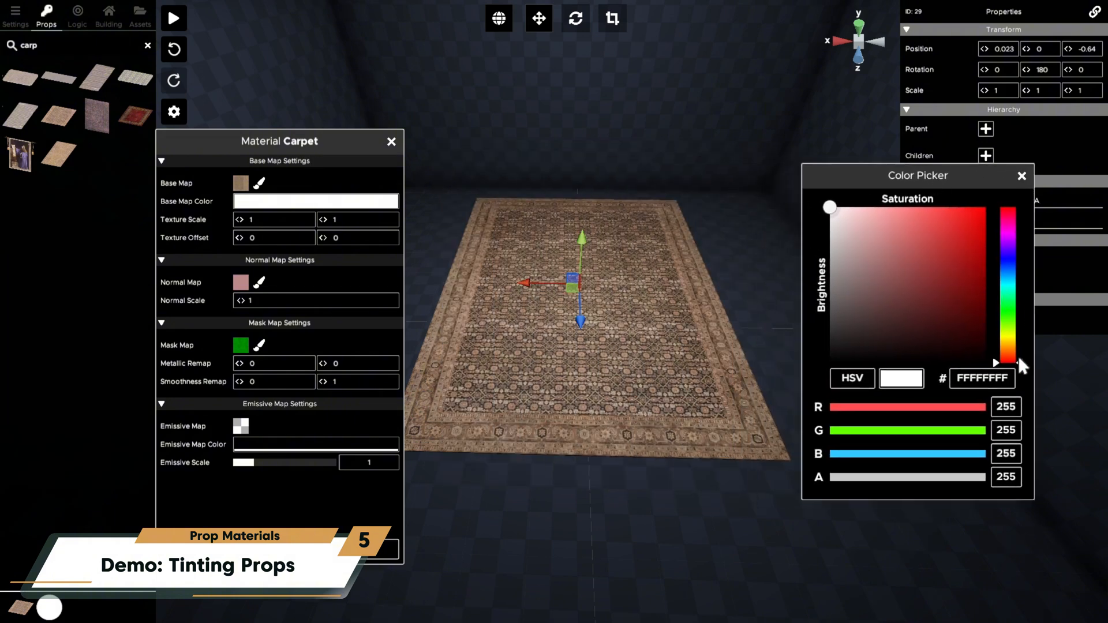
pyautogui.click(912, 224)
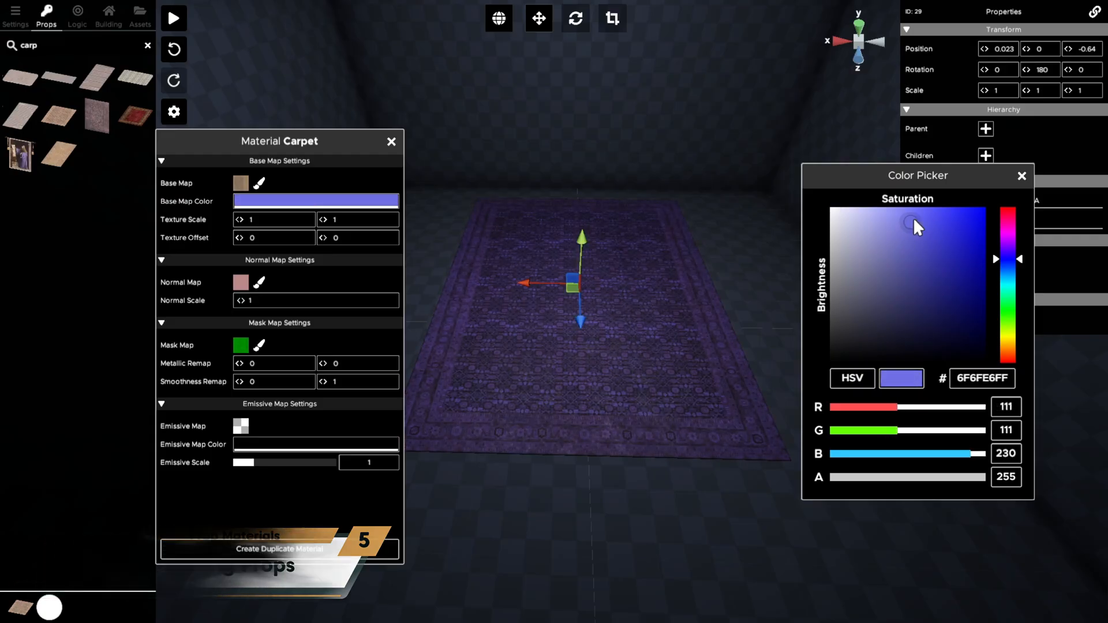
pyautogui.click(1020, 176)
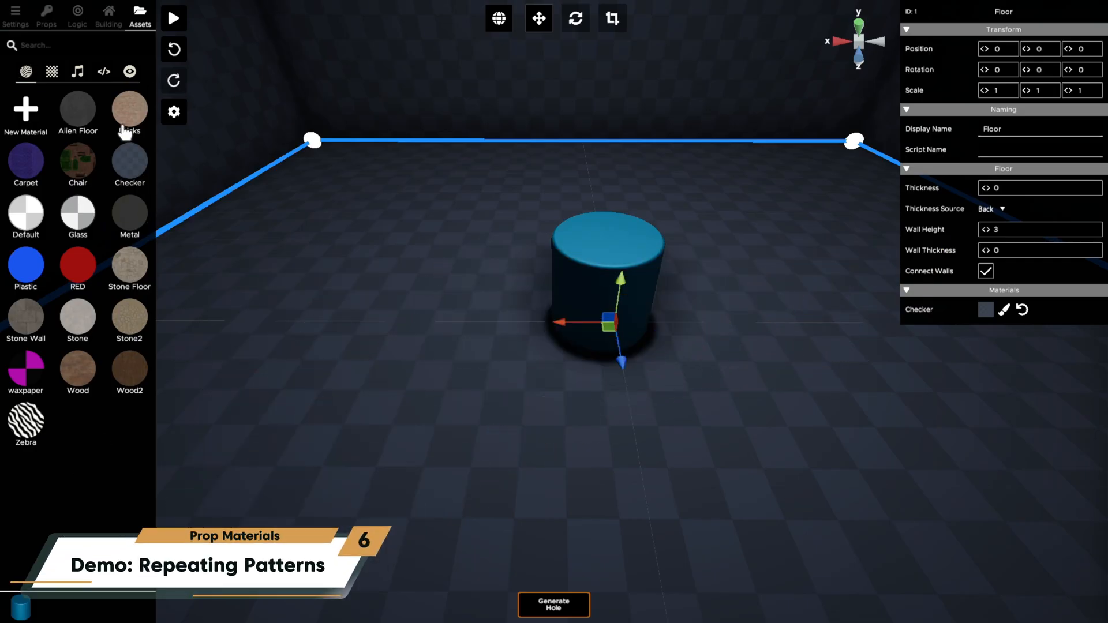
# - Create a new Star material using the star image as its base map, for the cylinder
pyautogui.click(51, 71)
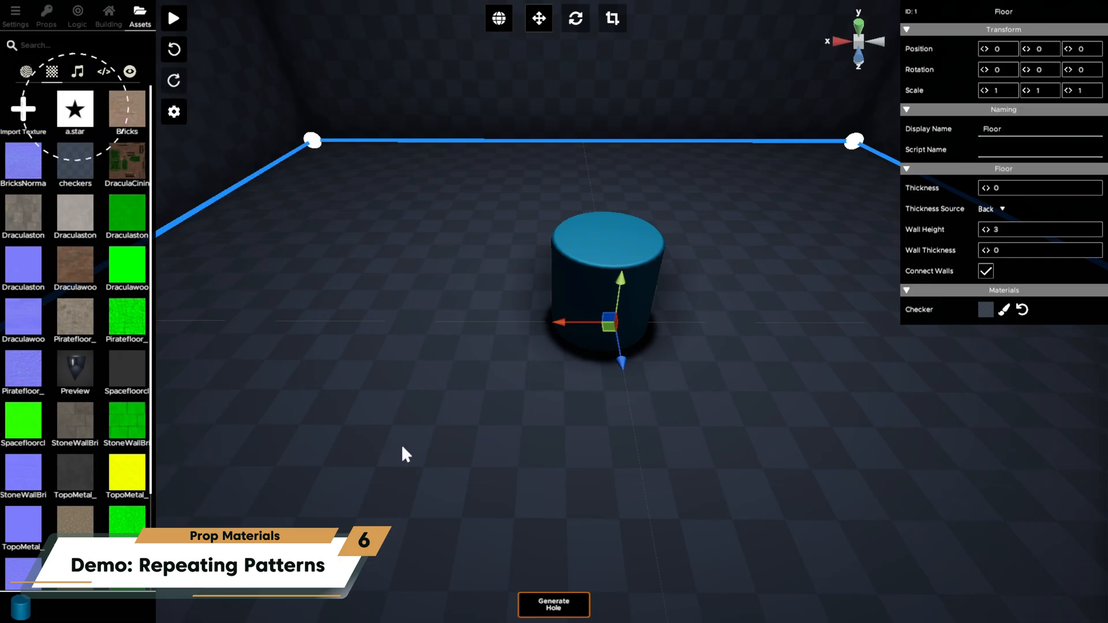
pyautogui.moveTo(239, 271)
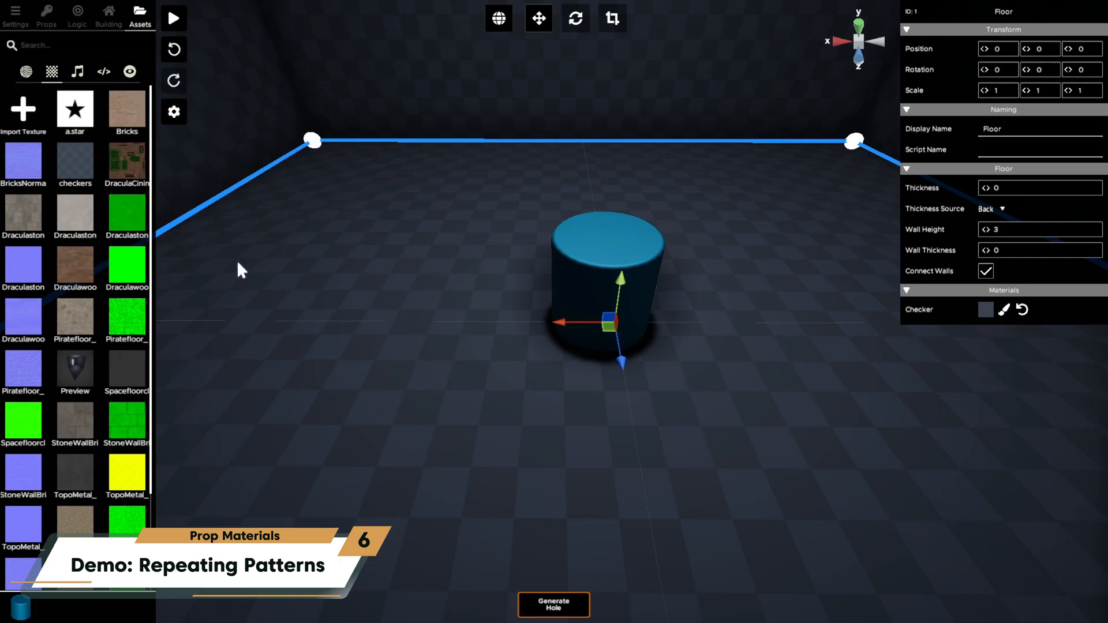
pyautogui.moveTo(23, 108)
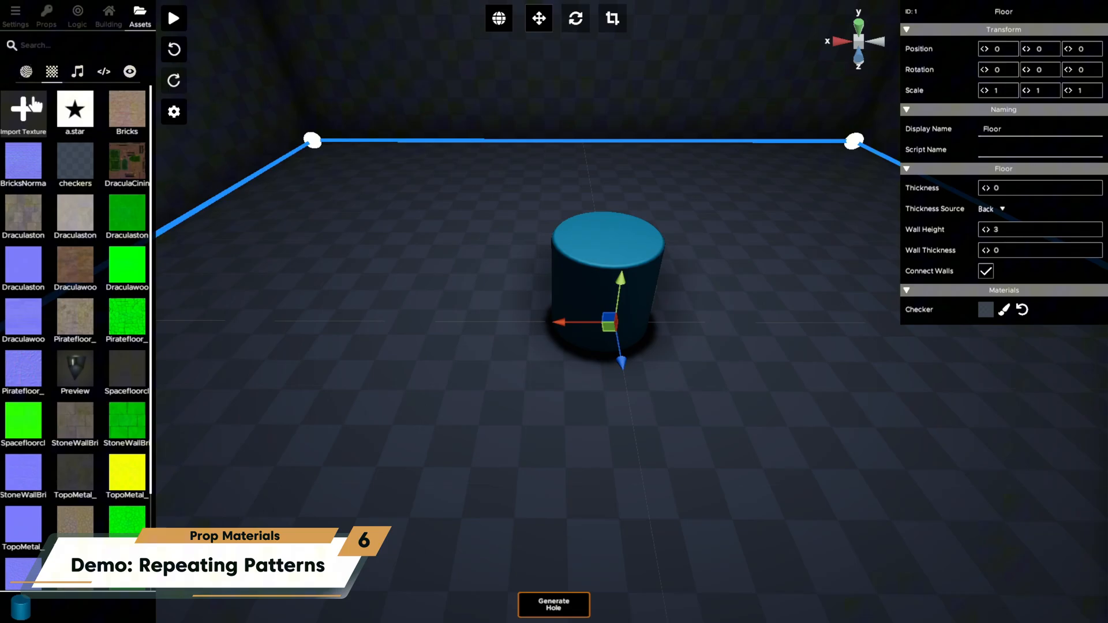
pyautogui.click(25, 72)
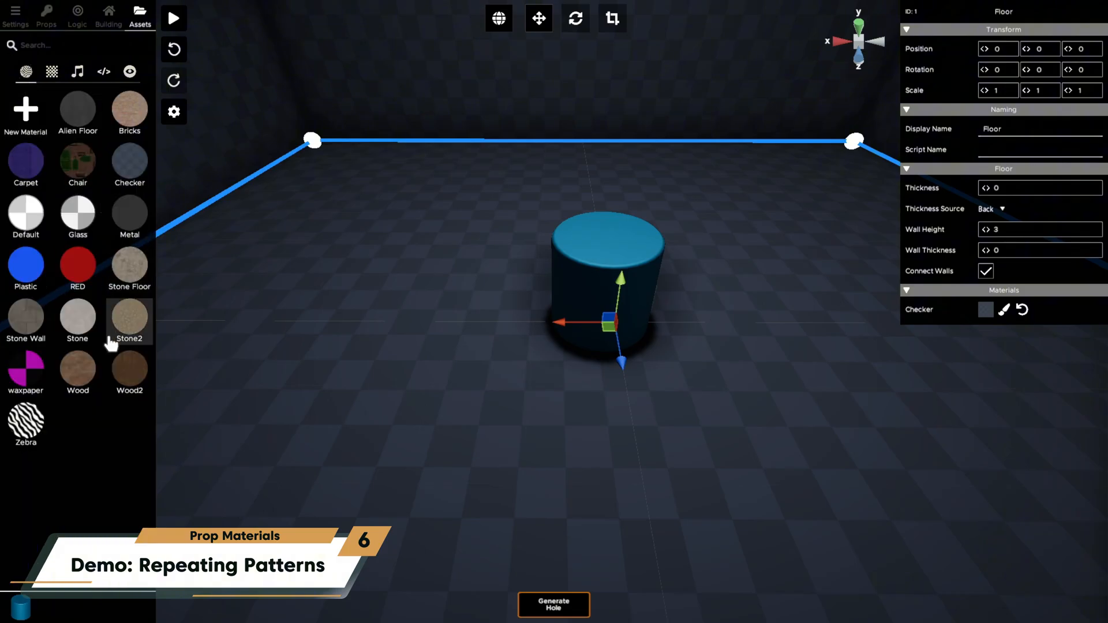
pyautogui.click(26, 110)
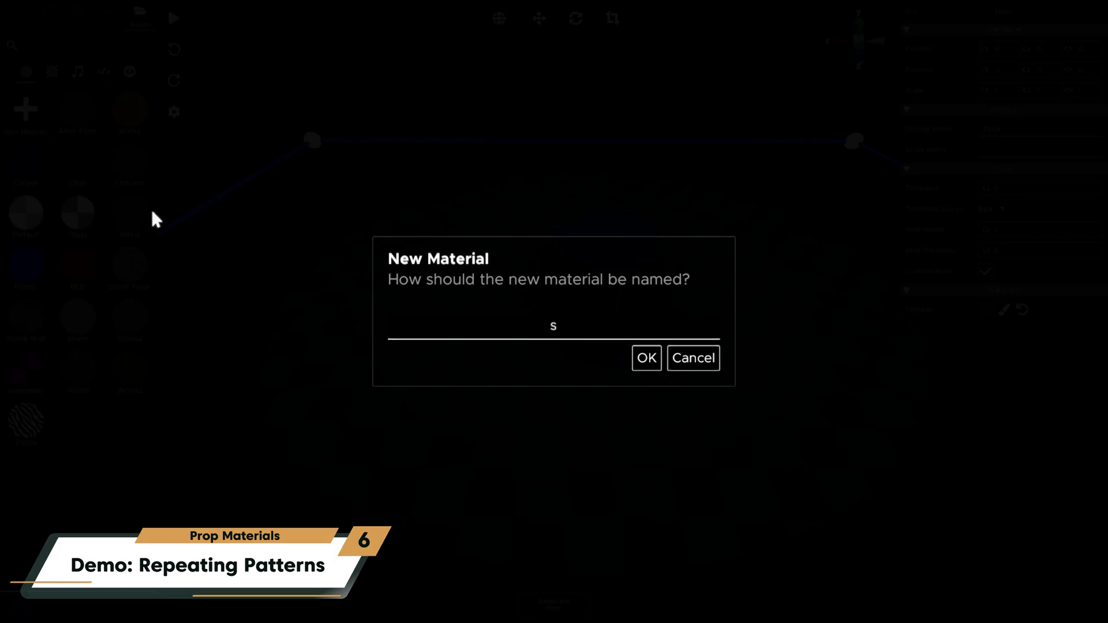
pyautogui.click(644, 358)
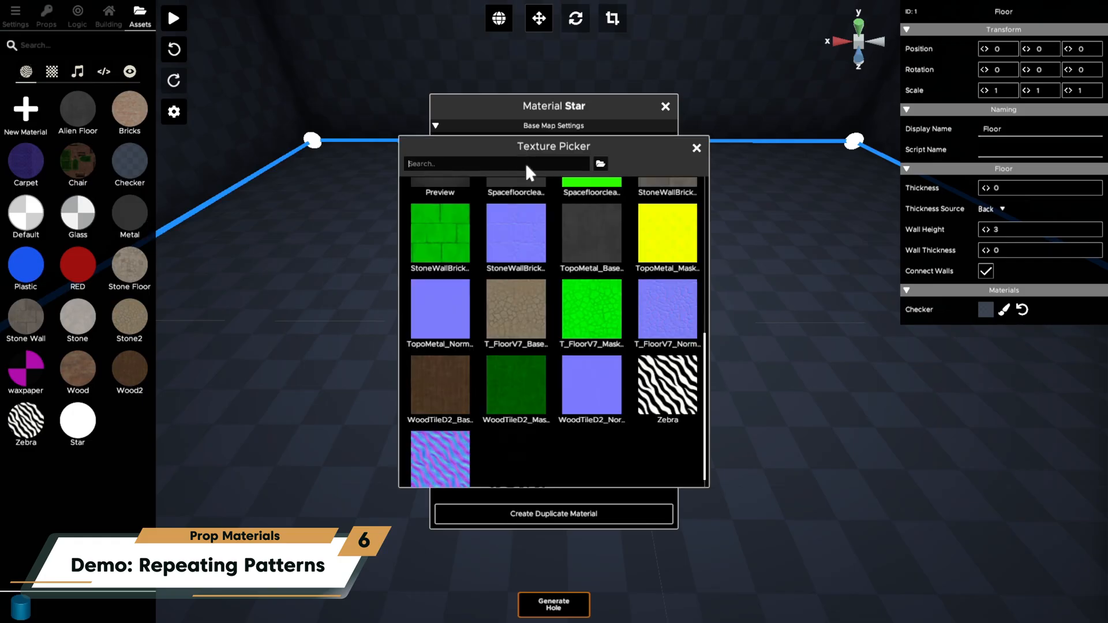
pyautogui.click(695, 148)
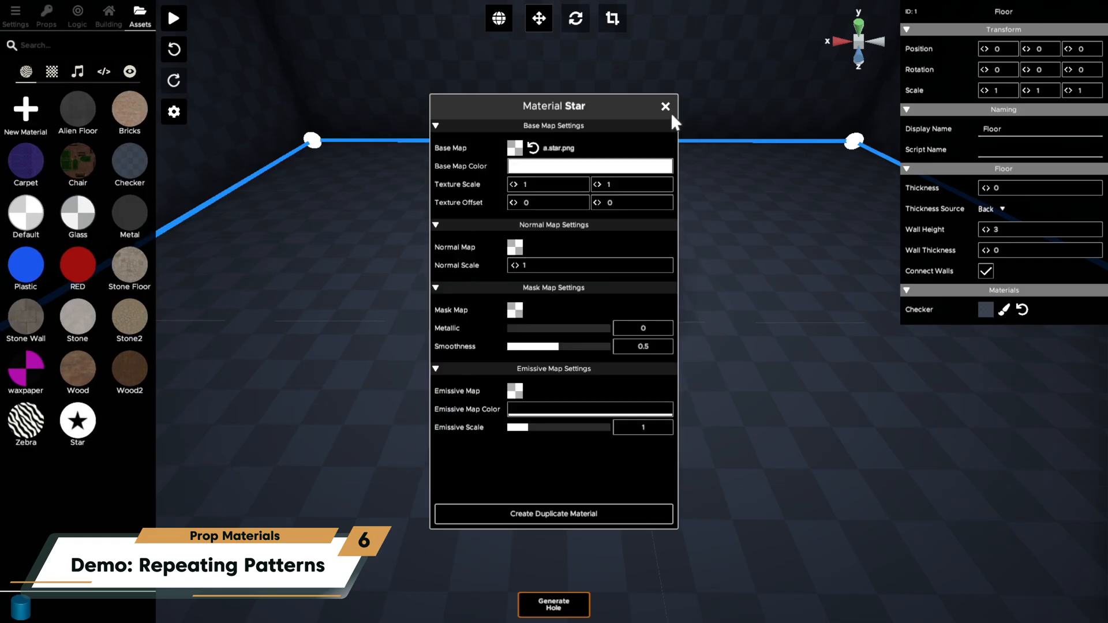
pyautogui.click(663, 107)
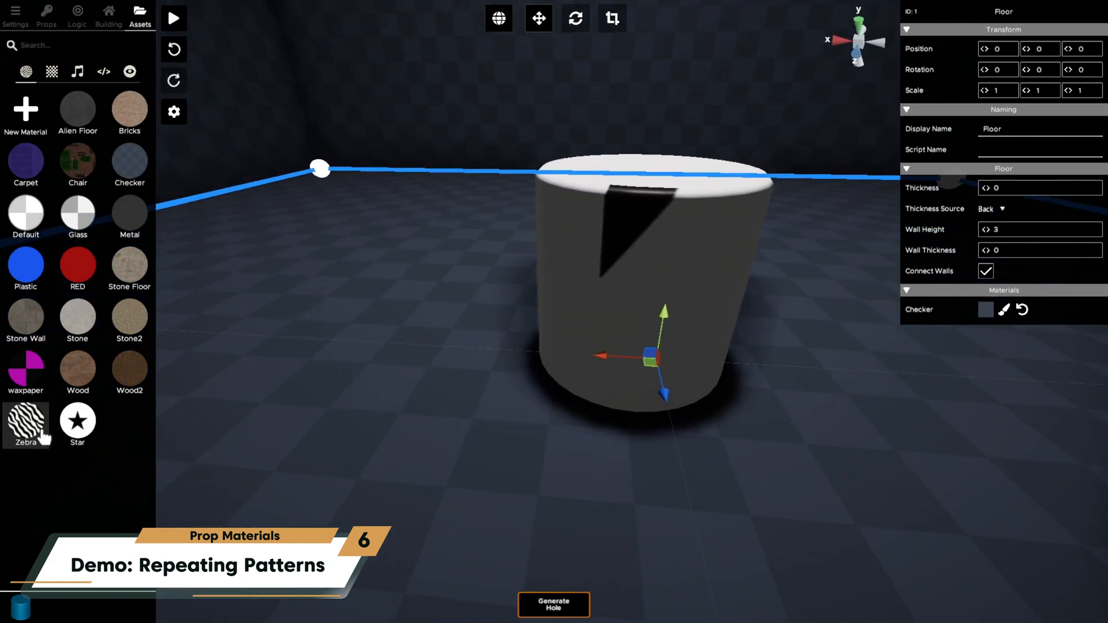
# - Set the Star material's texture scale to 10 × 10 and tint its base colour yellow
pyautogui.doubleClick(77, 421)
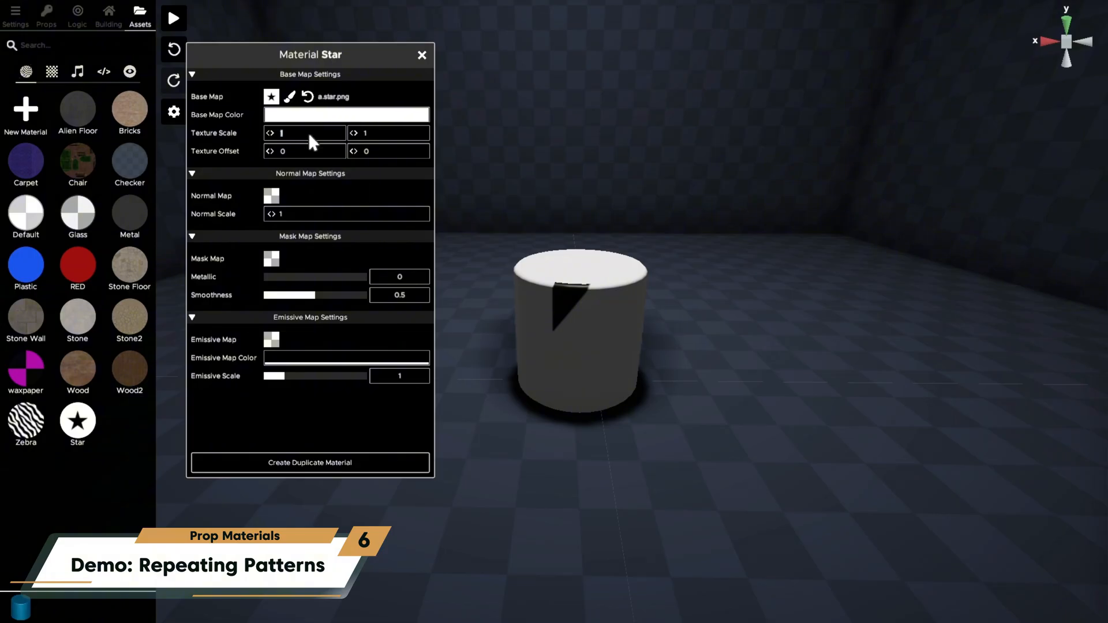
pyautogui.write('10')
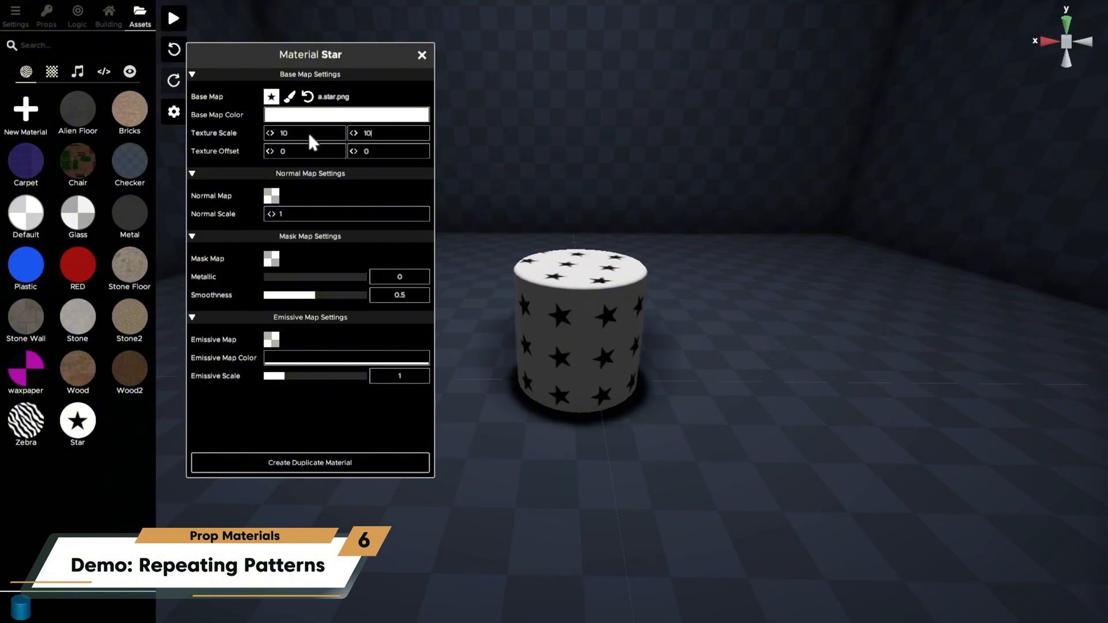
pyautogui.click(346, 115)
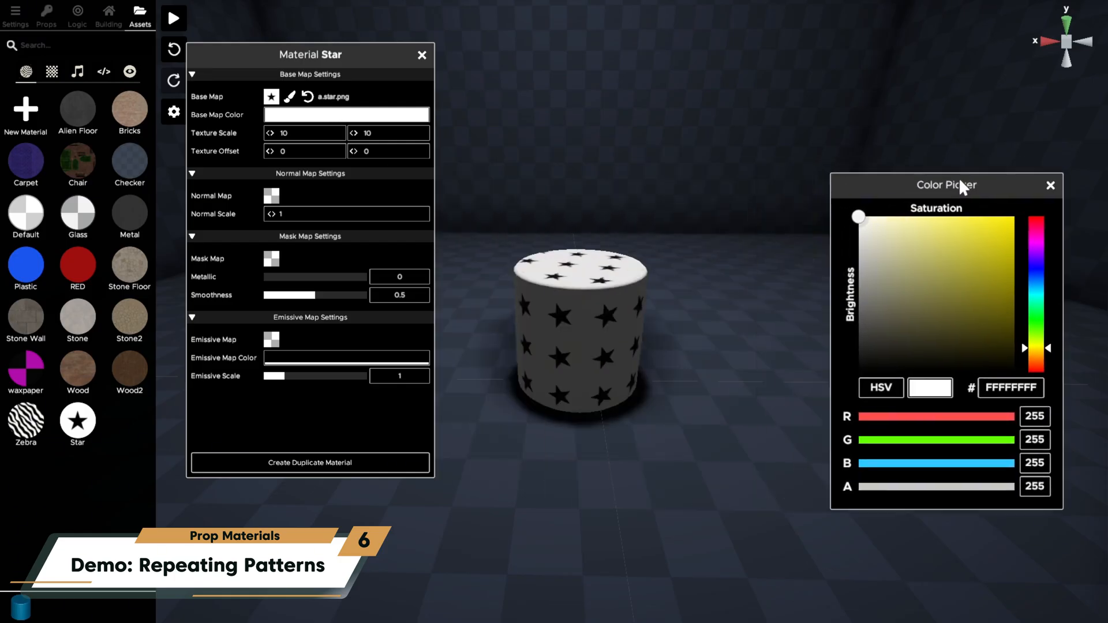
pyautogui.click(984, 227)
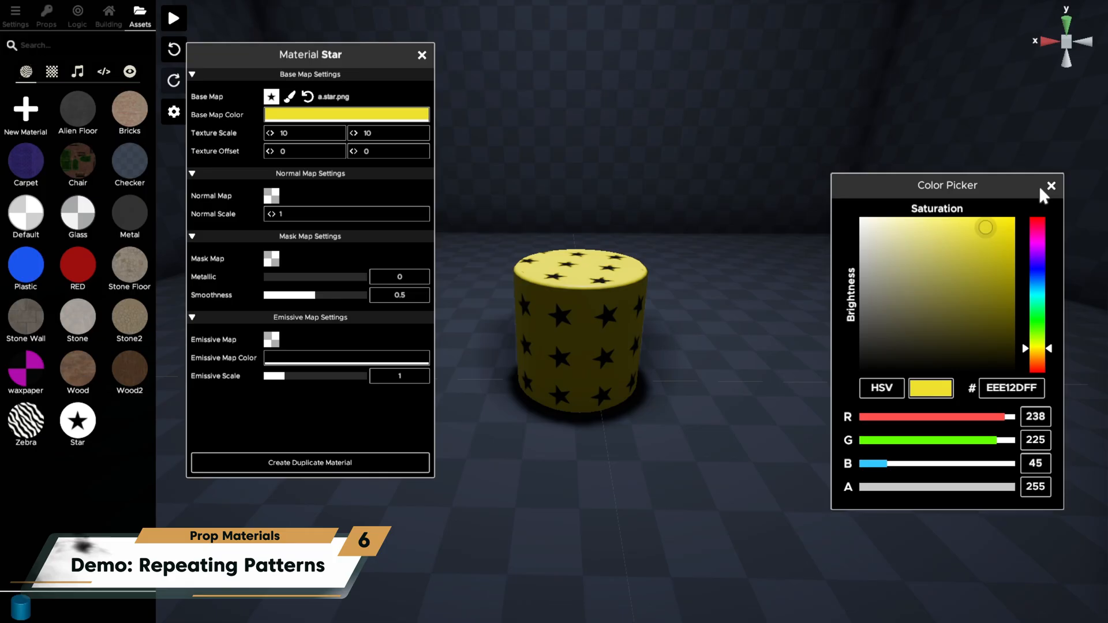
pyautogui.click(1051, 185)
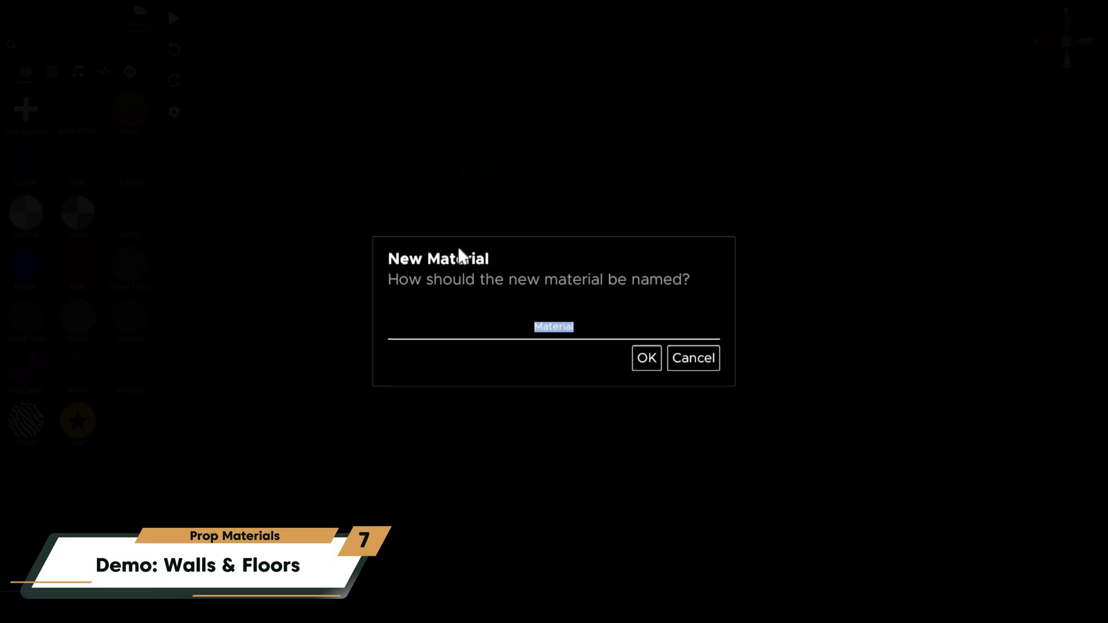
# - Confirm the Wallpaper material with the Victorian damask base map and apply it to the wall
pyautogui.click(644, 358)
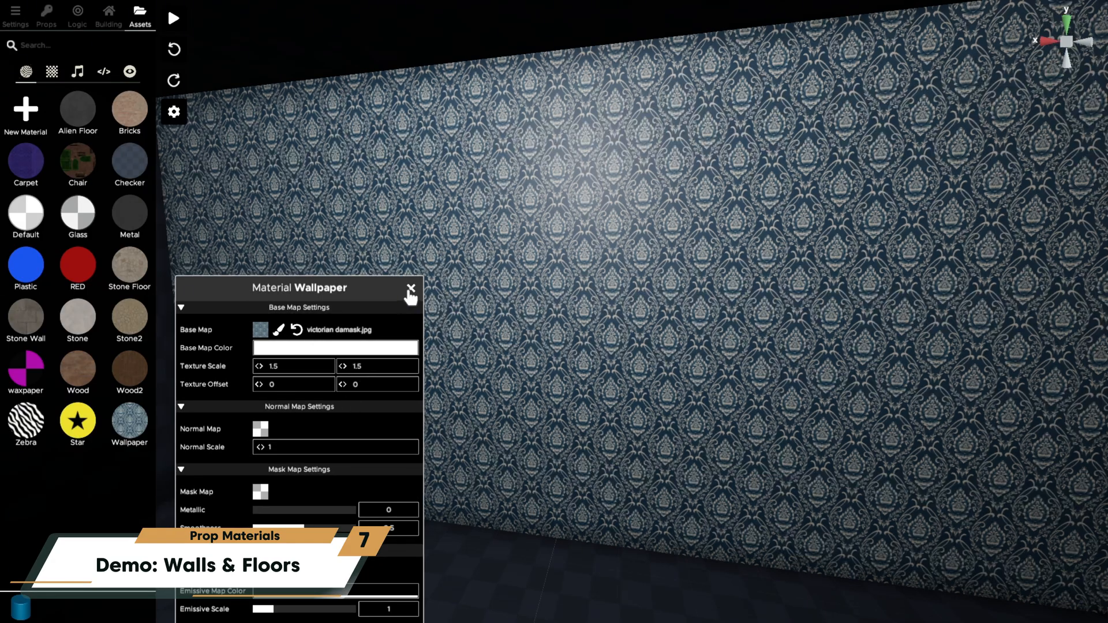
pyautogui.click(411, 288)
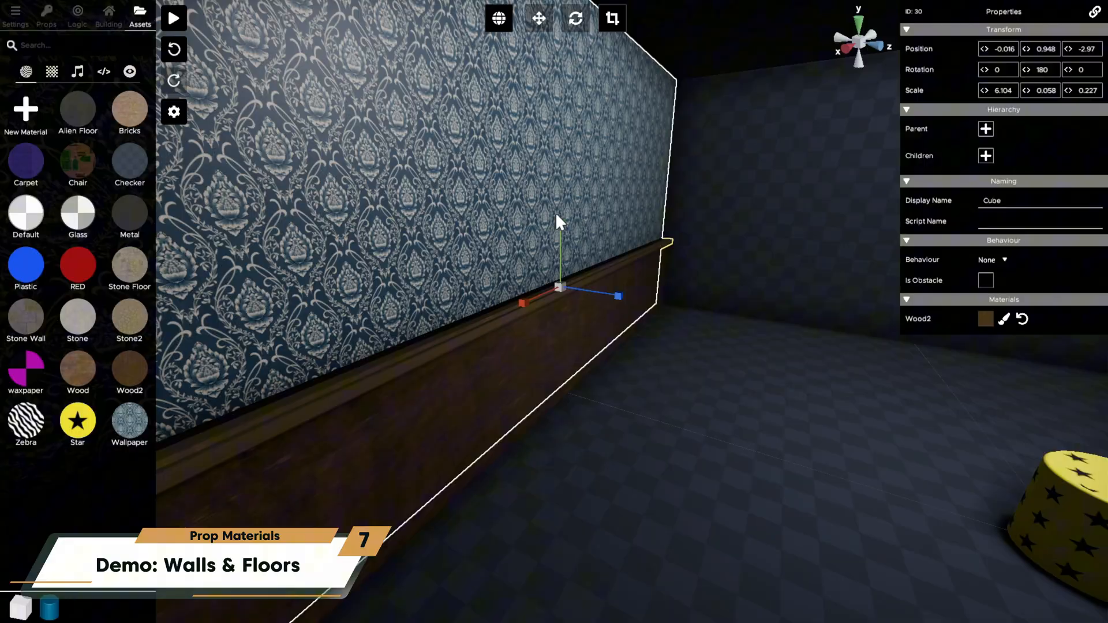
pyautogui.click(173, 18)
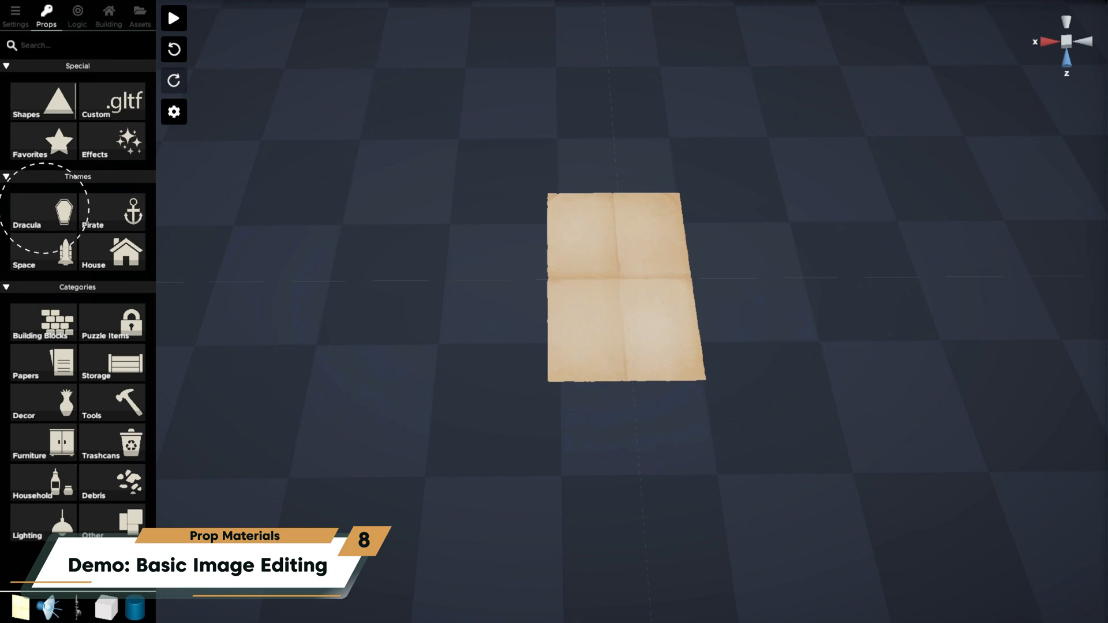
# - Select the Paper prop from the Dracula props lying on the floor
pyautogui.click(43, 211)
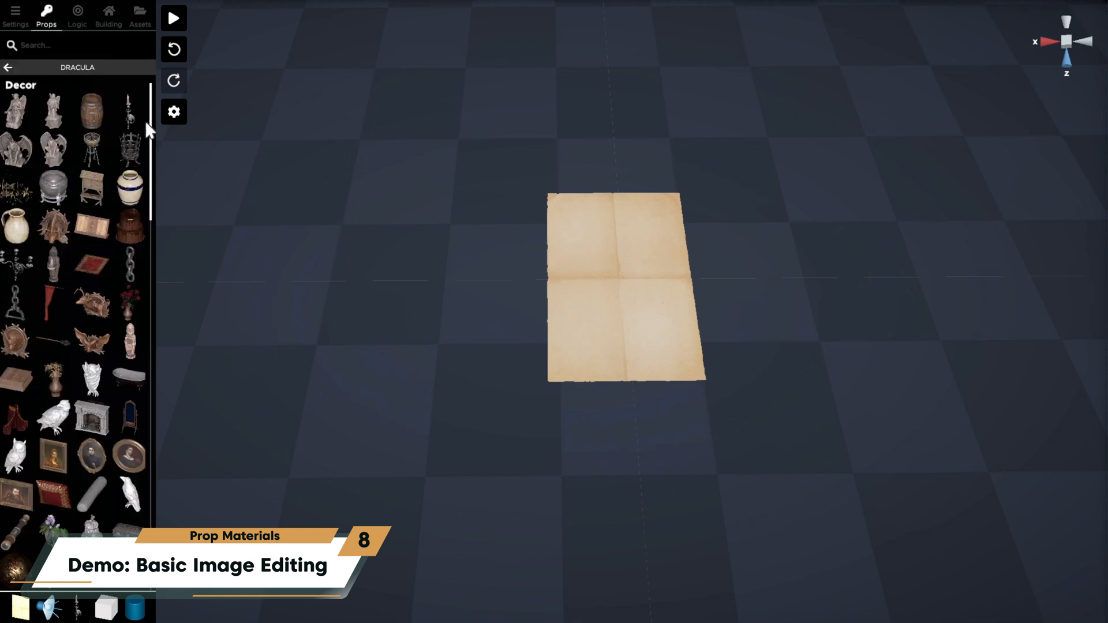
pyautogui.scroll(-3)
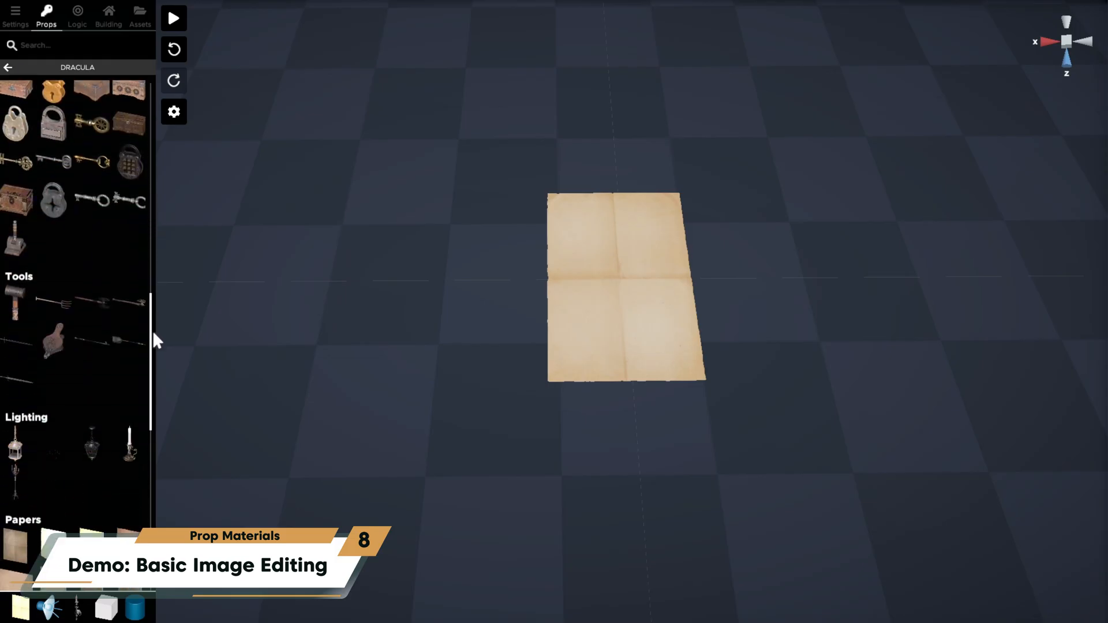
pyautogui.click(625, 282)
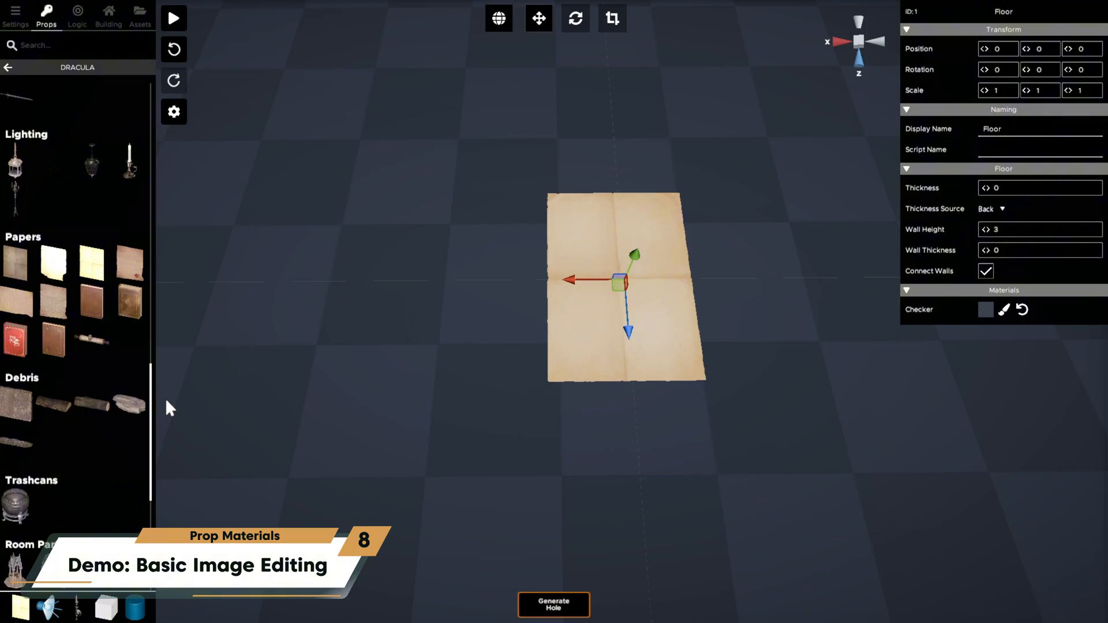
pyautogui.click(625, 287)
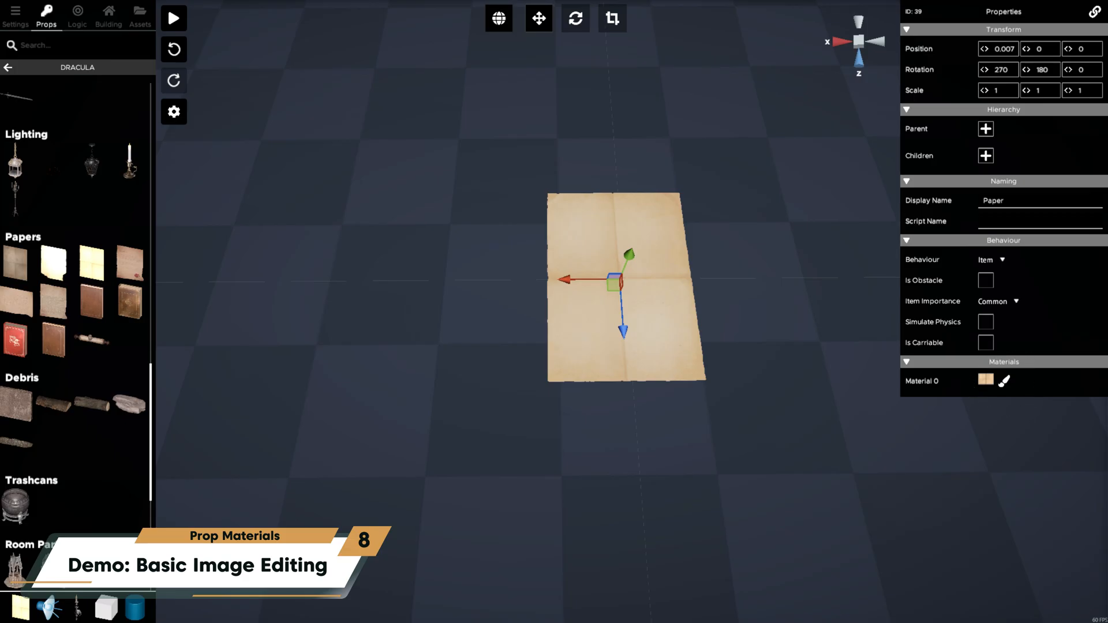
# - Create the Note material from the paper and open its base image in Paint
pyautogui.click(1003, 381)
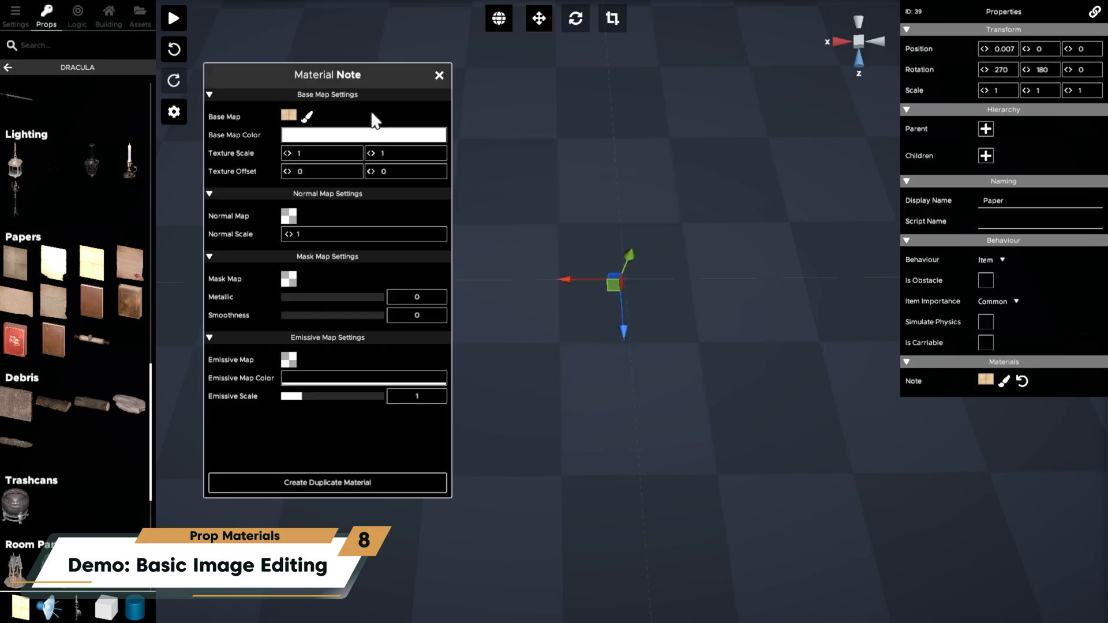
pyautogui.click(362, 135)
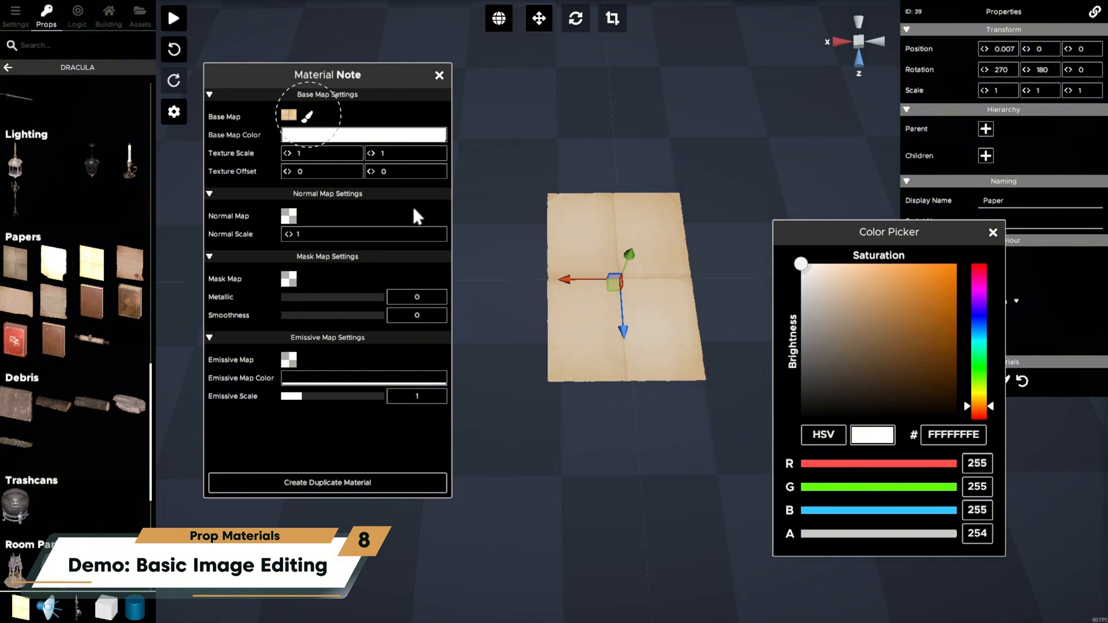
pyautogui.click(991, 232)
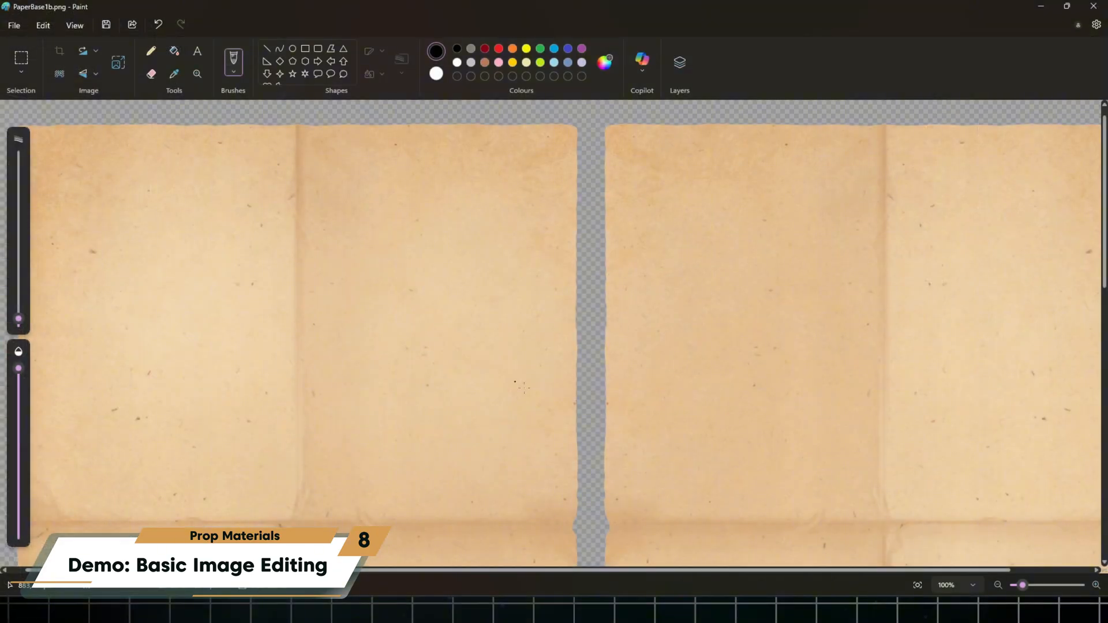
# - Type the tea-invitation letter ('Good morning! I trust you are well...') on the left page at size 72
pyautogui.click(197, 51)
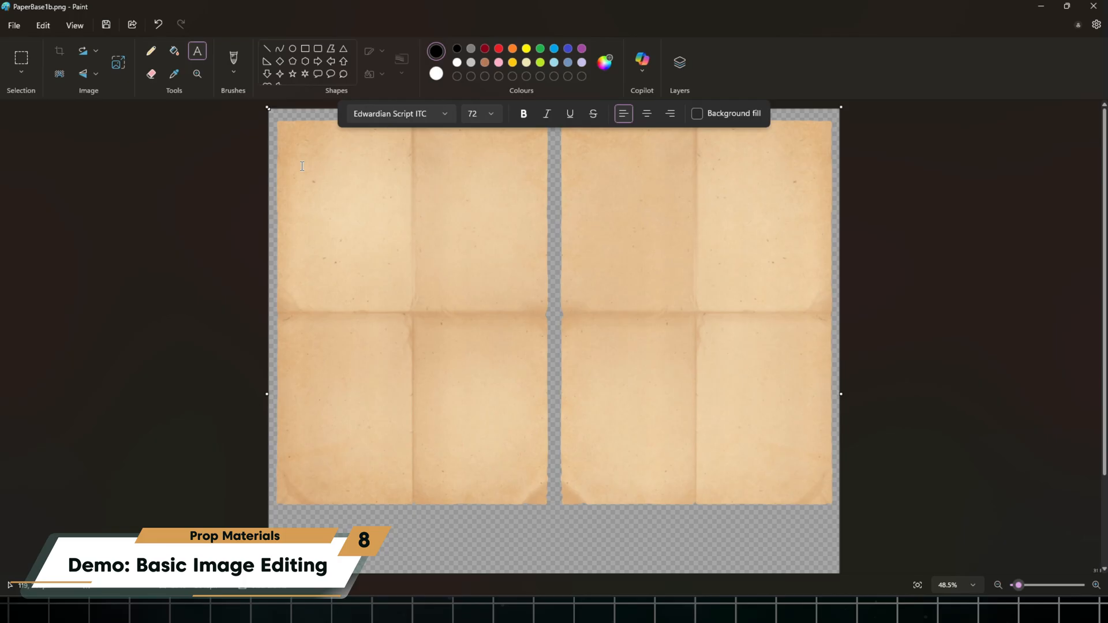
pyautogui.write('Good morning!')
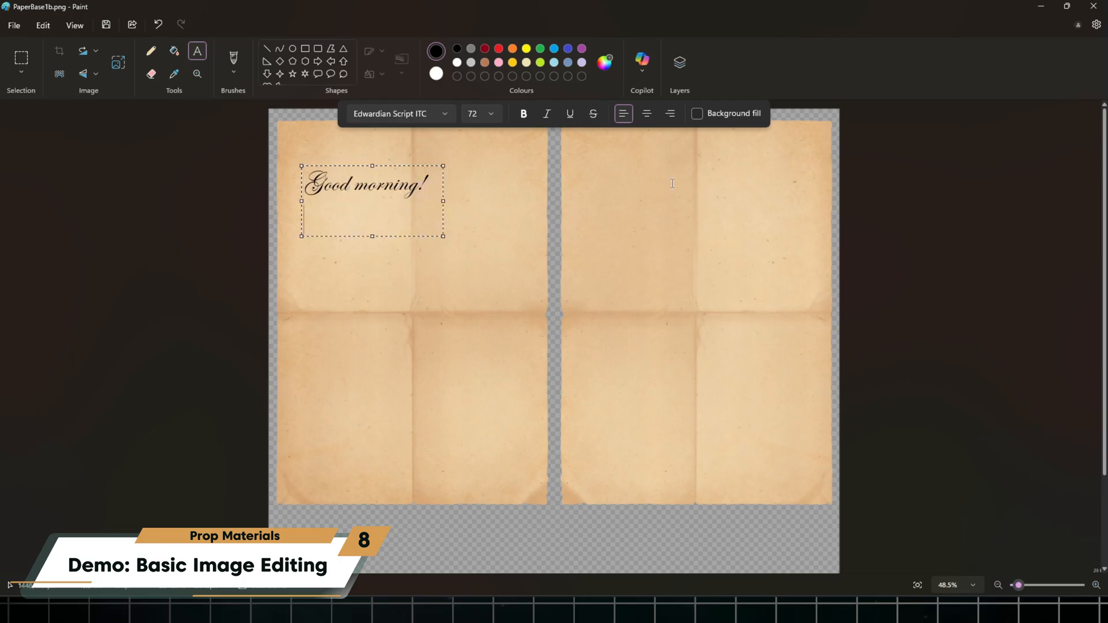
pyautogui.write('I trust you are well.')
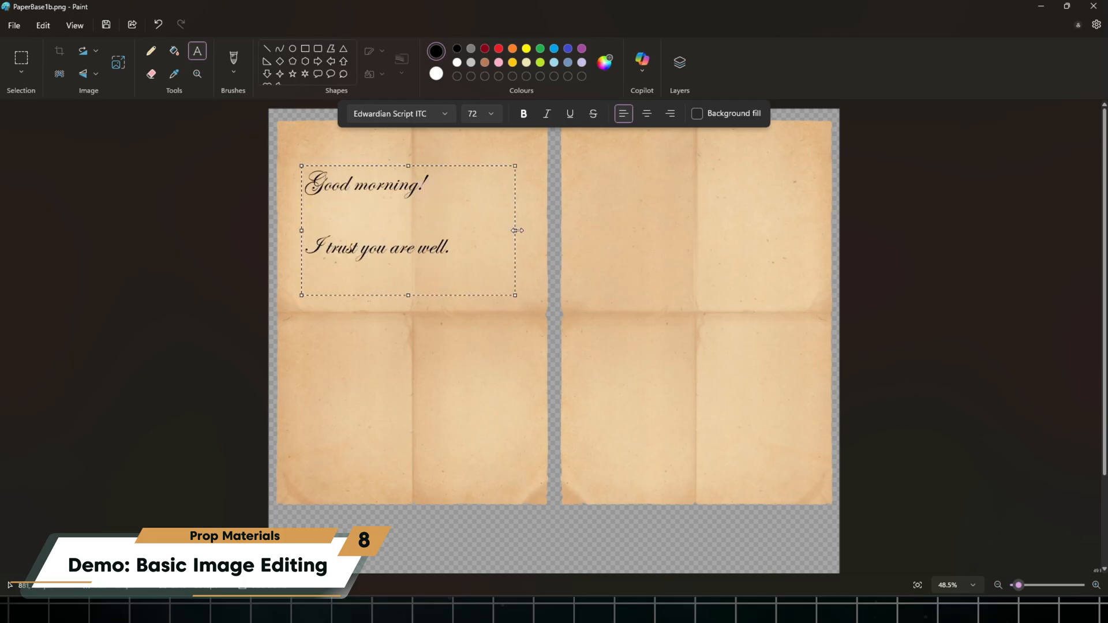
pyautogui.write('Would you like to come over for tea next Wednesday?')
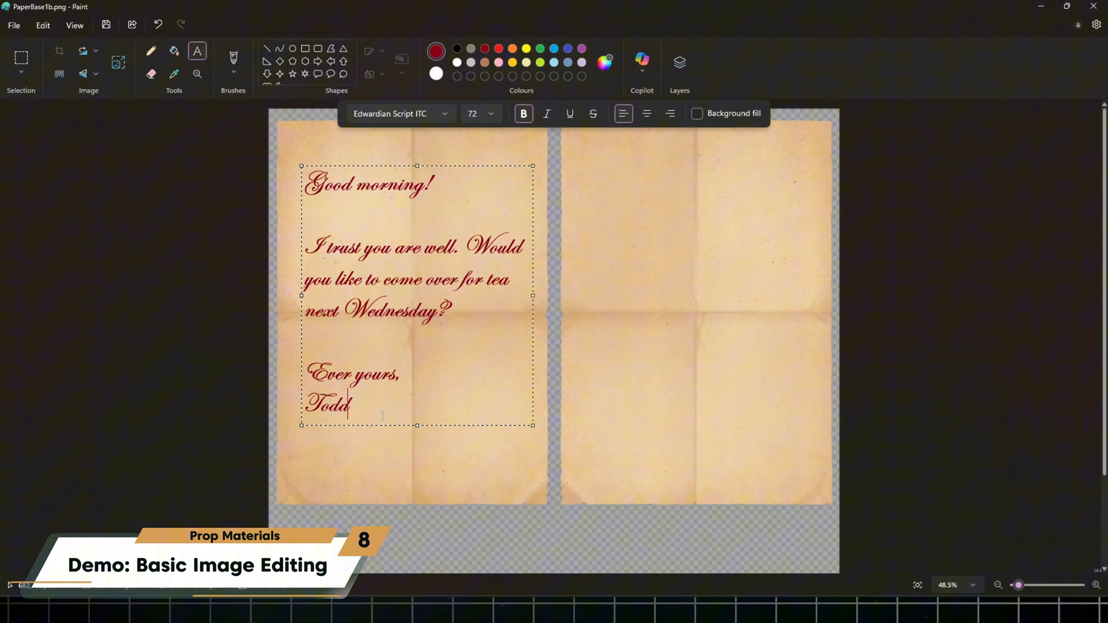
pyautogui.click(480, 113)
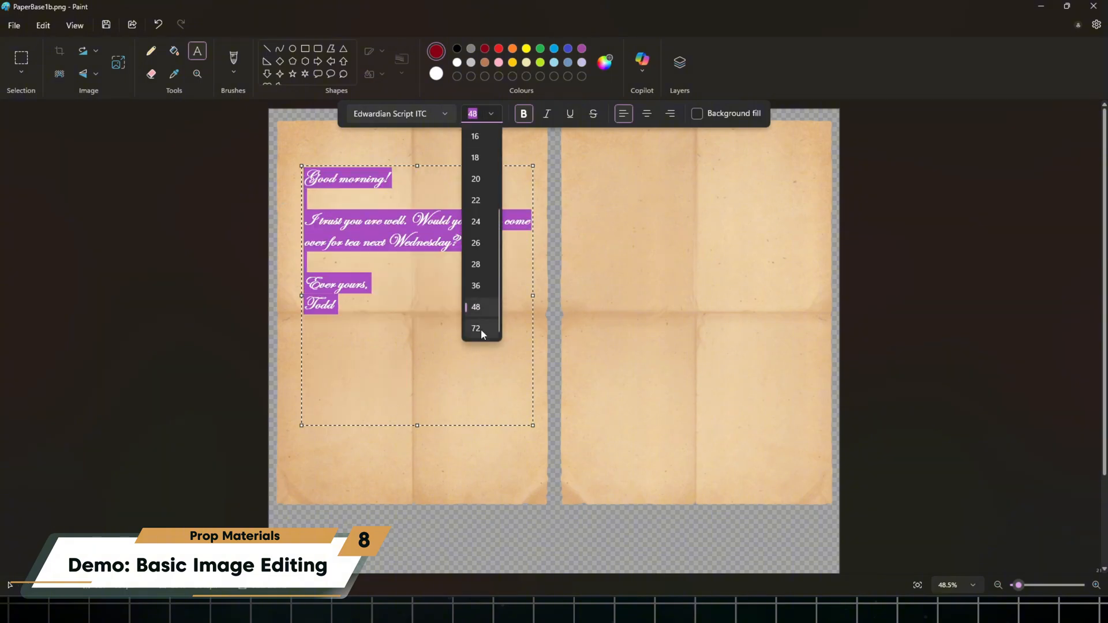
pyautogui.click(476, 327)
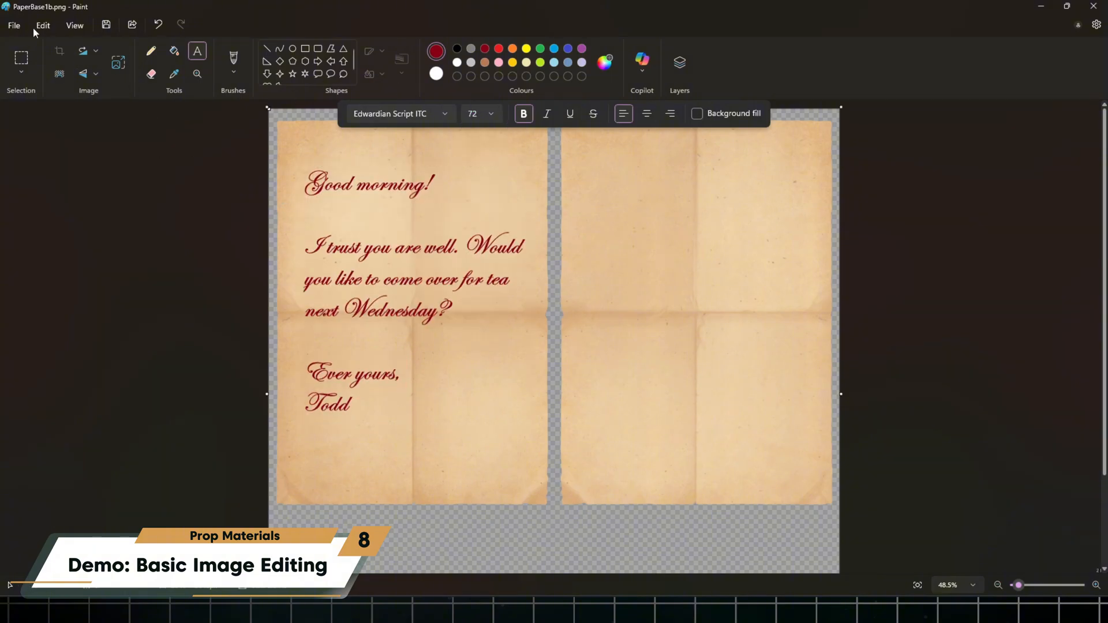
pyautogui.moveTo(55, 142)
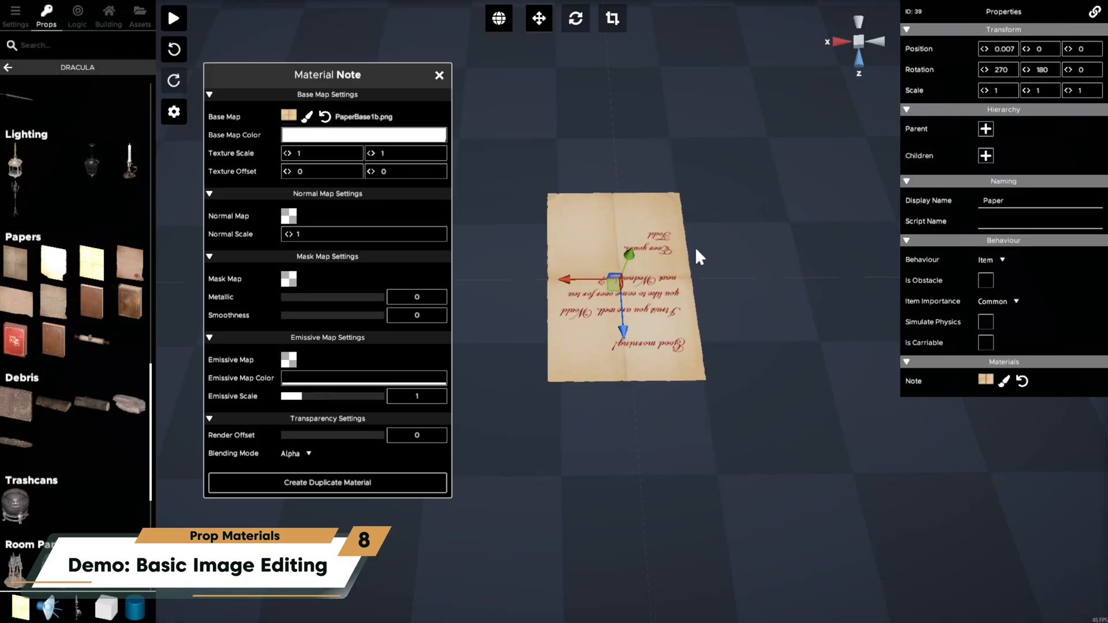
# - Close the Note material window now that the paper shows the red tea note
pyautogui.click(437, 75)
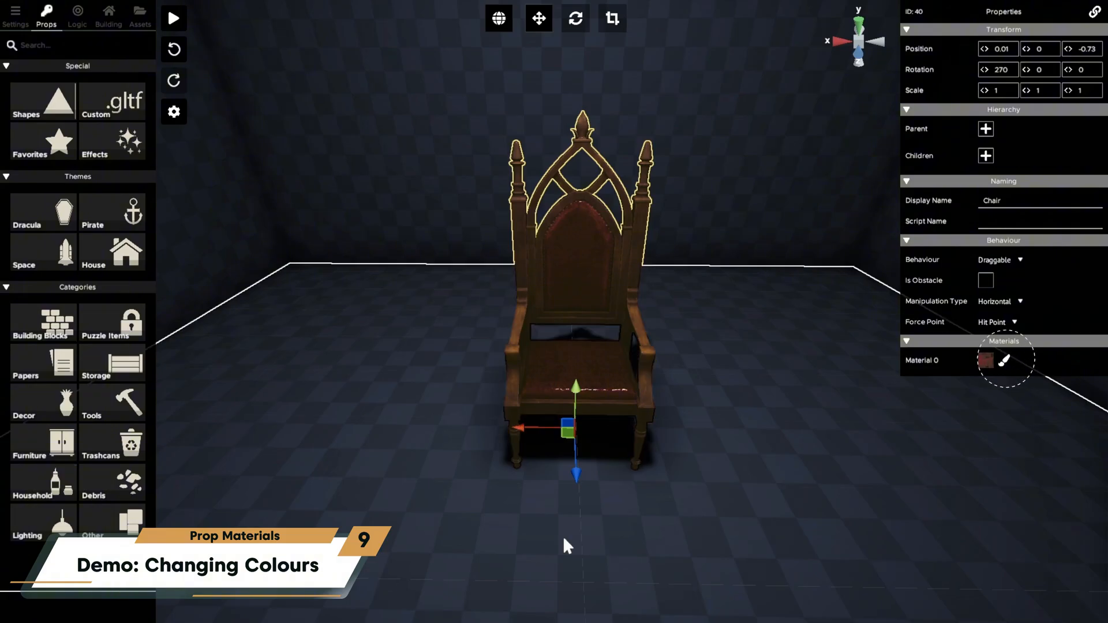
# - Give the gothic chair its own new material named Chair
pyautogui.click(1006, 359)
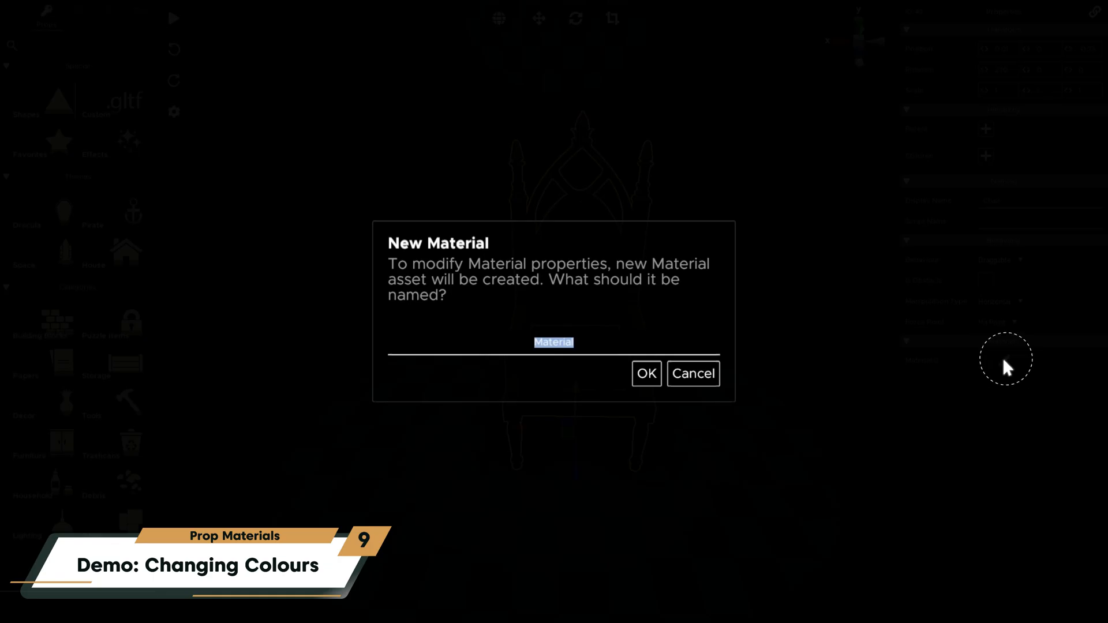
pyautogui.write('Chair')
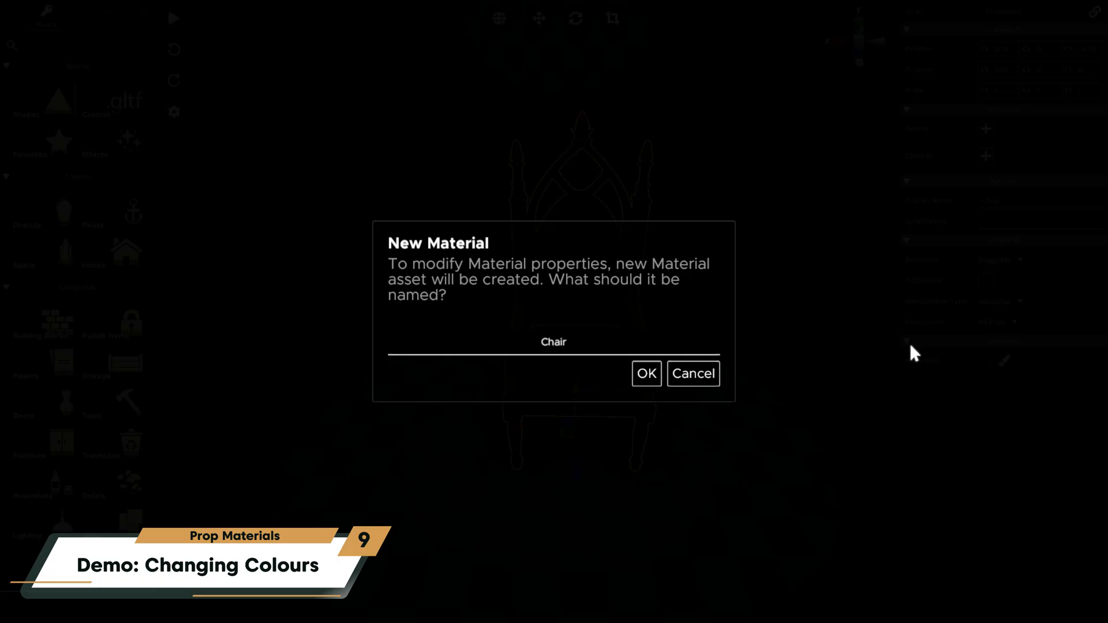
pyautogui.click(645, 374)
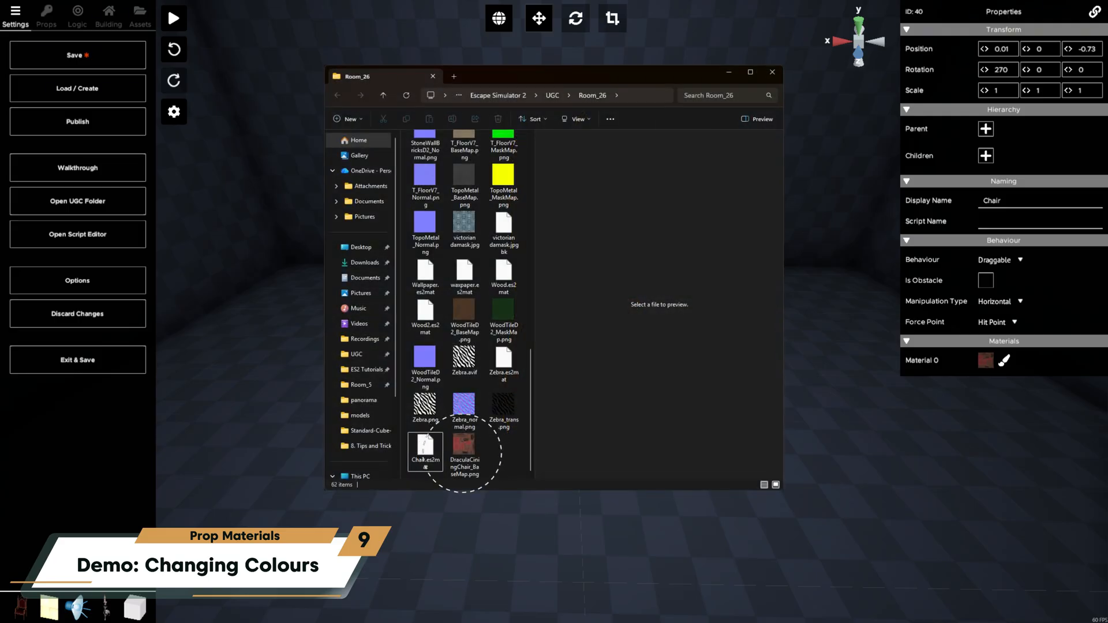
# - Open DraculaCiningChair_BaseMap.png from the Room_26 folder in Photopea
pyautogui.click(772, 73)
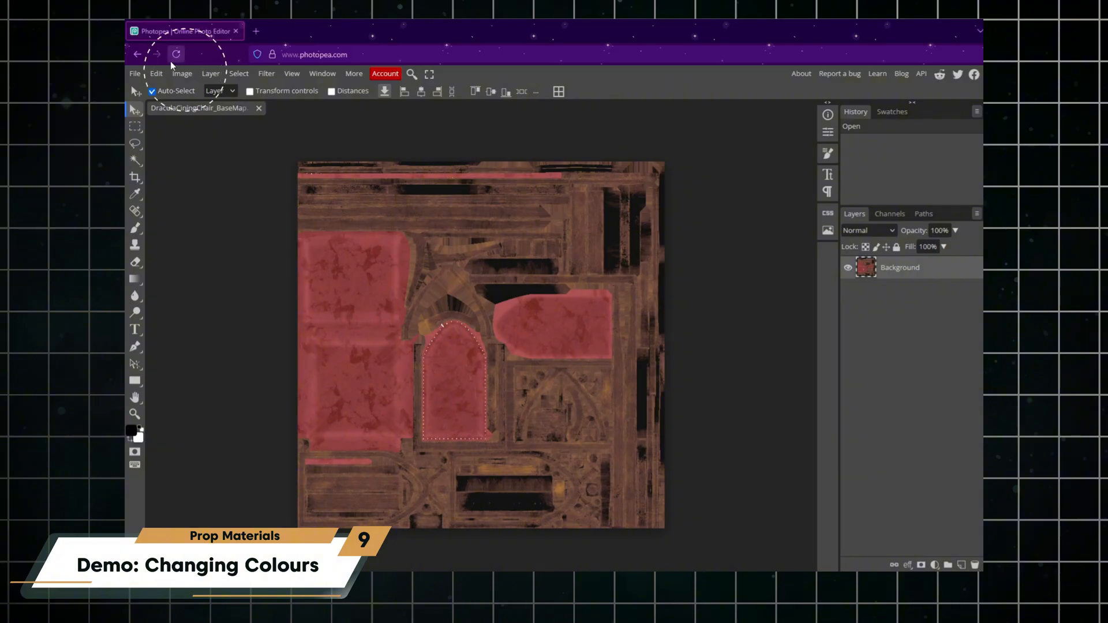
# - Start Replace Color and sample the red upholstery as the colour to replace
pyautogui.click(181, 73)
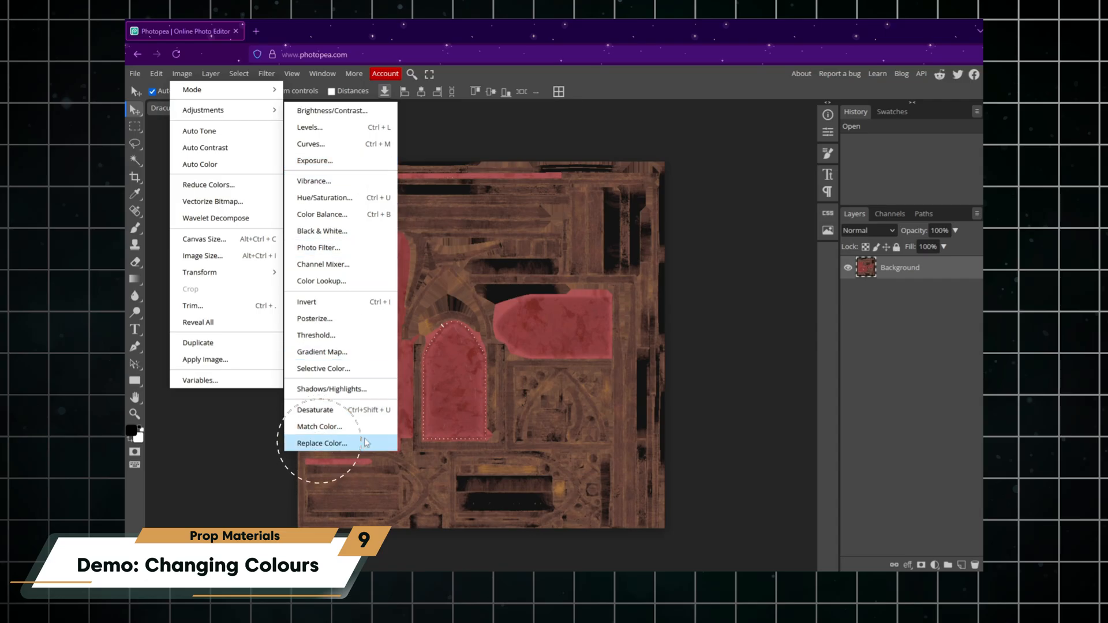
pyautogui.click(322, 443)
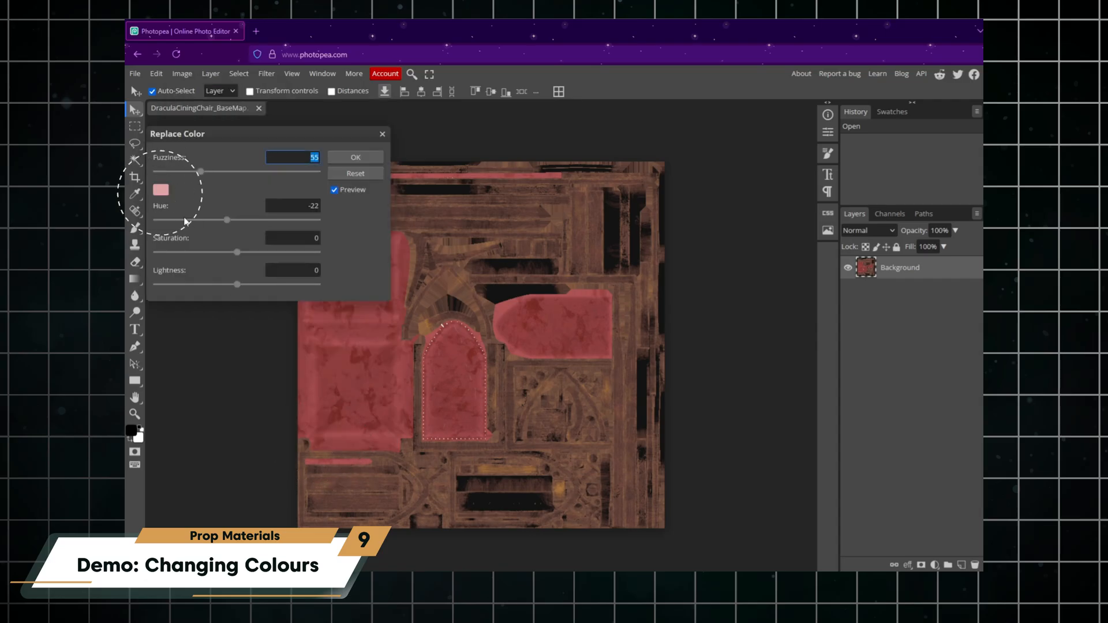
pyautogui.click(160, 189)
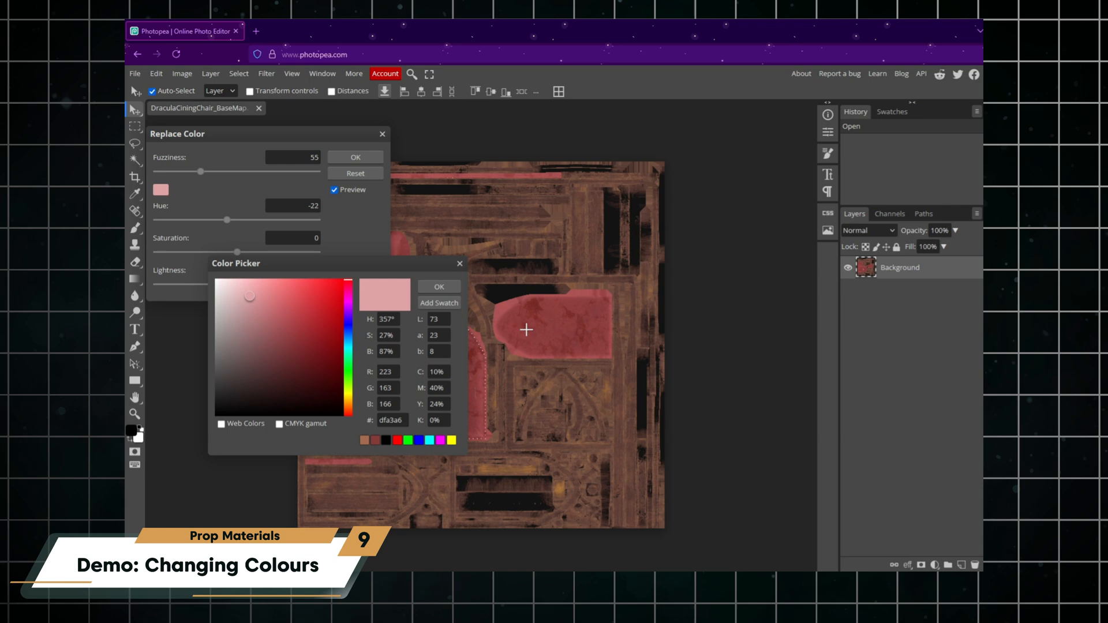
pyautogui.click(288, 340)
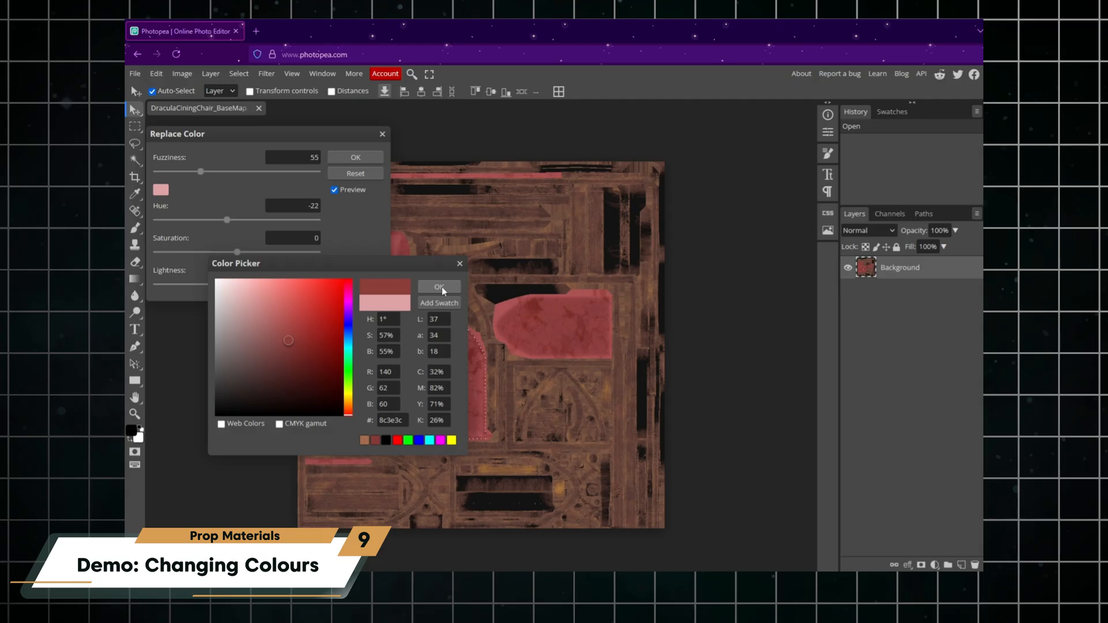
pyautogui.click(437, 286)
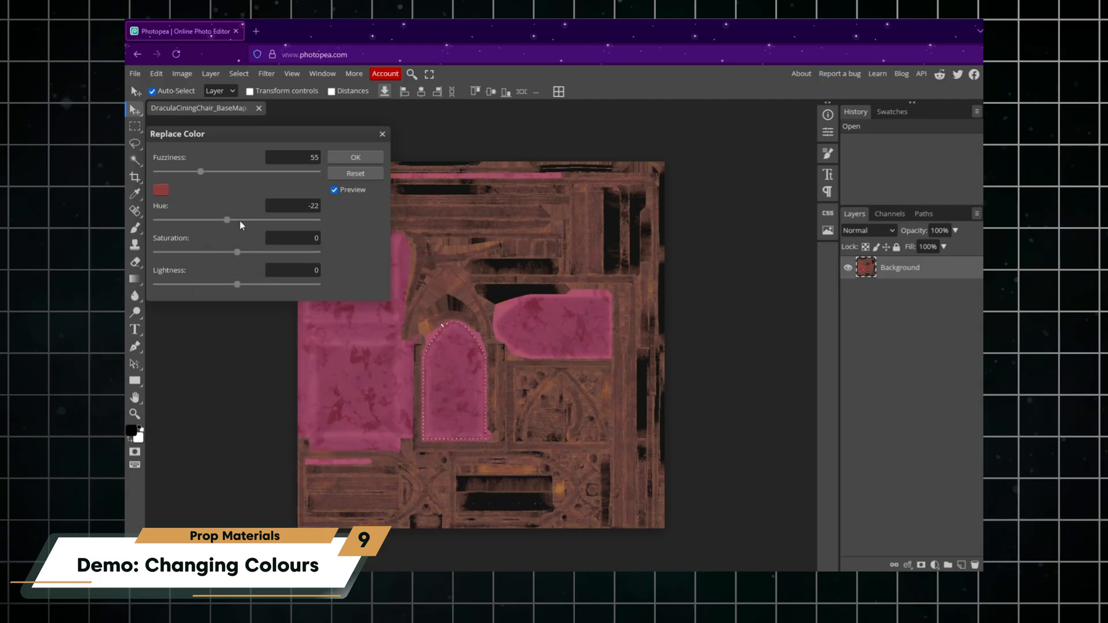
# - Shift the upholstery to dark green (Hue 92, Saturation 23, Lightness -23, Fuzziness 31) and apply
pyautogui.moveTo(208, 220); pyautogui.dragTo(278, 220)
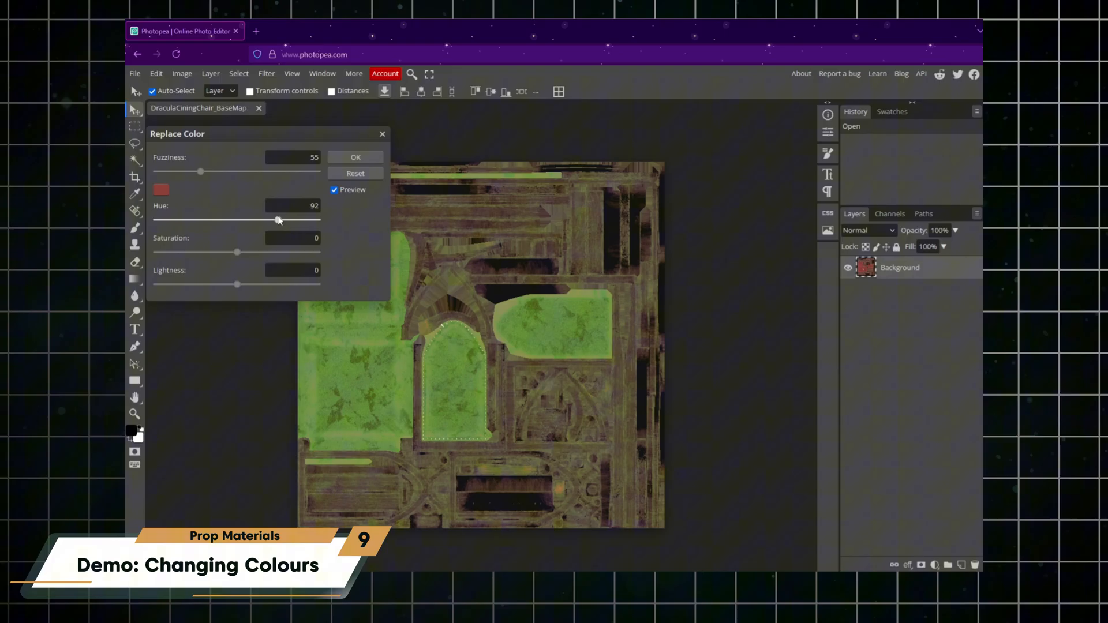
pyautogui.moveTo(202, 172); pyautogui.dragTo(182, 172)
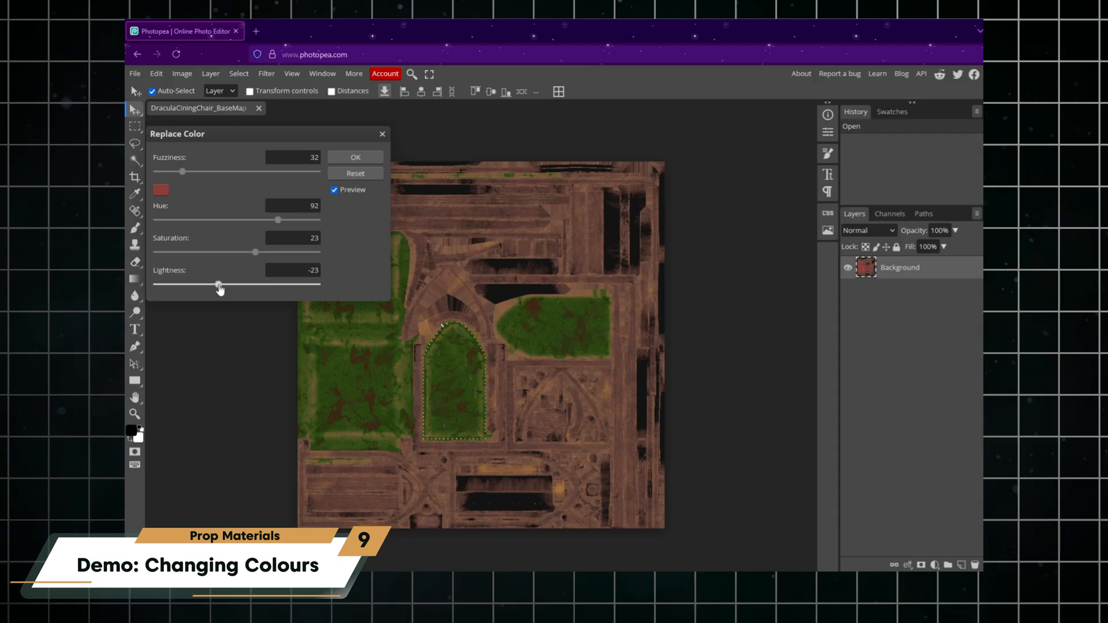
pyautogui.moveTo(182, 171); pyautogui.dragTo(181, 171)
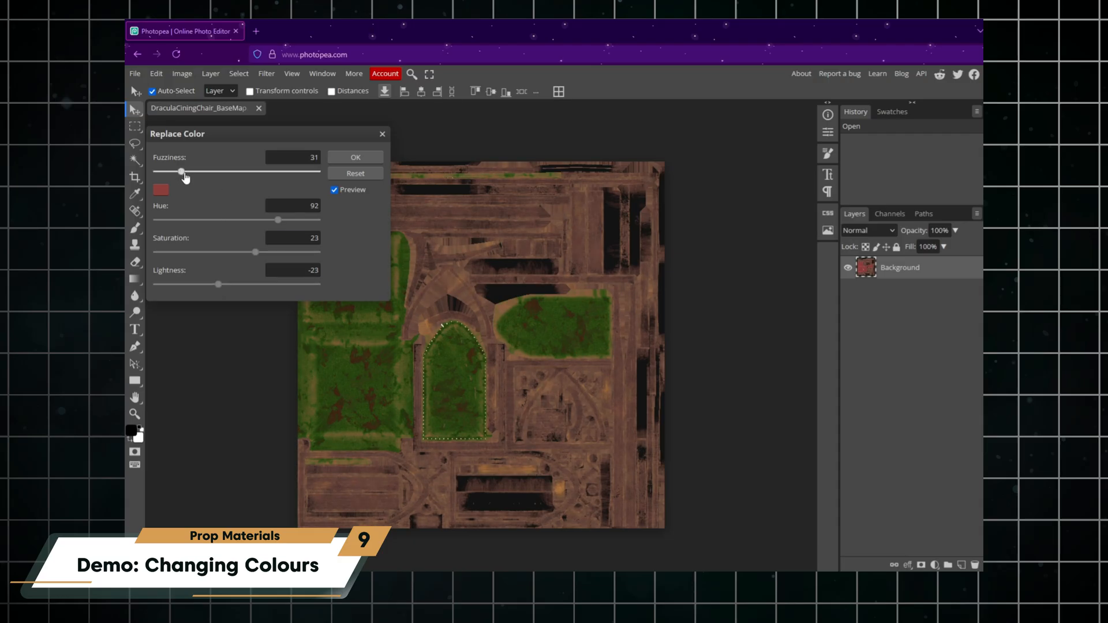
pyautogui.click(182, 73)
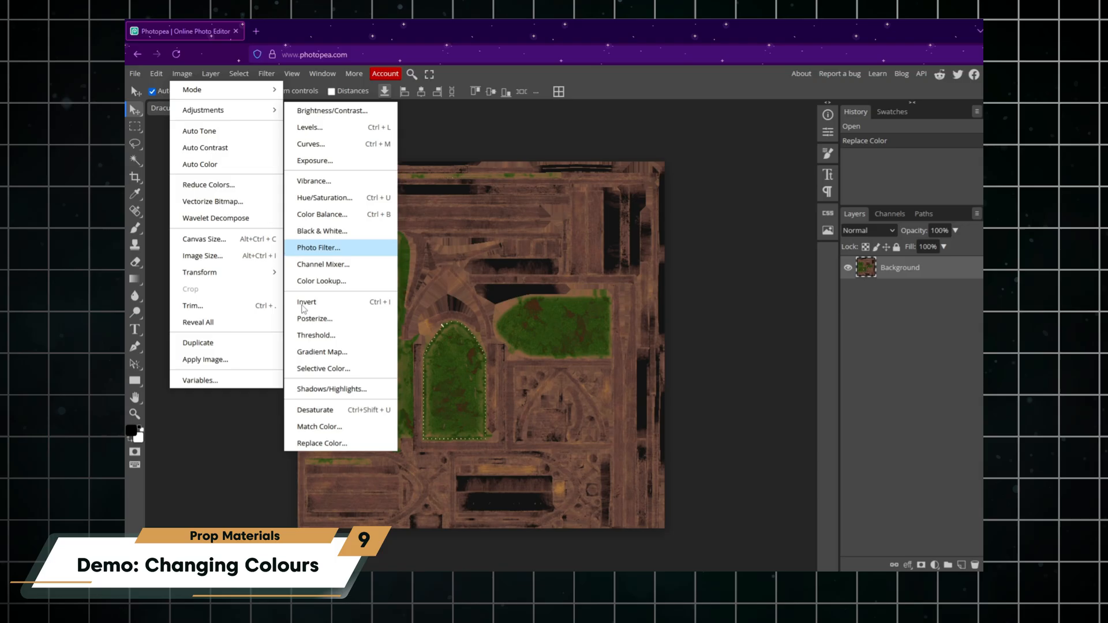
# - Run a second Replace Color to shift the tone of the brown wood
pyautogui.click(322, 443)
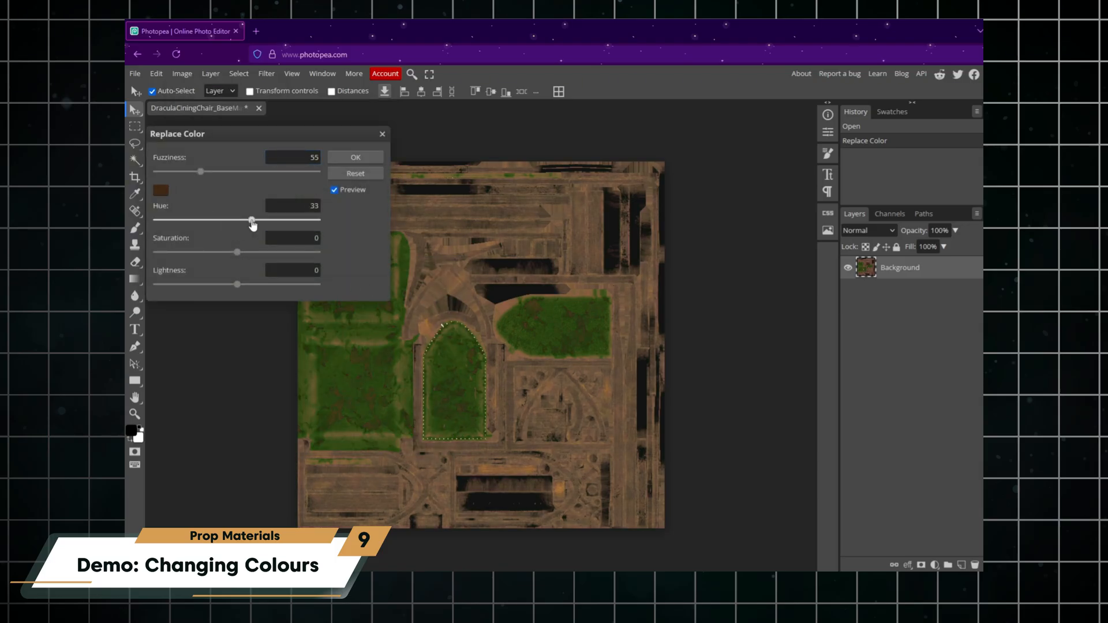
pyautogui.moveTo(200, 172); pyautogui.dragTo(160, 172)
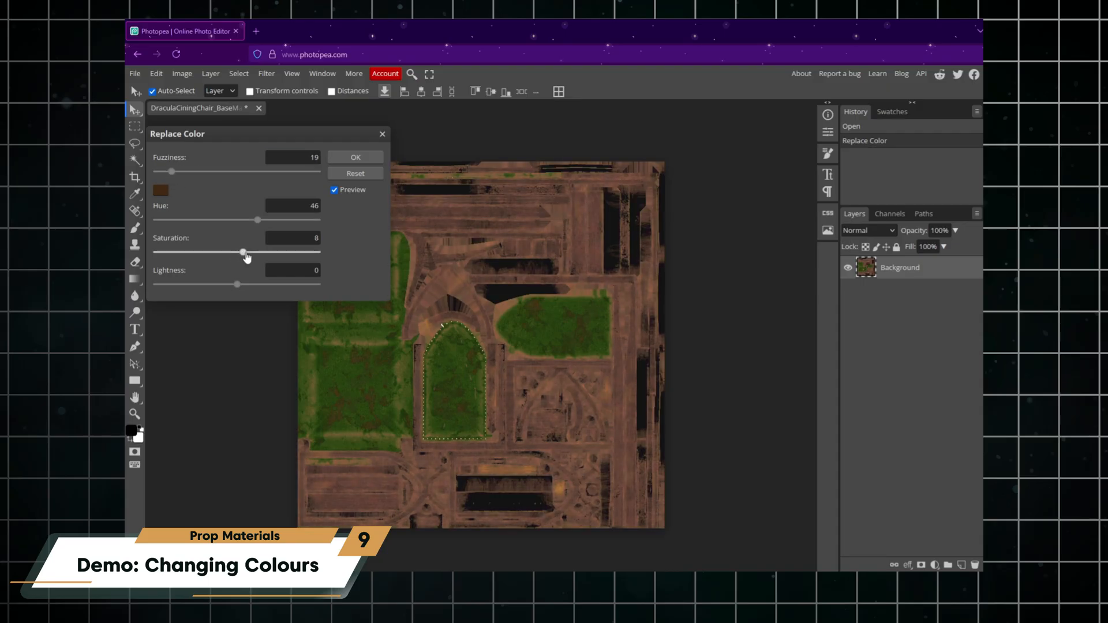
pyautogui.moveTo(244, 220); pyautogui.dragTo(265, 220)
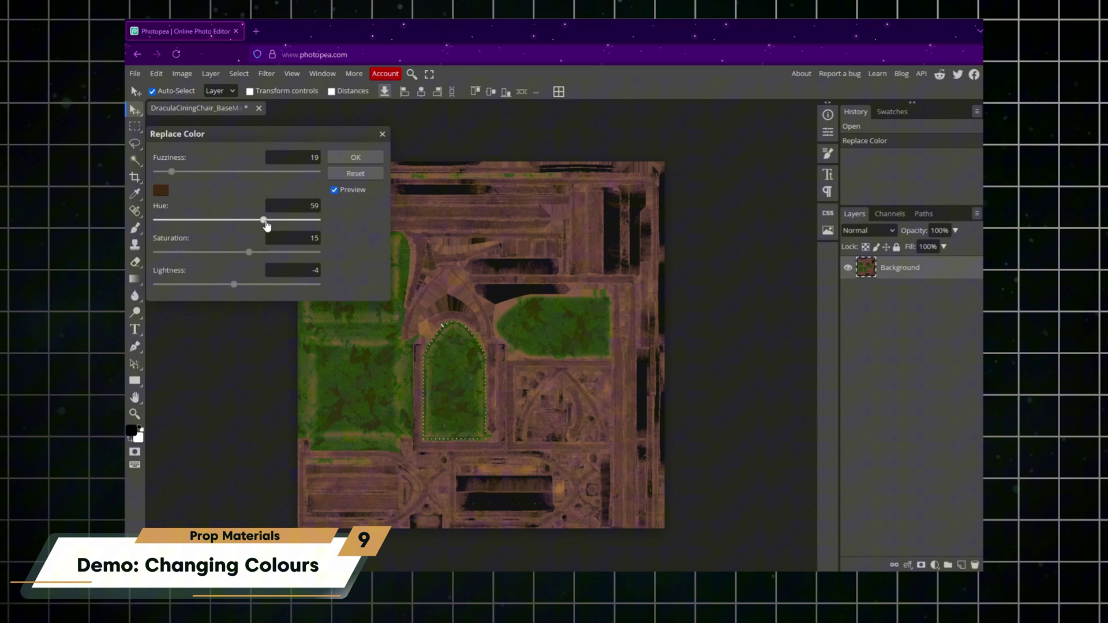
pyautogui.click(355, 157)
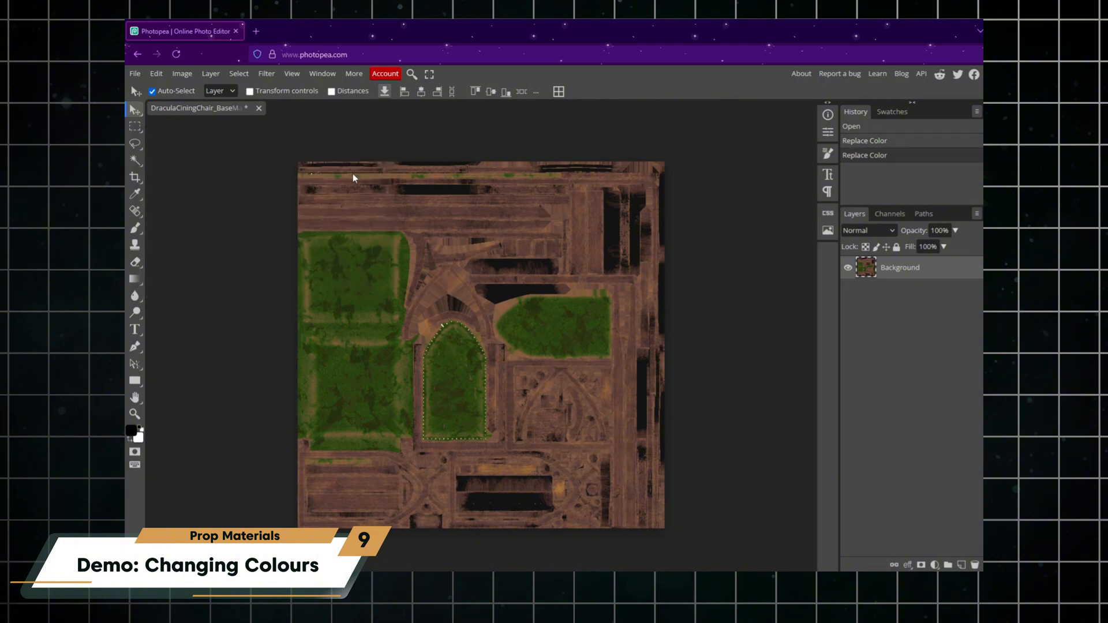
# - Export the recoloured chair texture as a PNG
pyautogui.click(133, 74)
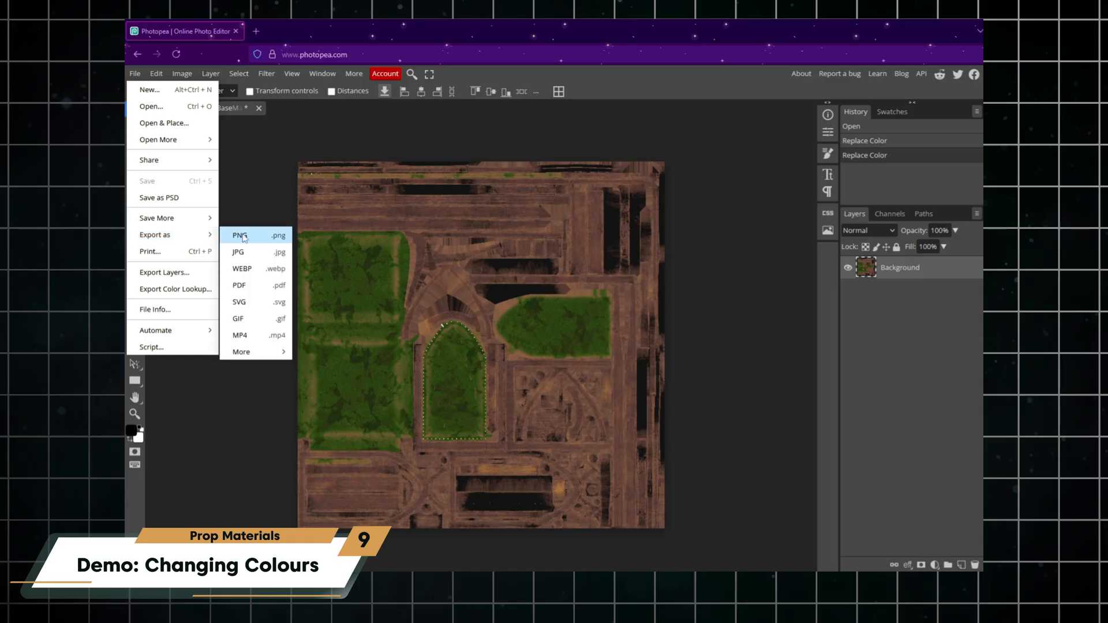
pyautogui.moveTo(277, 242)
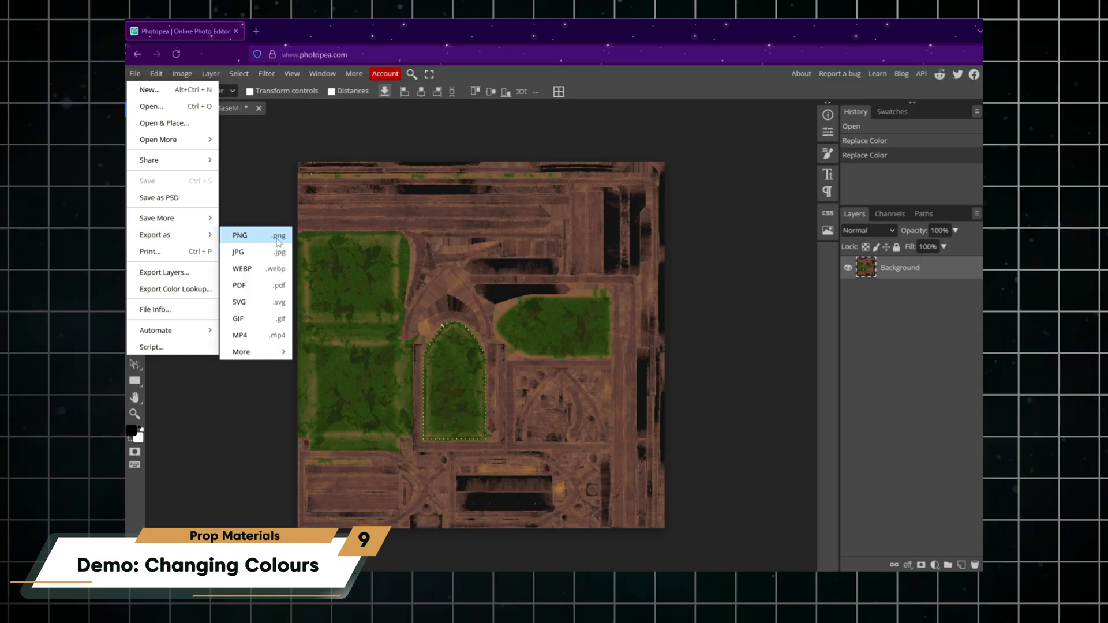
pyautogui.click(240, 236)
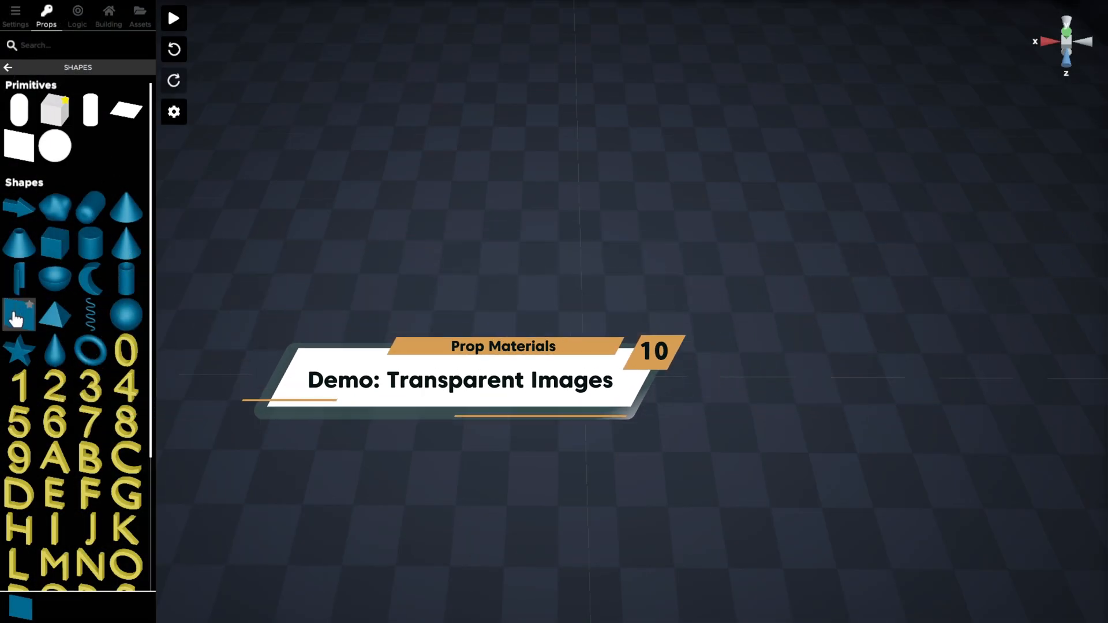
# - Add a plane to the room and create a new material named ES2
pyautogui.click(19, 314)
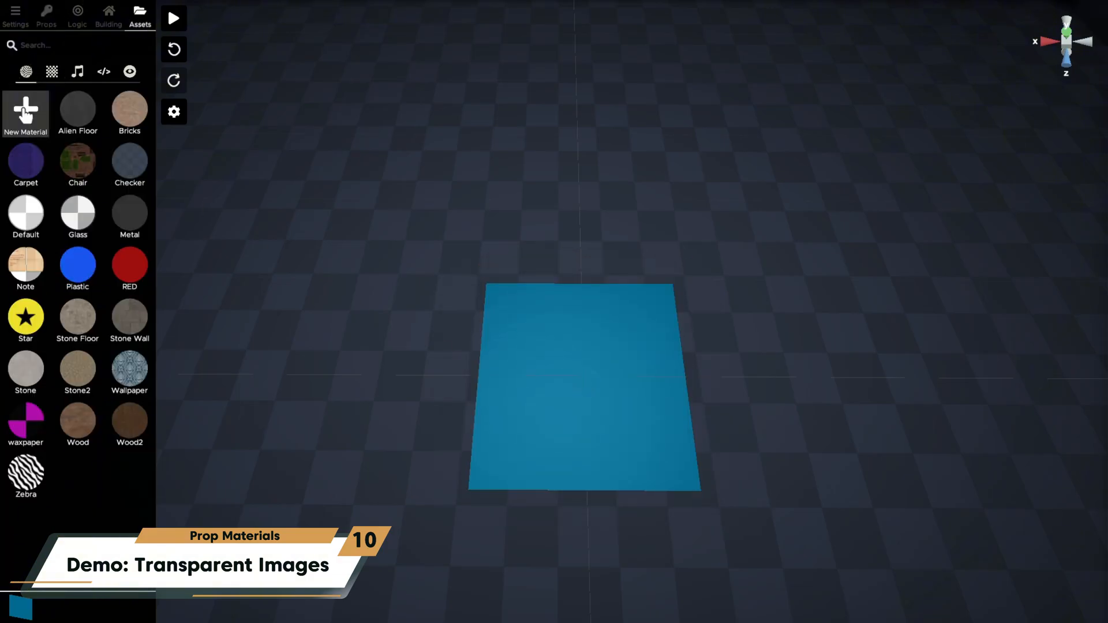
pyautogui.click(26, 110)
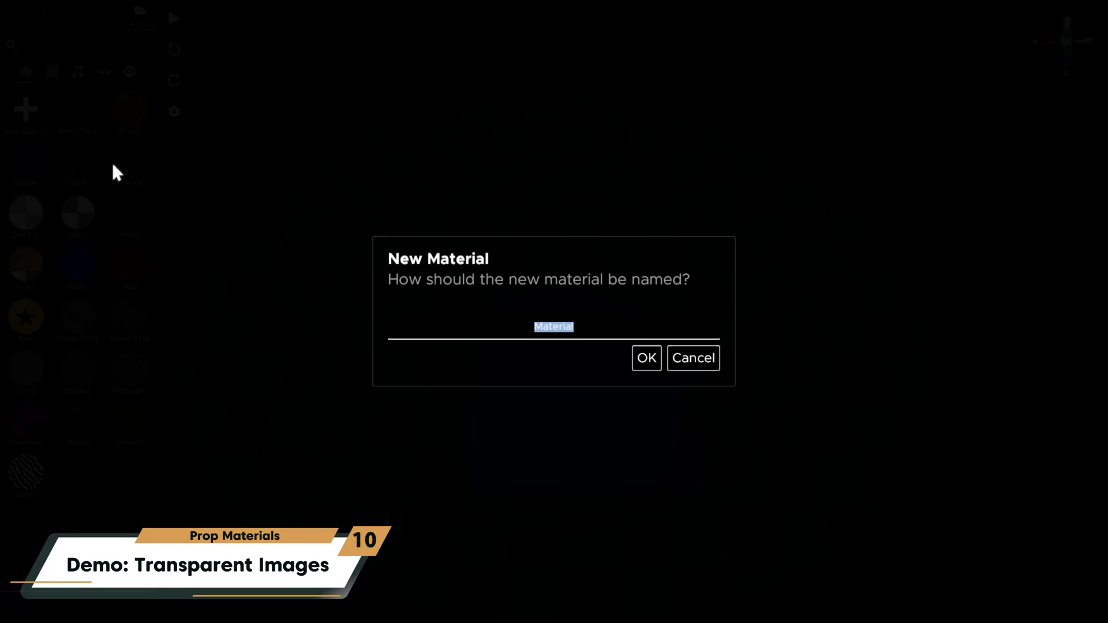
pyautogui.click(644, 358)
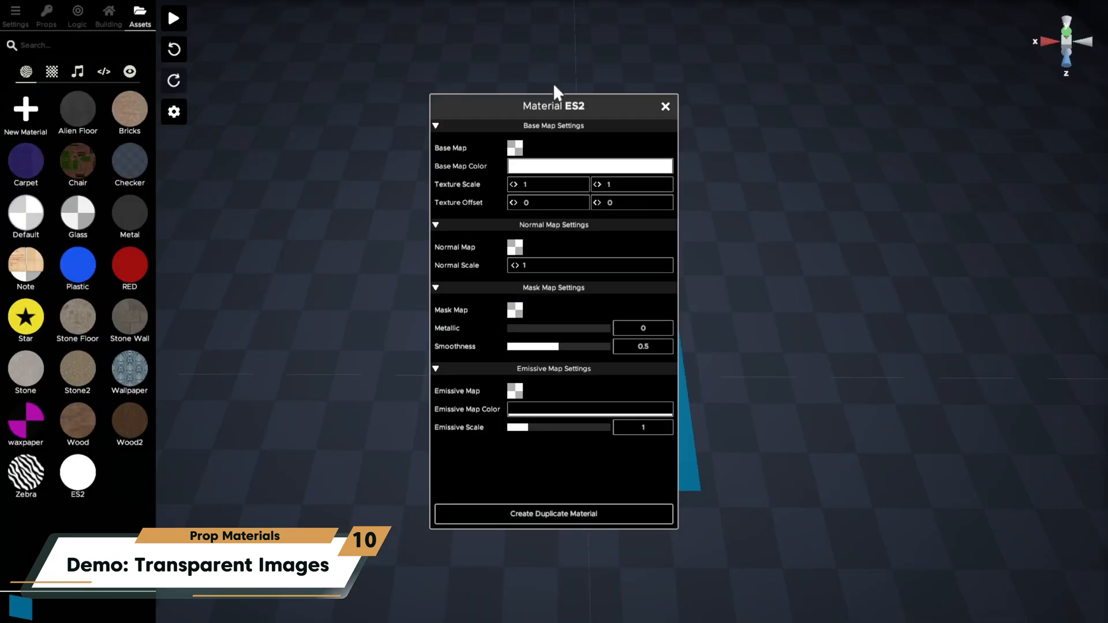
# - Set ES2's base map to ES2_logo_clean.png with base colour alpha 254 for transparency
pyautogui.click(515, 148)
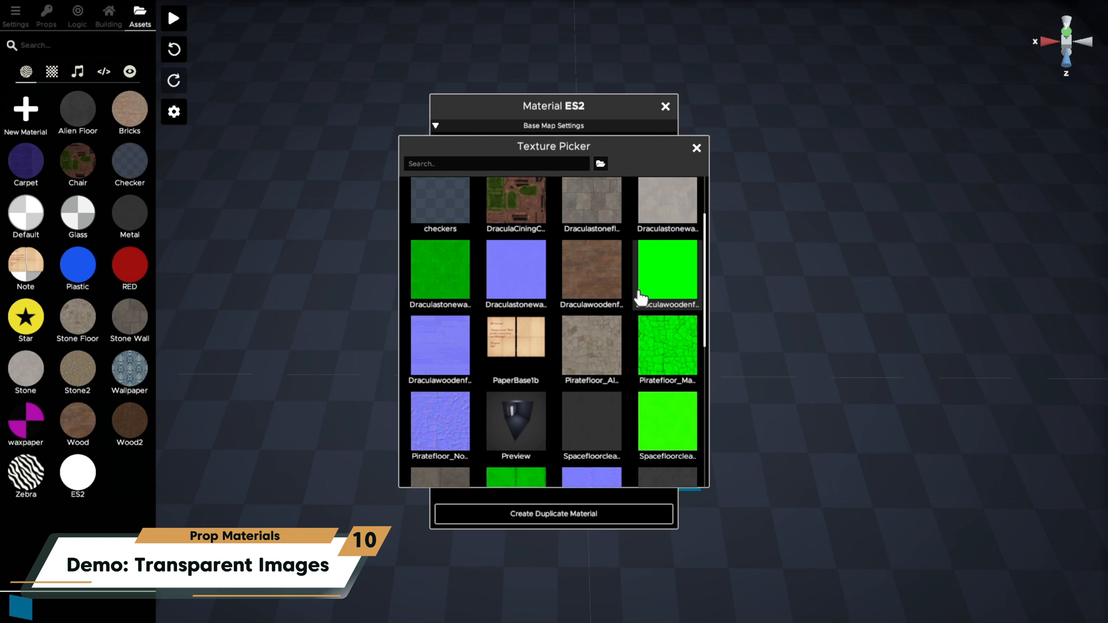
pyautogui.scroll(-3)
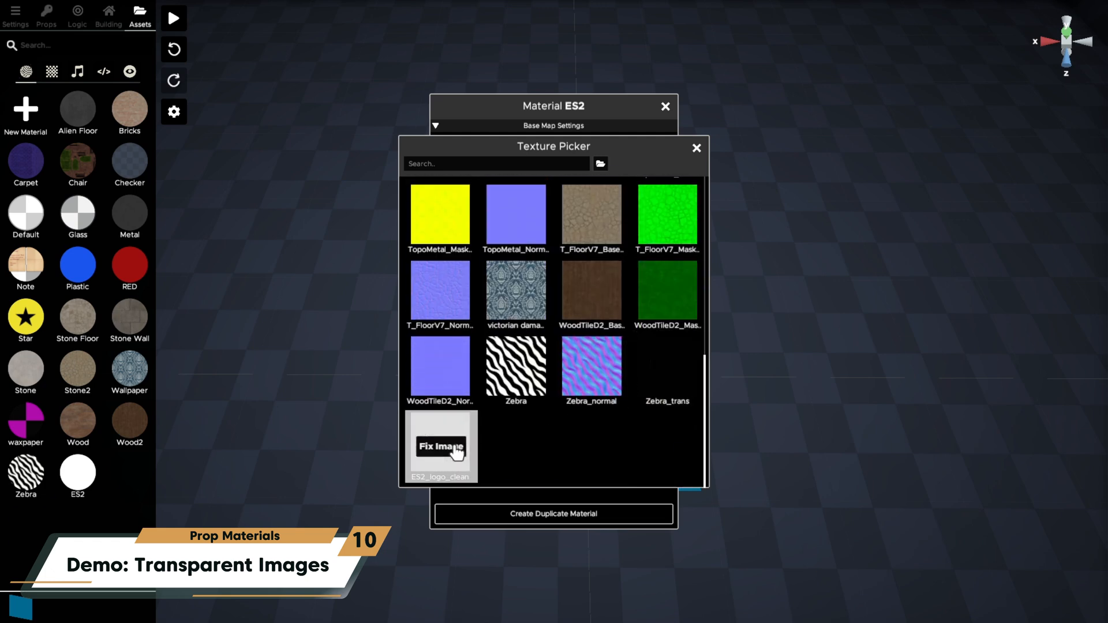
pyautogui.click(440, 446)
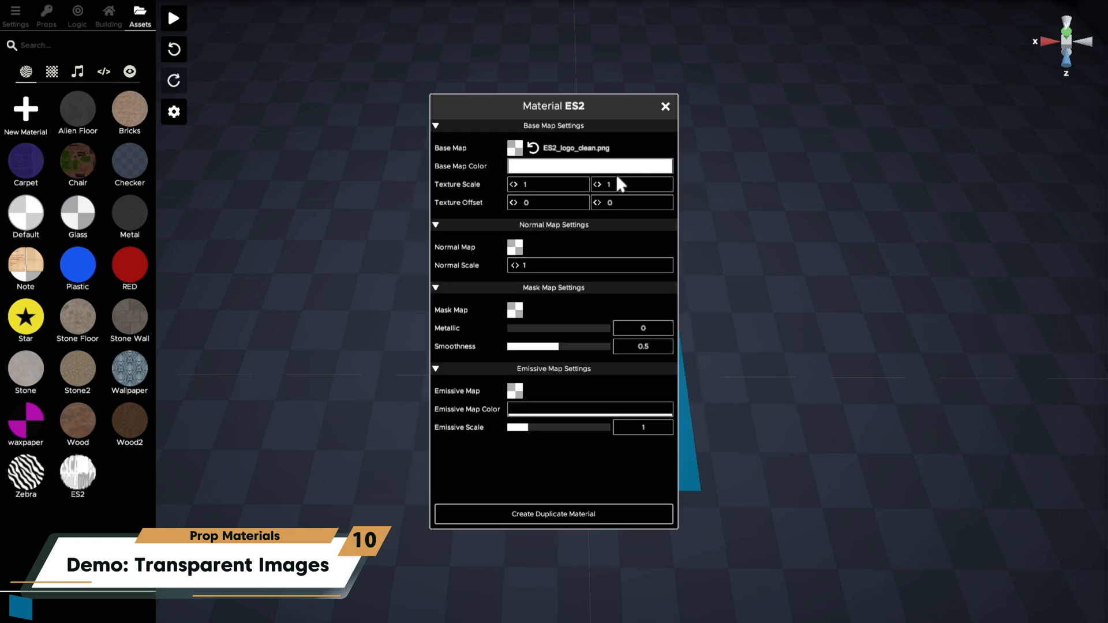
pyautogui.click(590, 166)
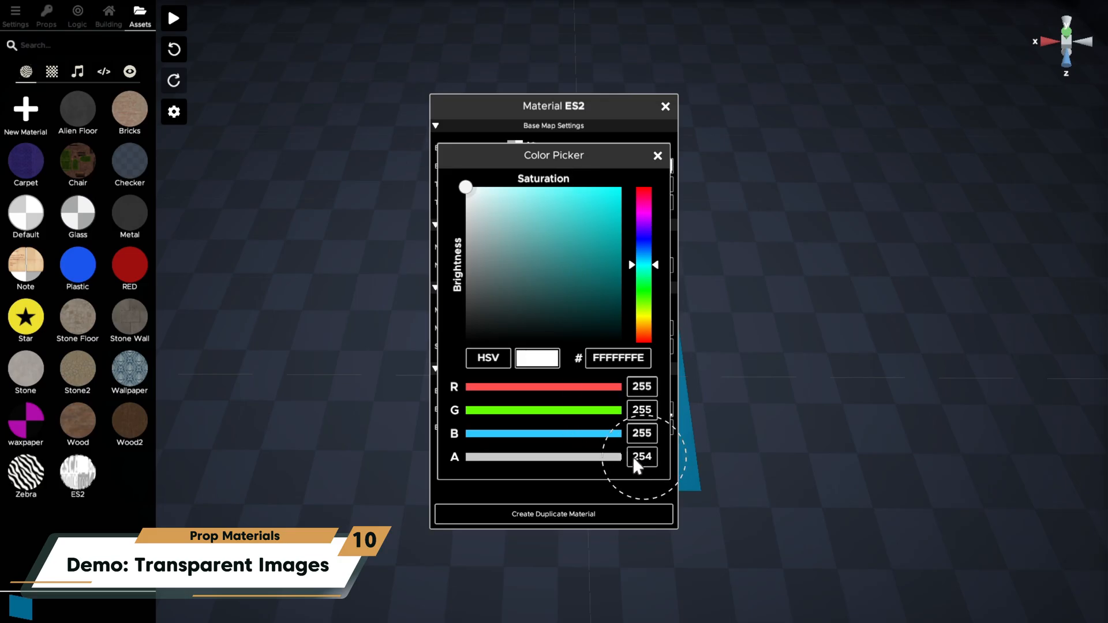
pyautogui.click(657, 155)
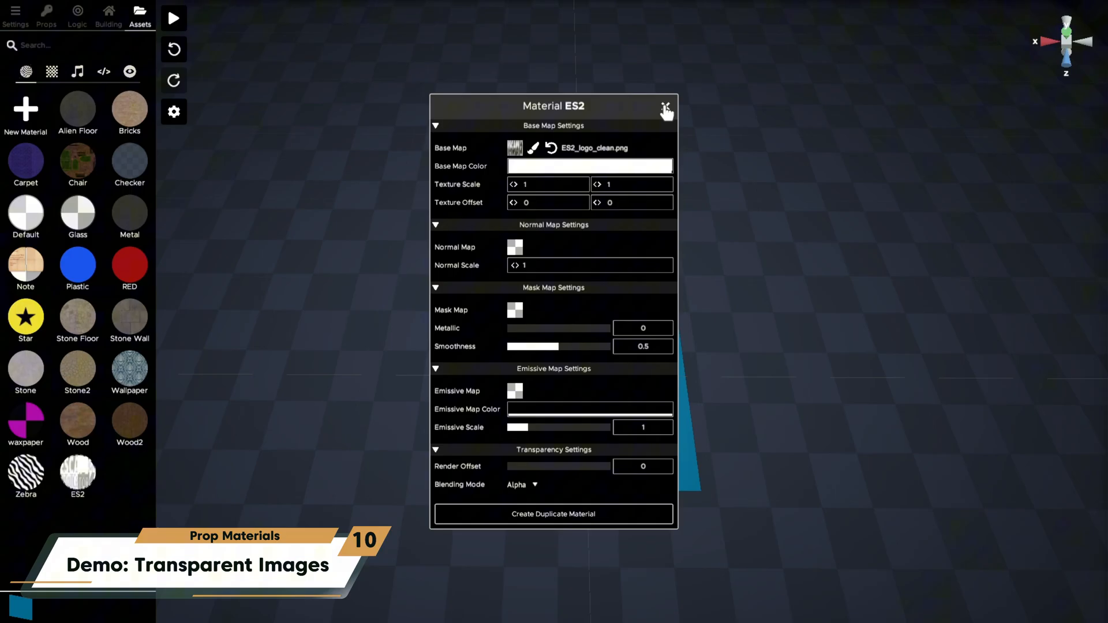
pyautogui.click(664, 105)
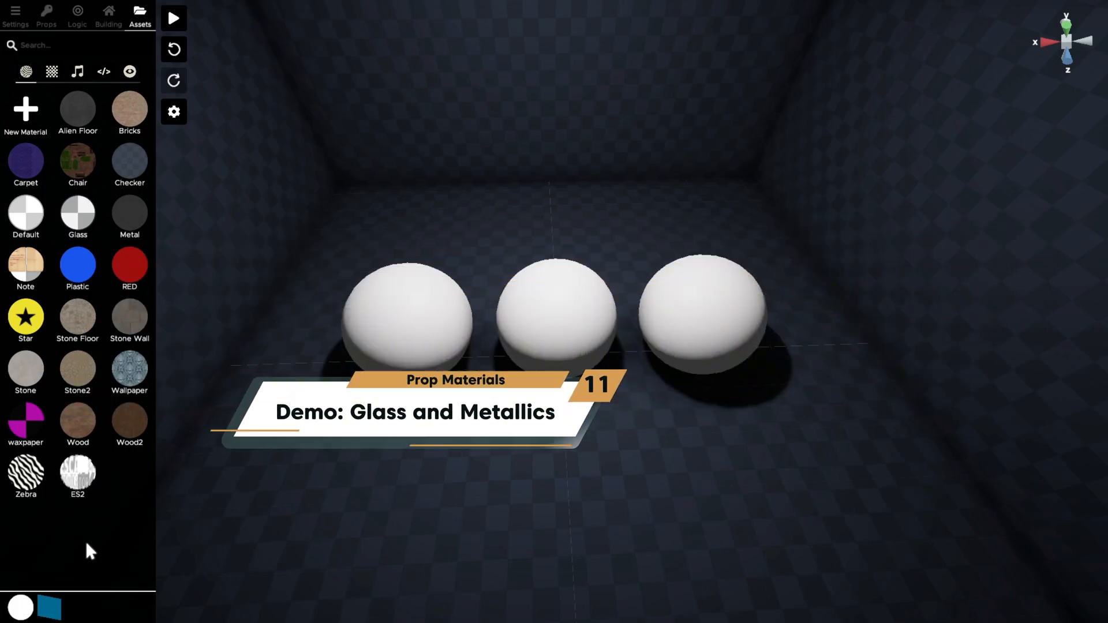
# - Create an Invisible material with a fully transparent base colour
pyautogui.click(26, 110)
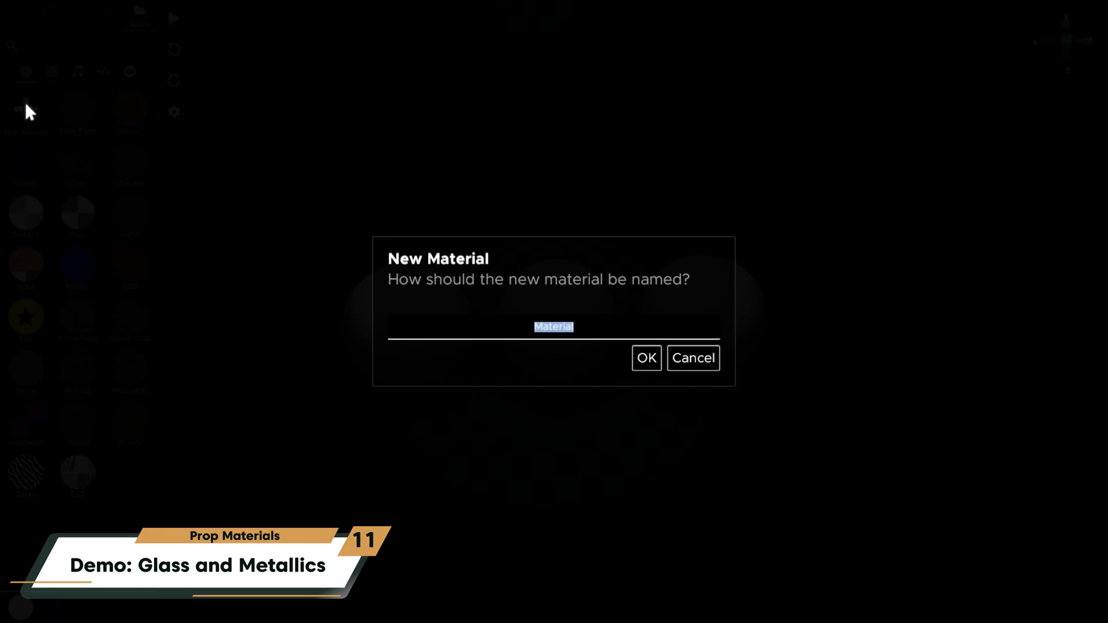
pyautogui.click(644, 358)
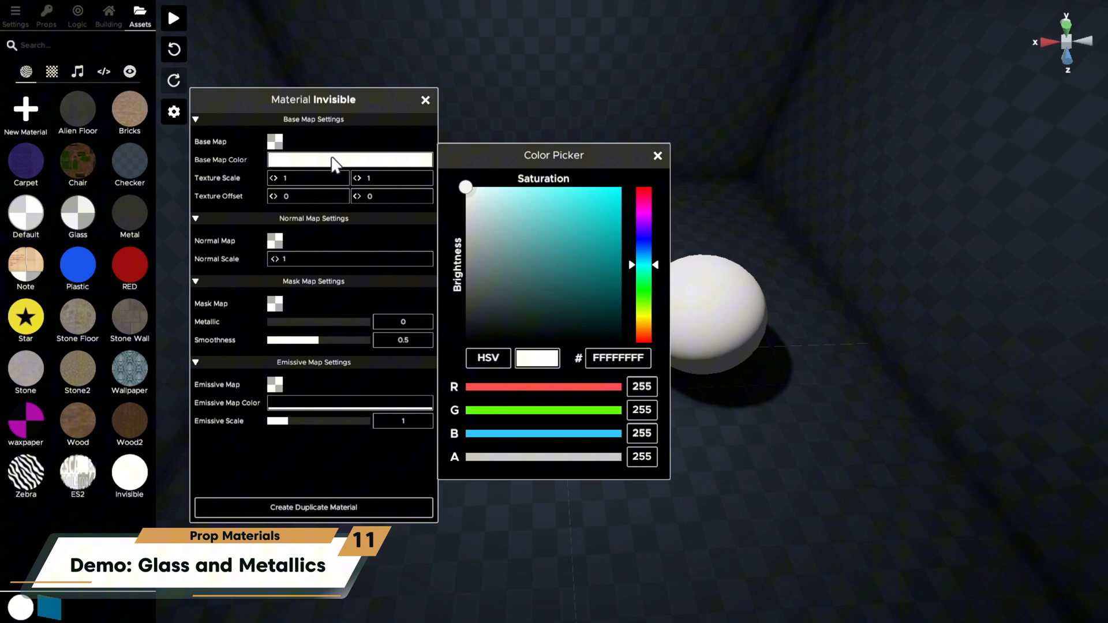
pyautogui.click(657, 155)
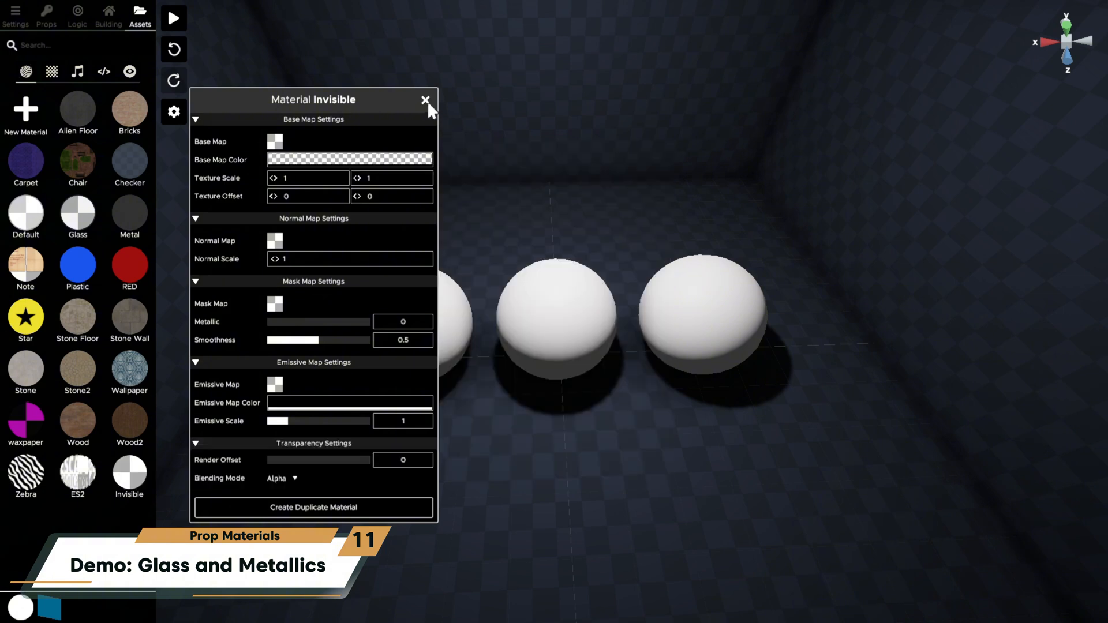
pyautogui.click(425, 100)
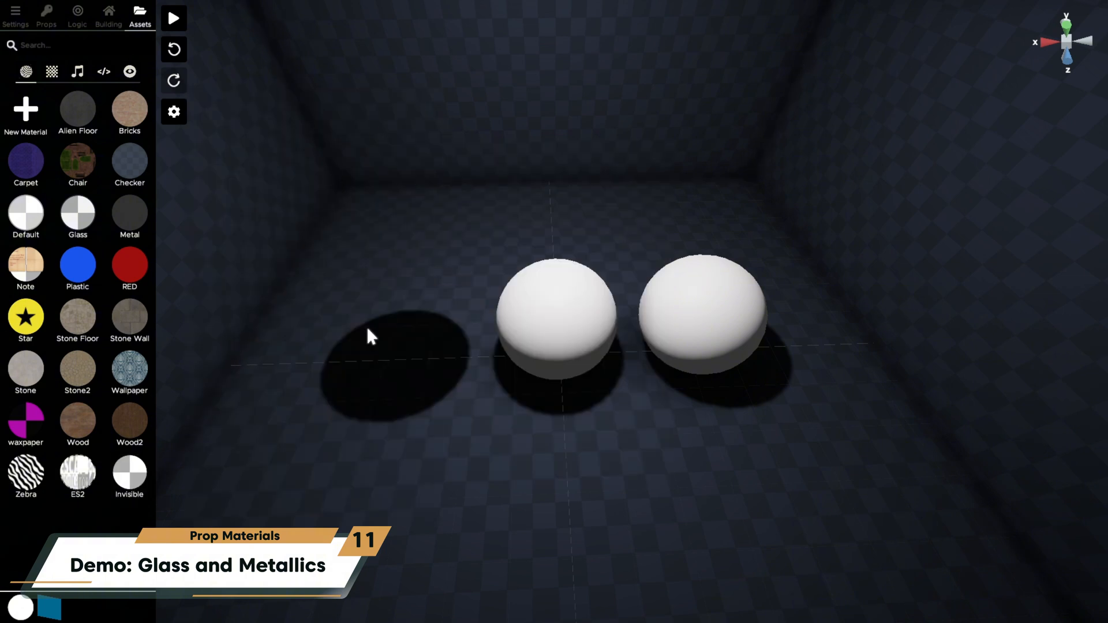
# - Create Frosted Glass with translucent grey base colour (alpha 50) and smoothness 0
pyautogui.click(26, 114)
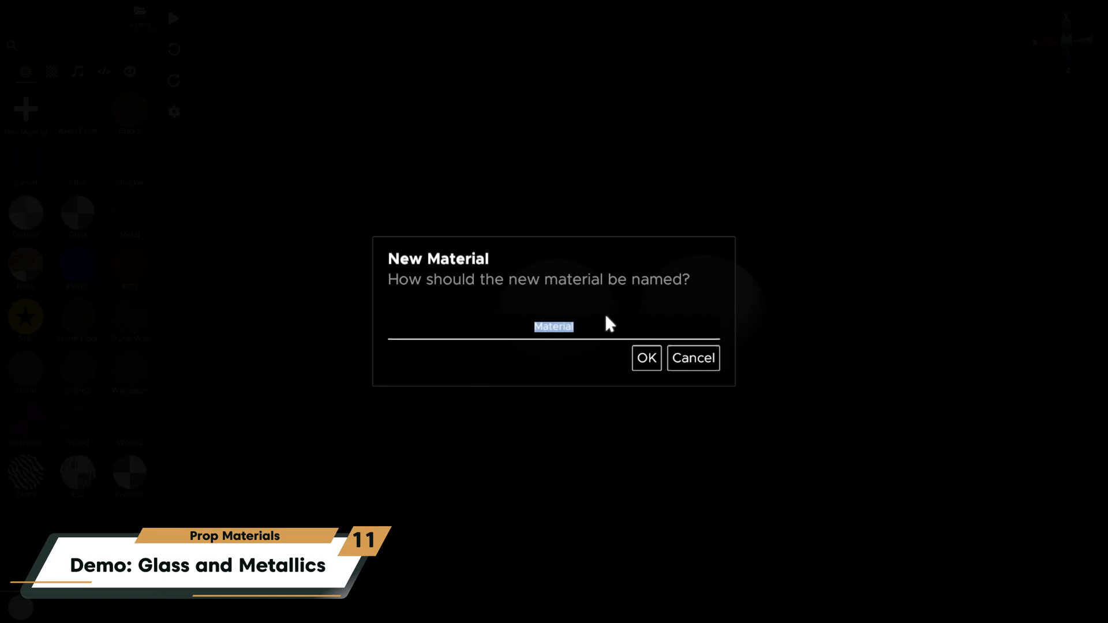
pyautogui.click(645, 358)
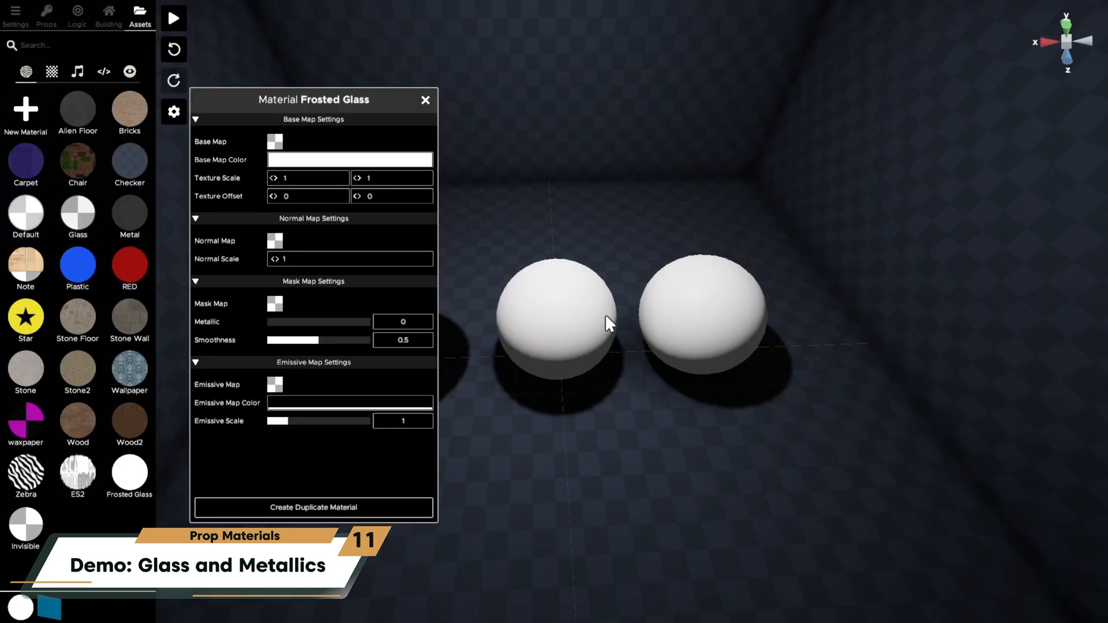
pyautogui.click(349, 159)
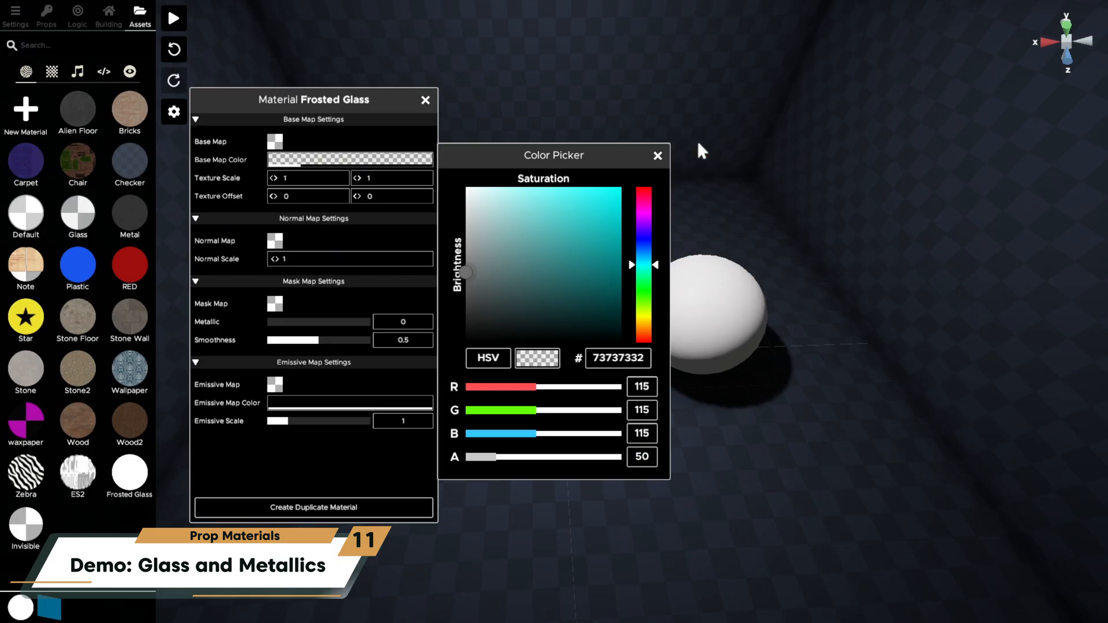
pyautogui.click(657, 155)
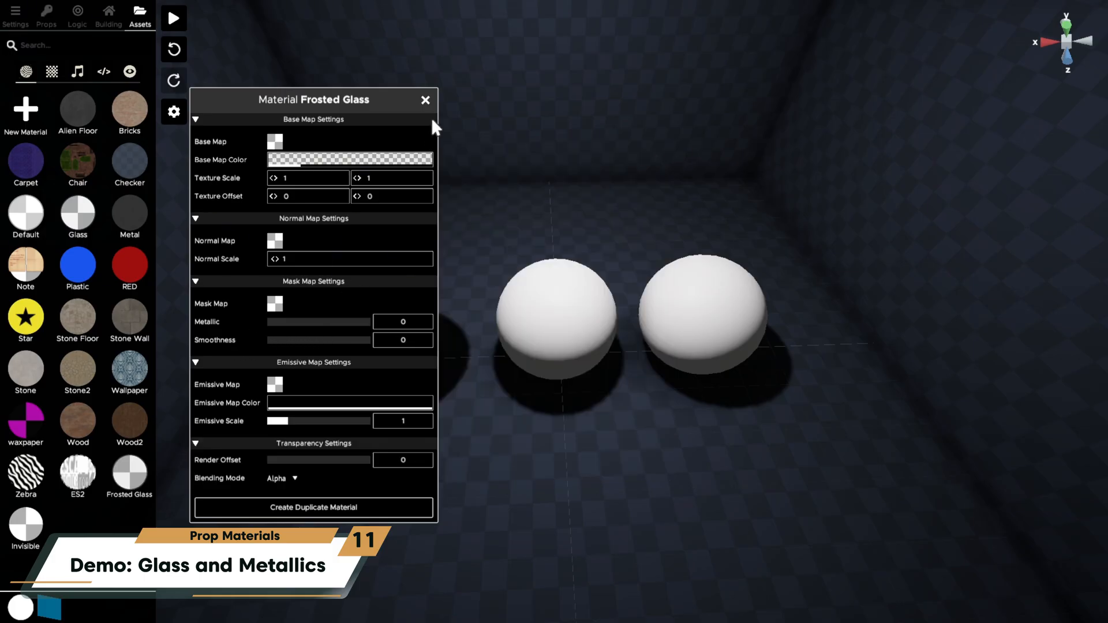
pyautogui.click(426, 99)
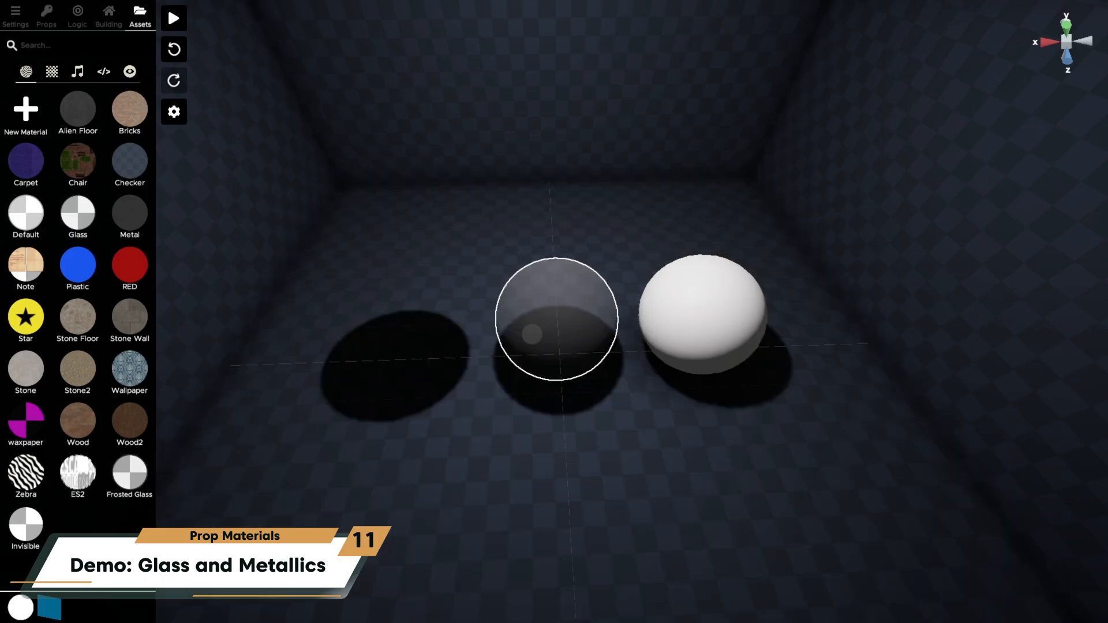
# - Create Gold with an orange base colour, Metallic 1 and Smoothness .75
pyautogui.click(25, 113)
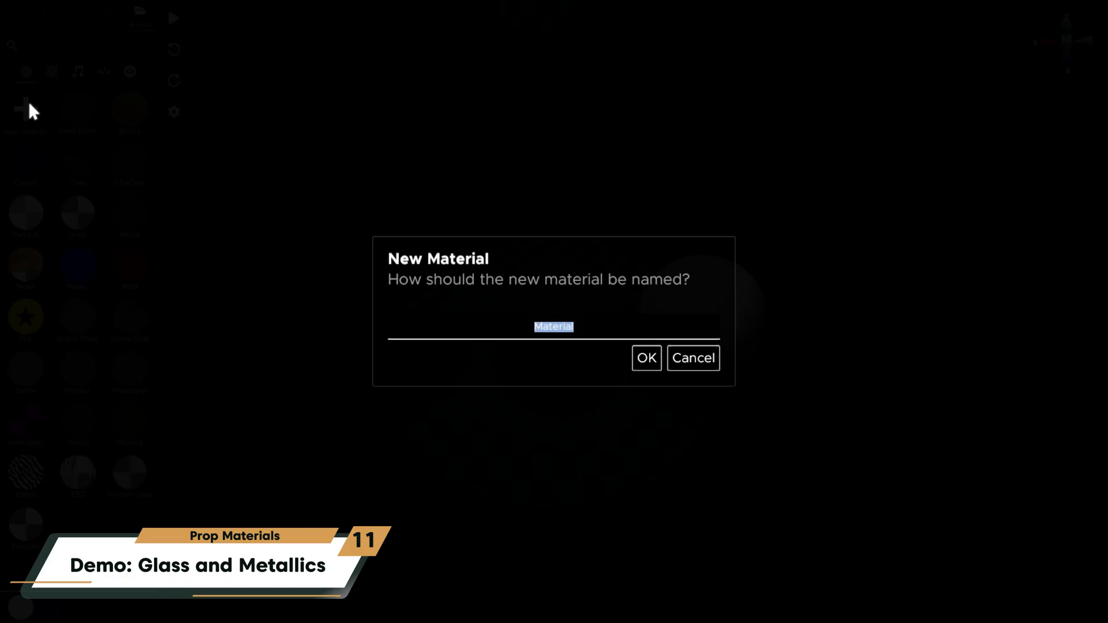
pyautogui.click(645, 358)
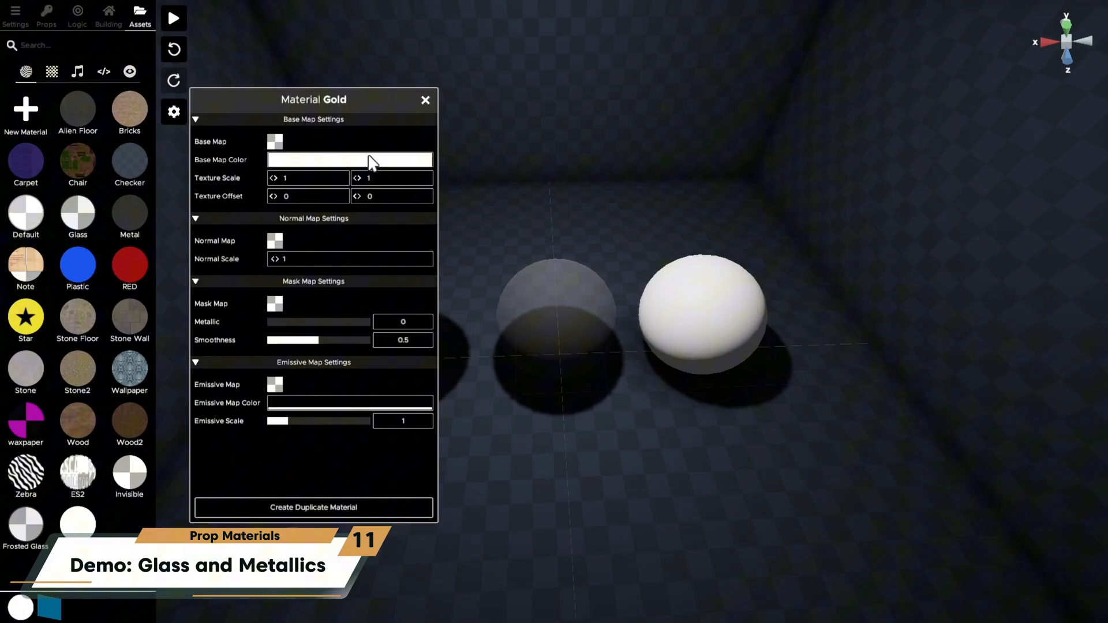
pyautogui.click(349, 159)
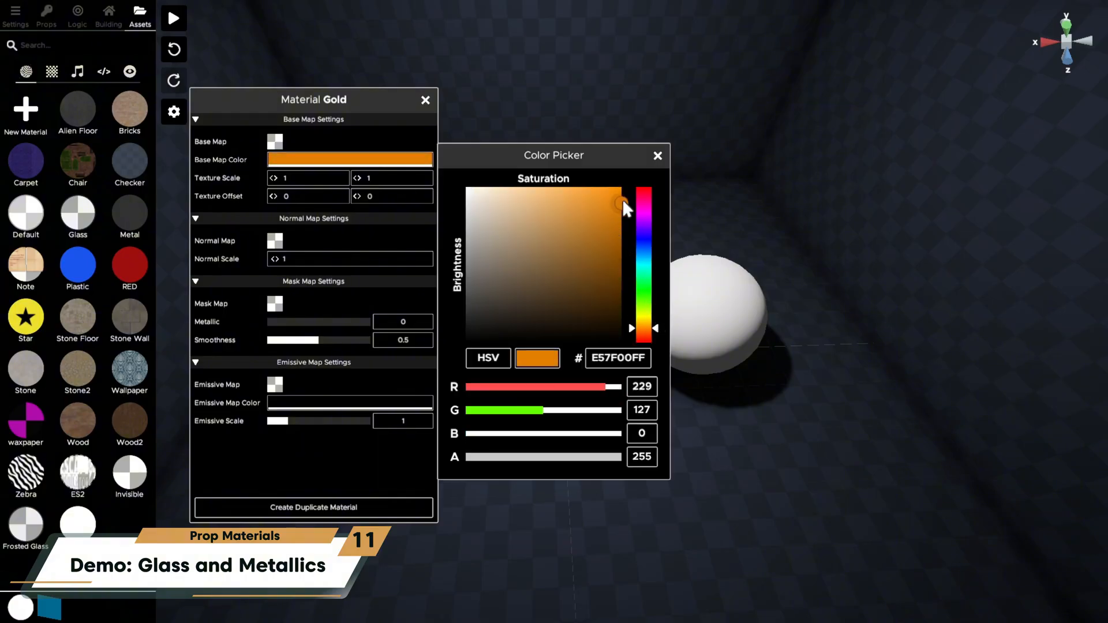
pyautogui.click(657, 155)
pyautogui.write('.75')
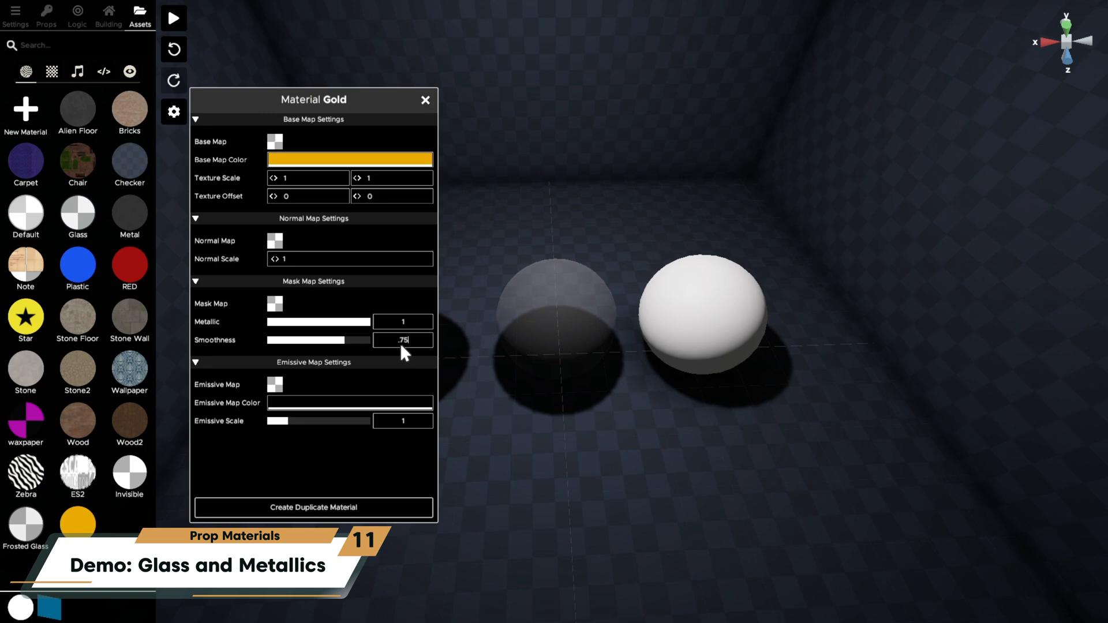
pyautogui.click(425, 100)
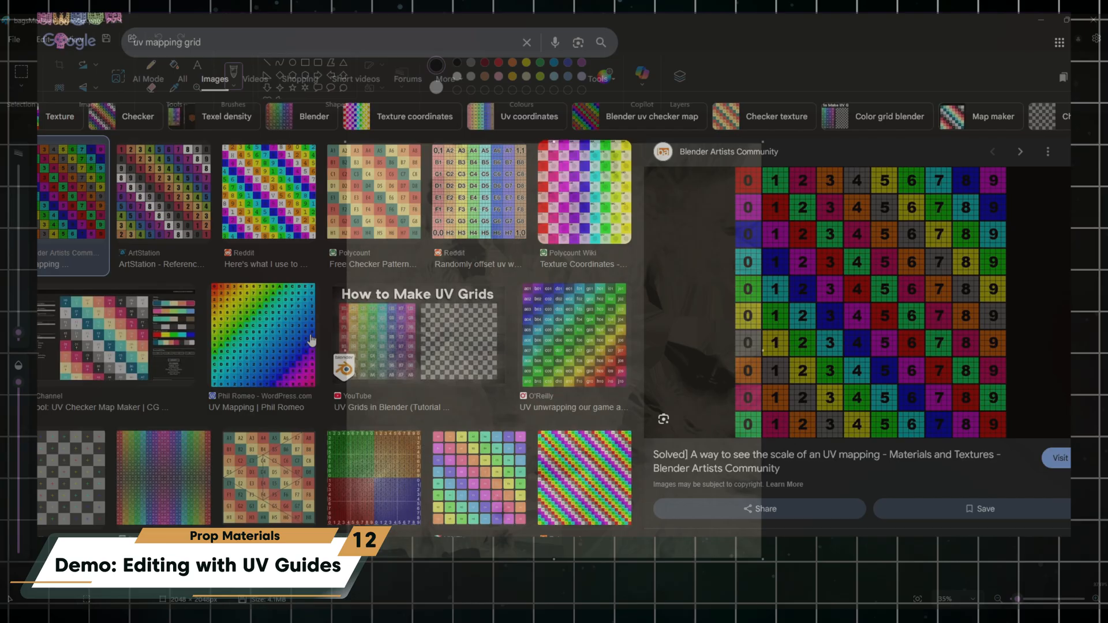
pyautogui.click(163, 192)
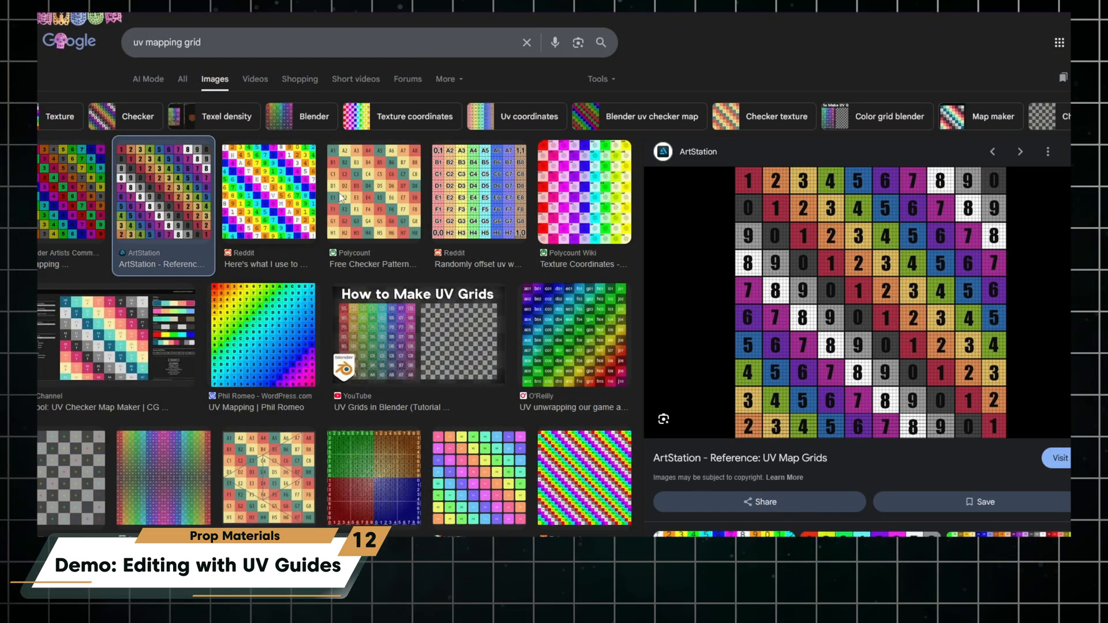
pyautogui.click(478, 189)
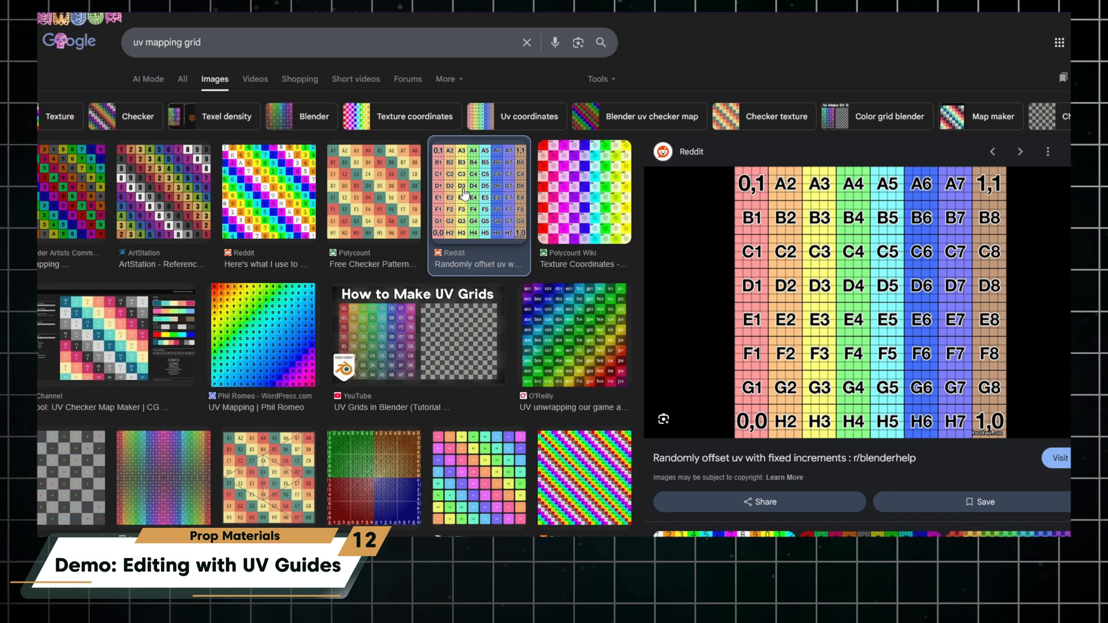
pyautogui.click(583, 477)
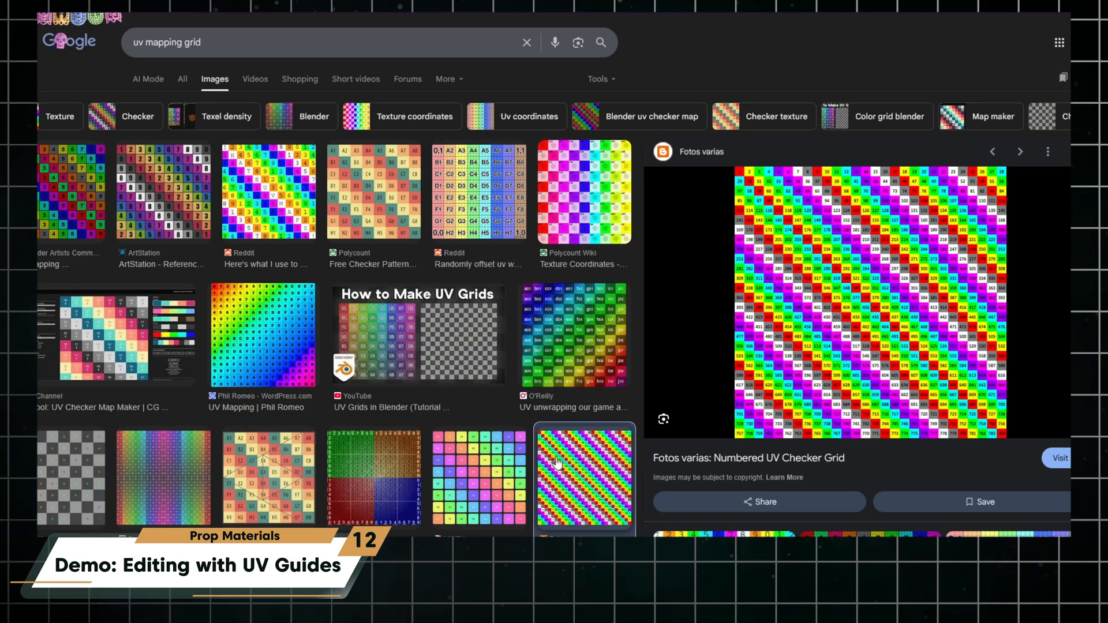
pyautogui.click(478, 478)
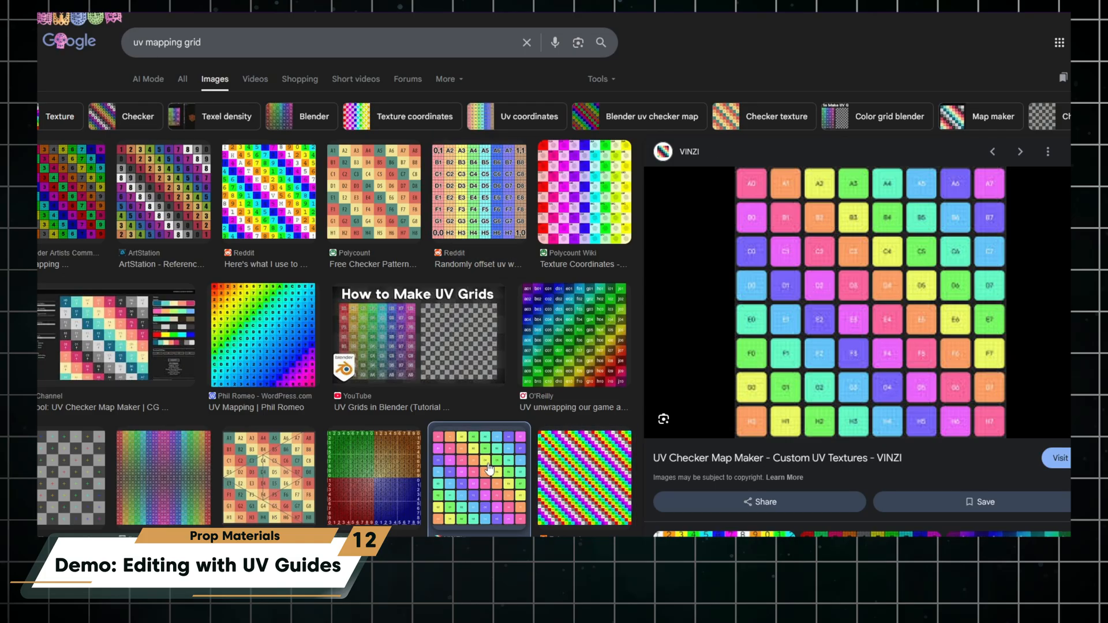
pyautogui.click(164, 478)
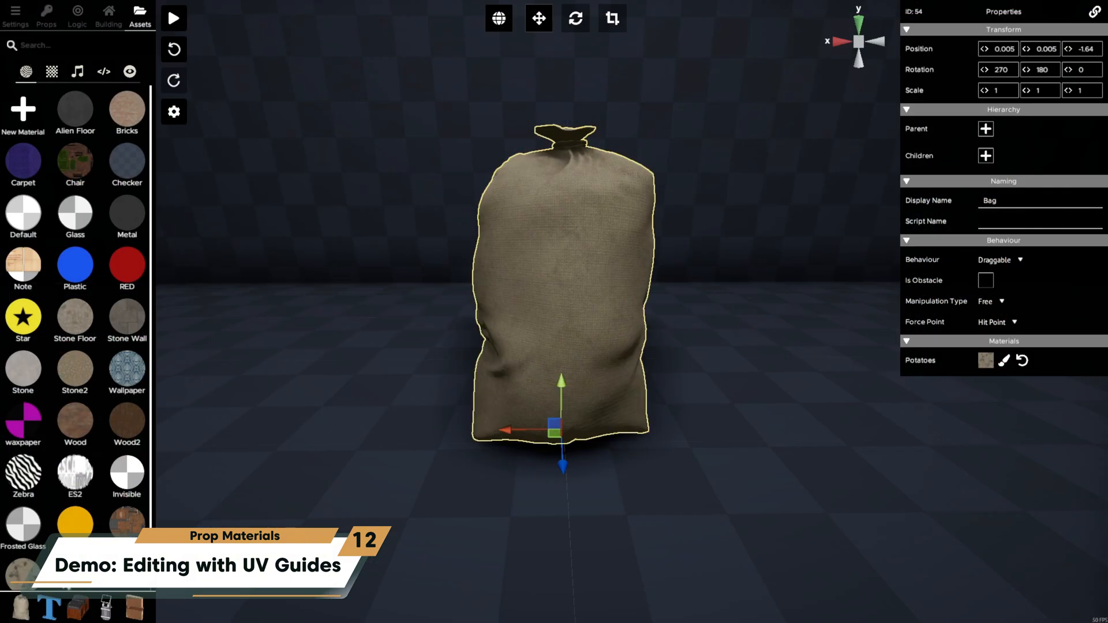
# - Set the Bag's Potatoes material base map to uvmapchecker.png
pyautogui.click(1003, 360)
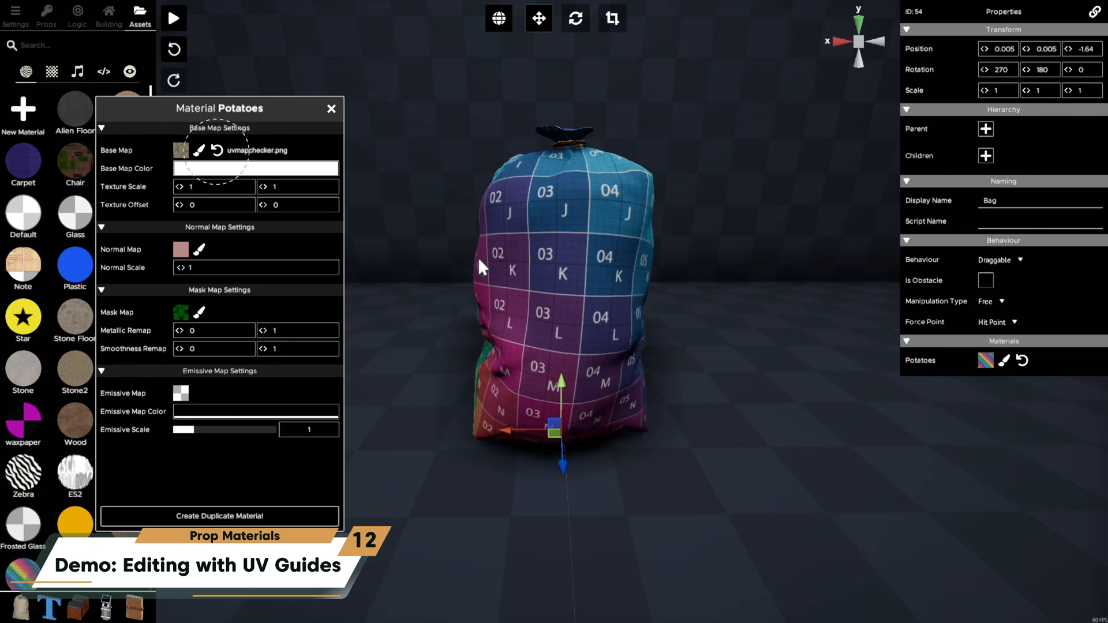
pyautogui.click(217, 150)
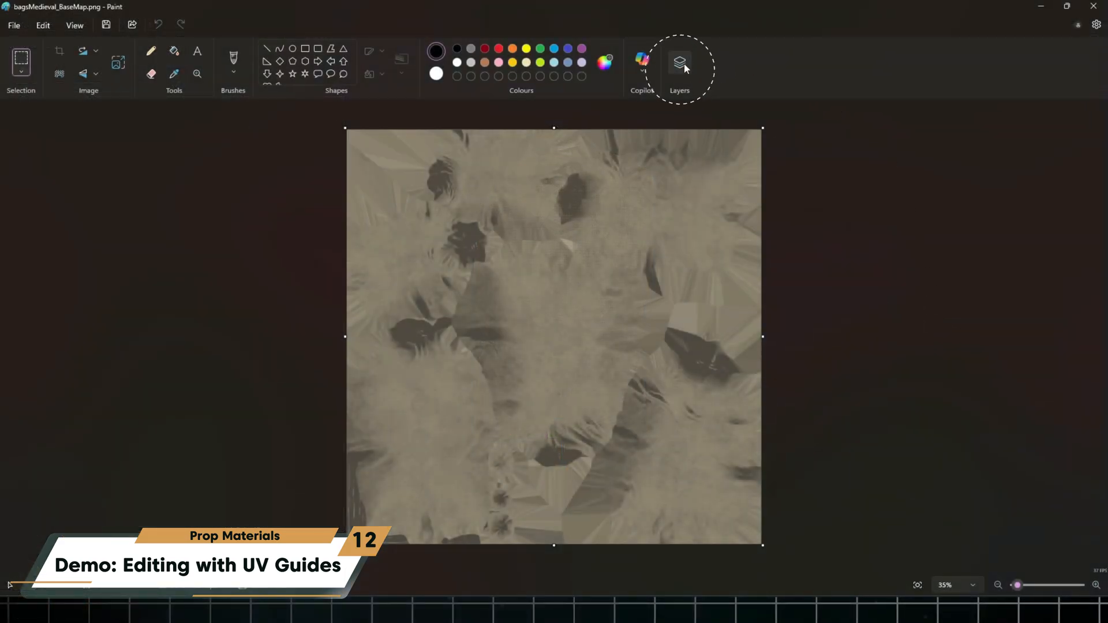
# - Add an empty layer above the bag texture in Paint and import an image file onto it
pyautogui.click(679, 63)
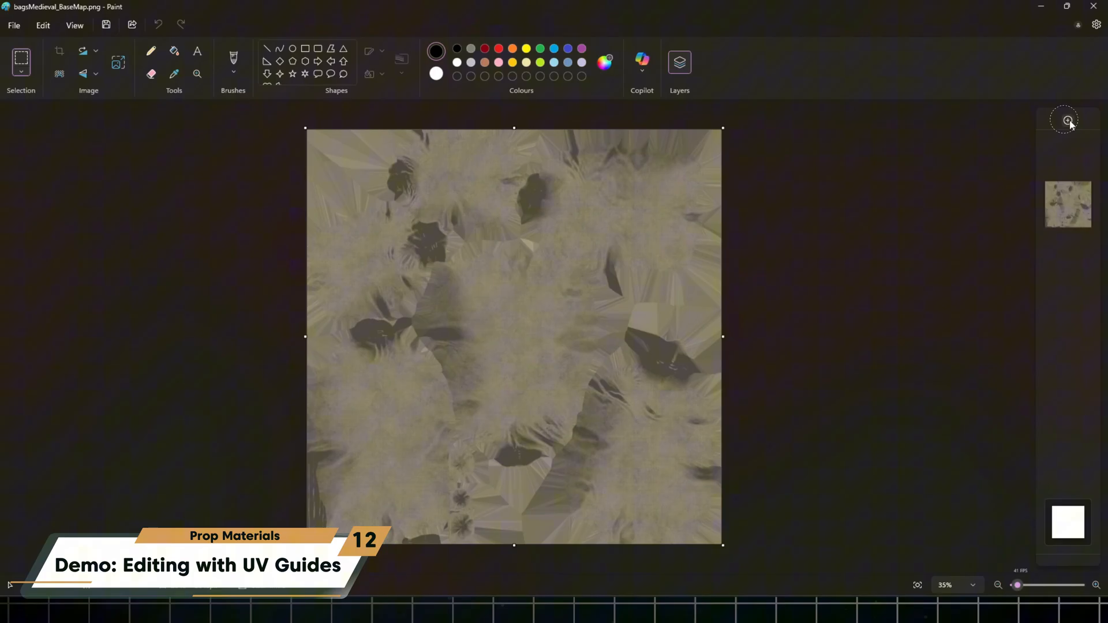
pyautogui.click(14, 25)
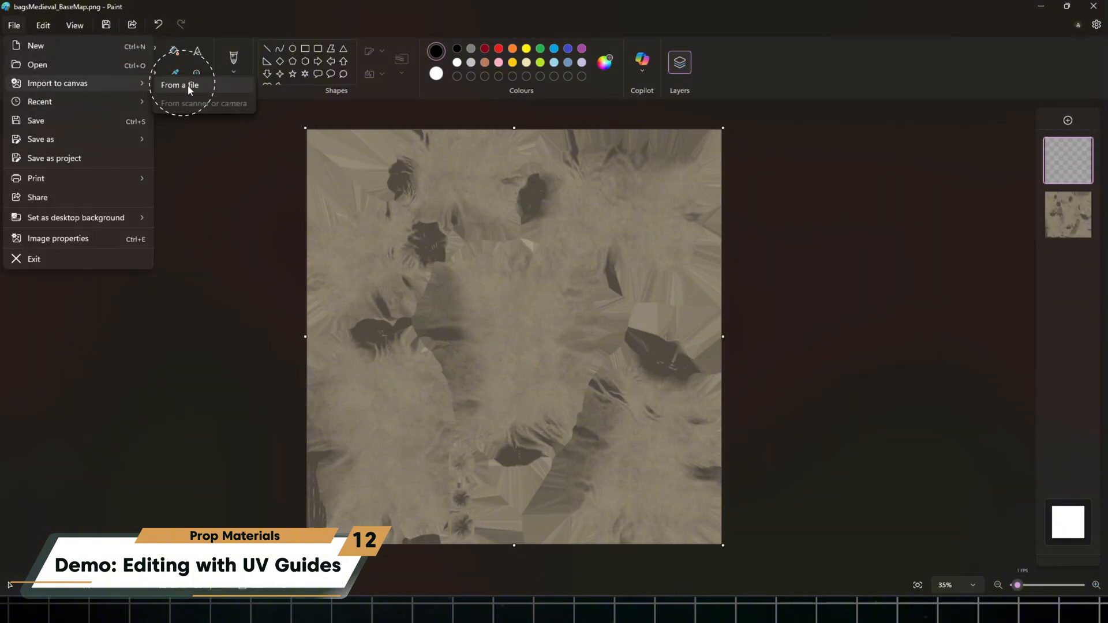
pyautogui.click(180, 85)
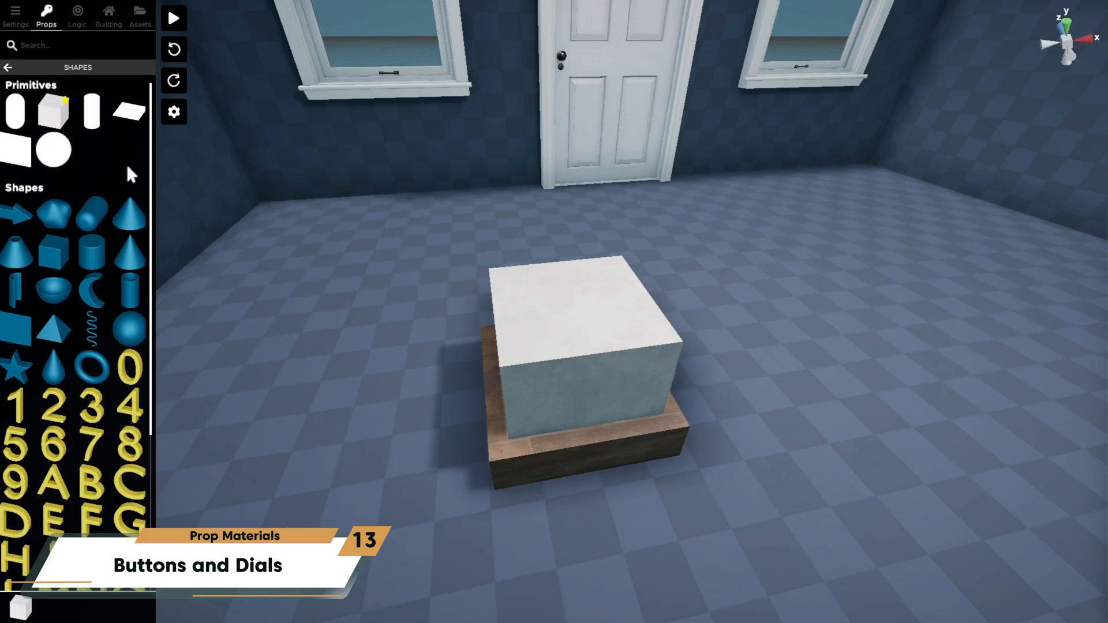
pyautogui.moveTo(16, 328)
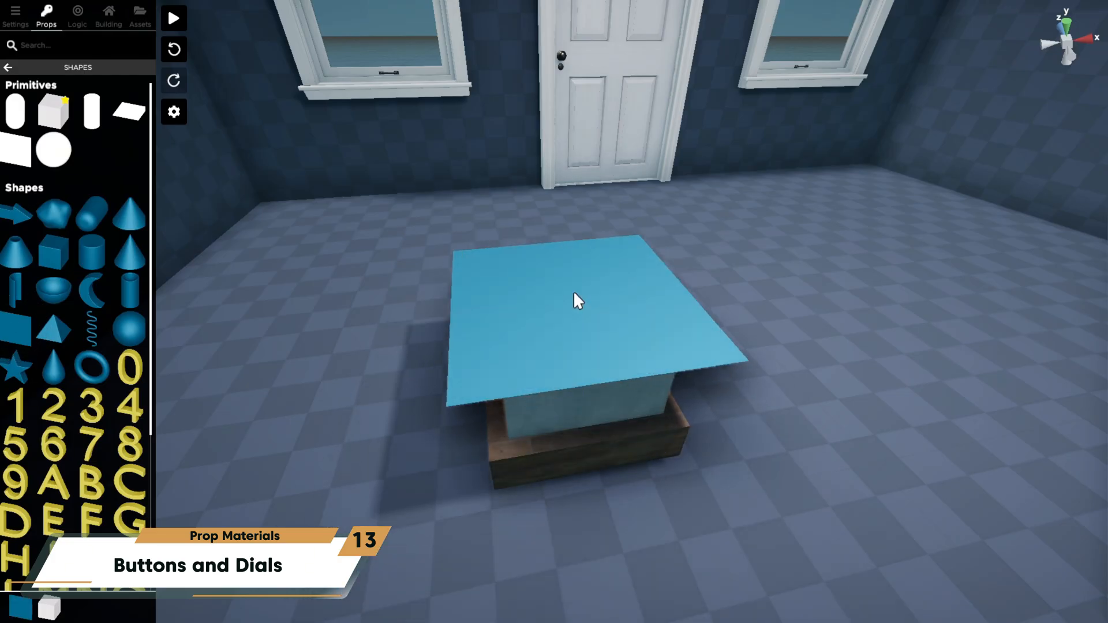
# - Snap the plane onto the block's top, apply the 1 material and duplicate the button
pyautogui.click(576, 297)
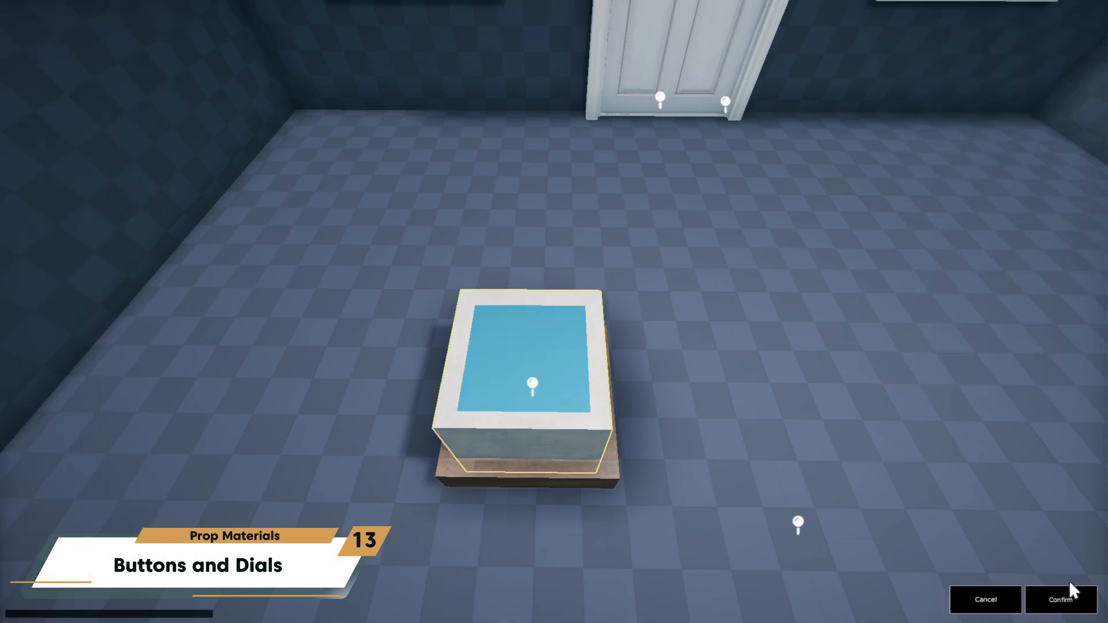
pyautogui.click(1059, 600)
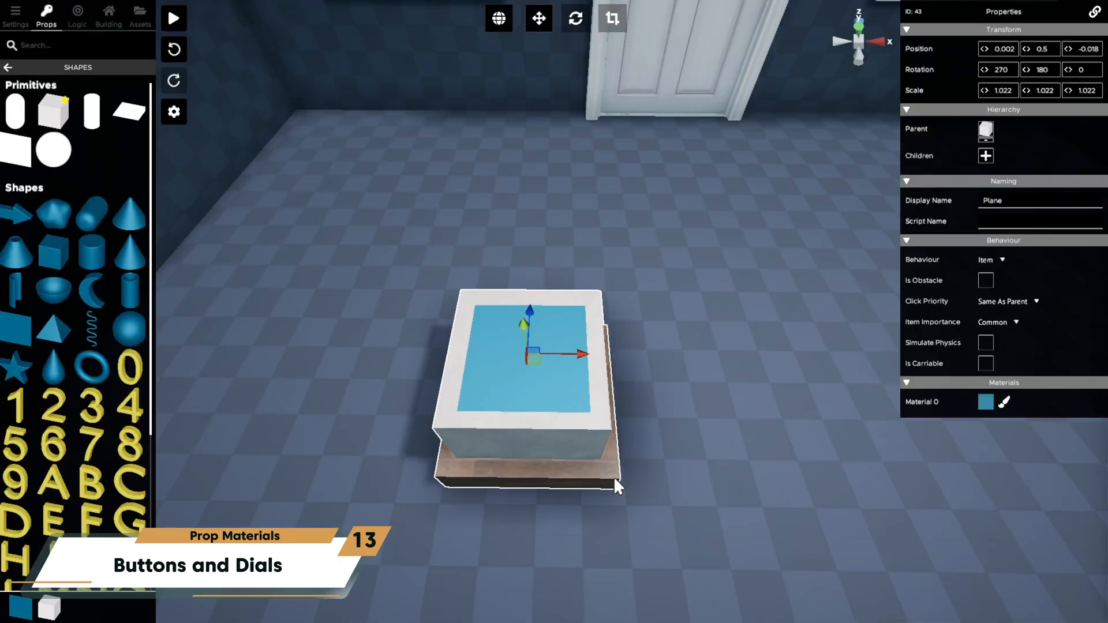
pyautogui.click(139, 13)
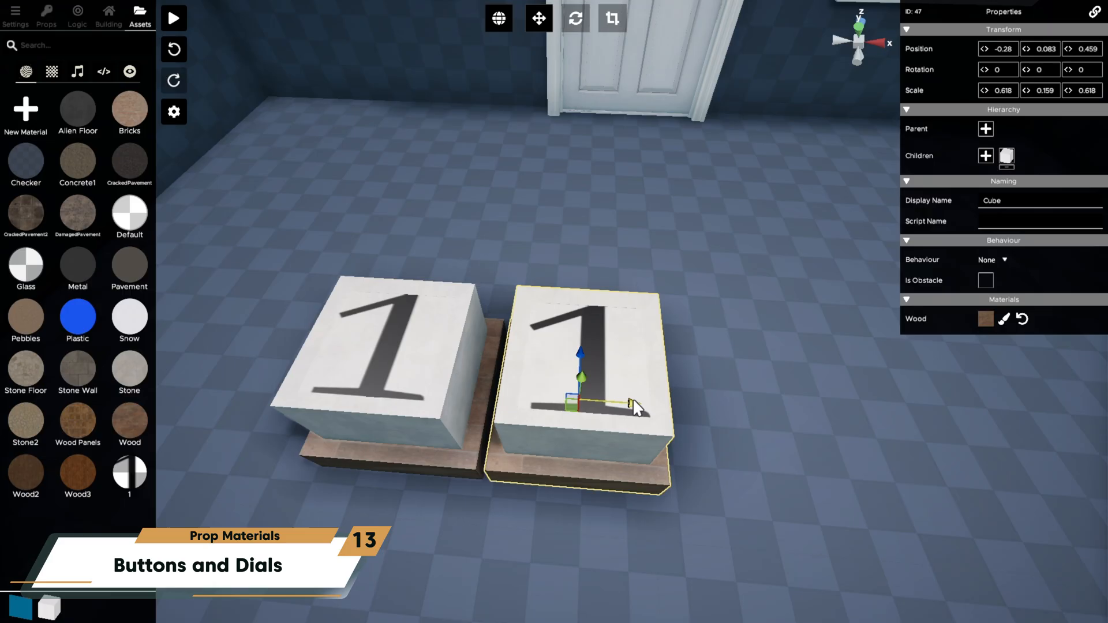
pyautogui.click(1002, 318)
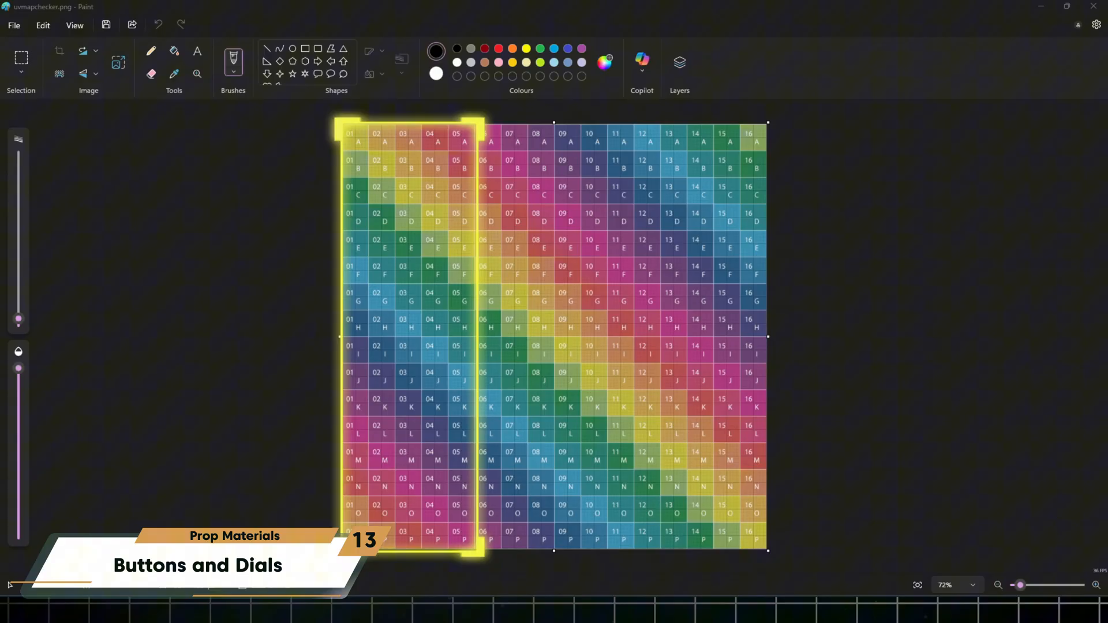
pyautogui.click(198, 51)
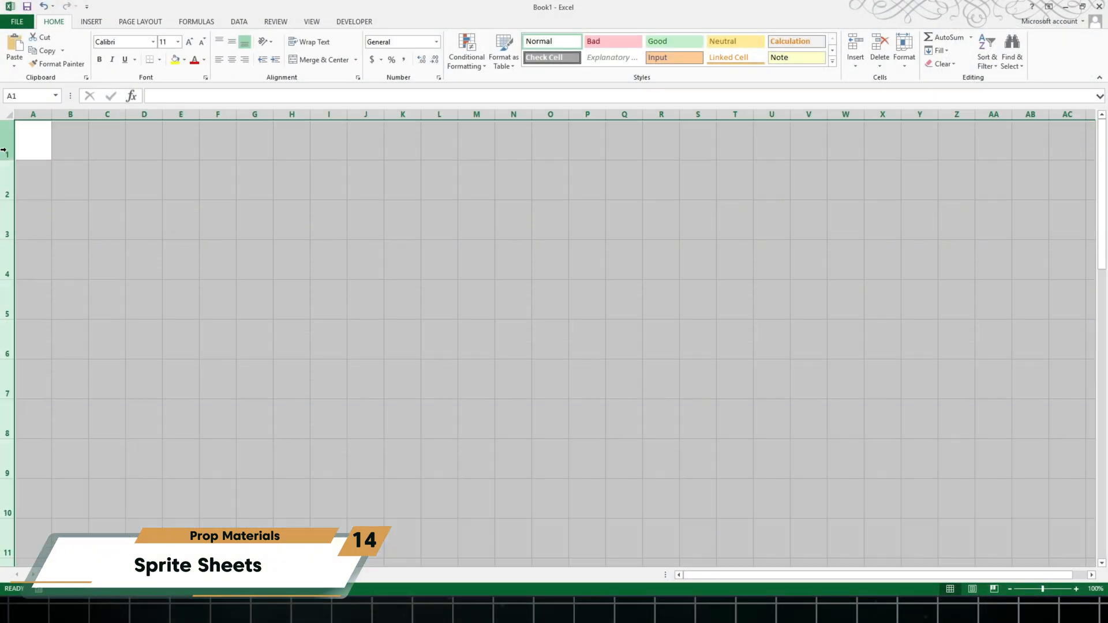
# - Fill the 0–99 series as a 10×10 grid and set Caros Soft Black size 14 font
pyautogui.write('10')
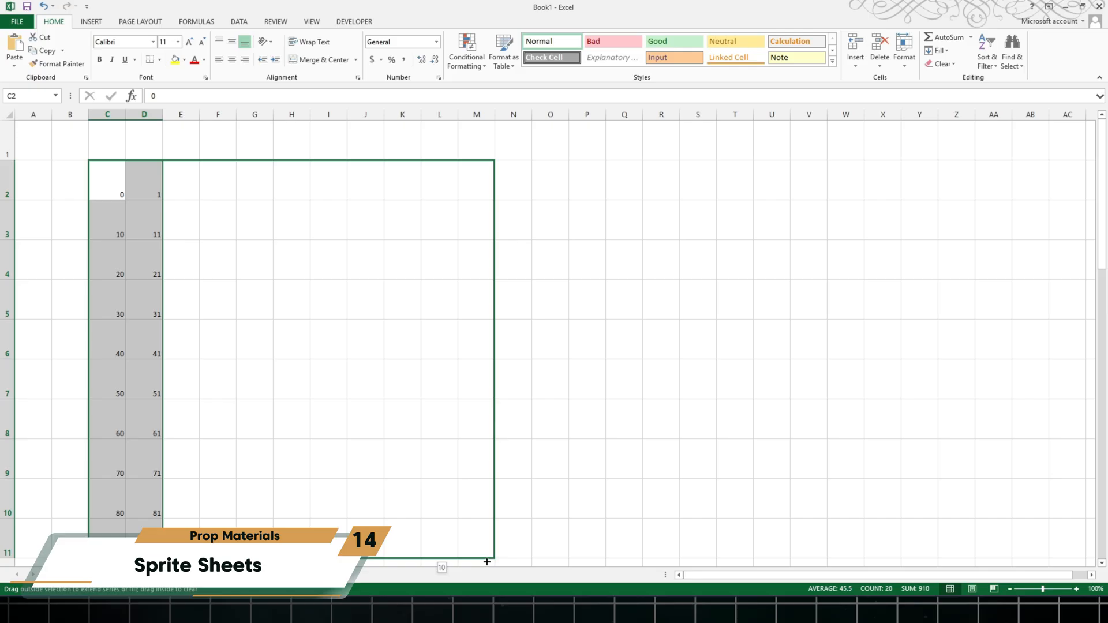
pyautogui.click(145, 41)
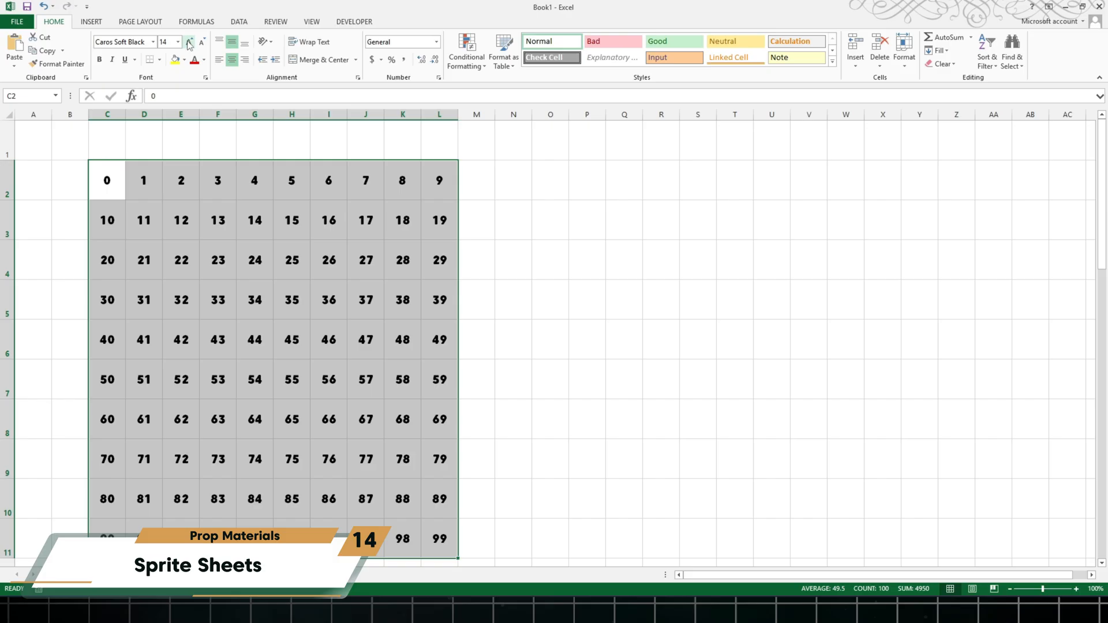
pyautogui.click(186, 60)
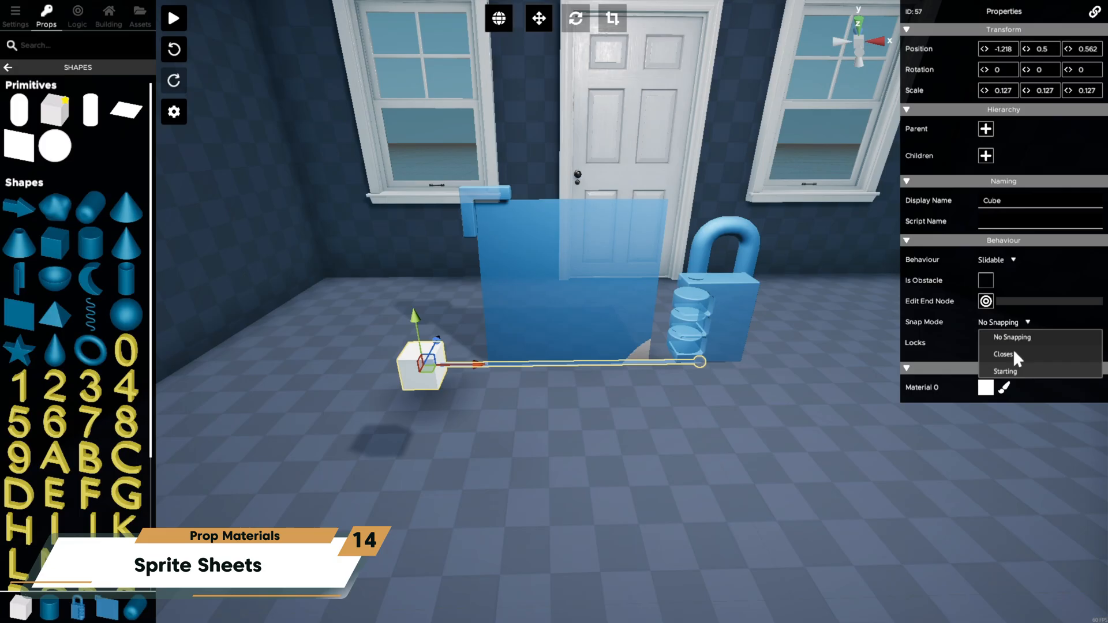
# - Set the slider to snap, add a lock, and give the Display a sprite sheet texture
pyautogui.click(1004, 353)
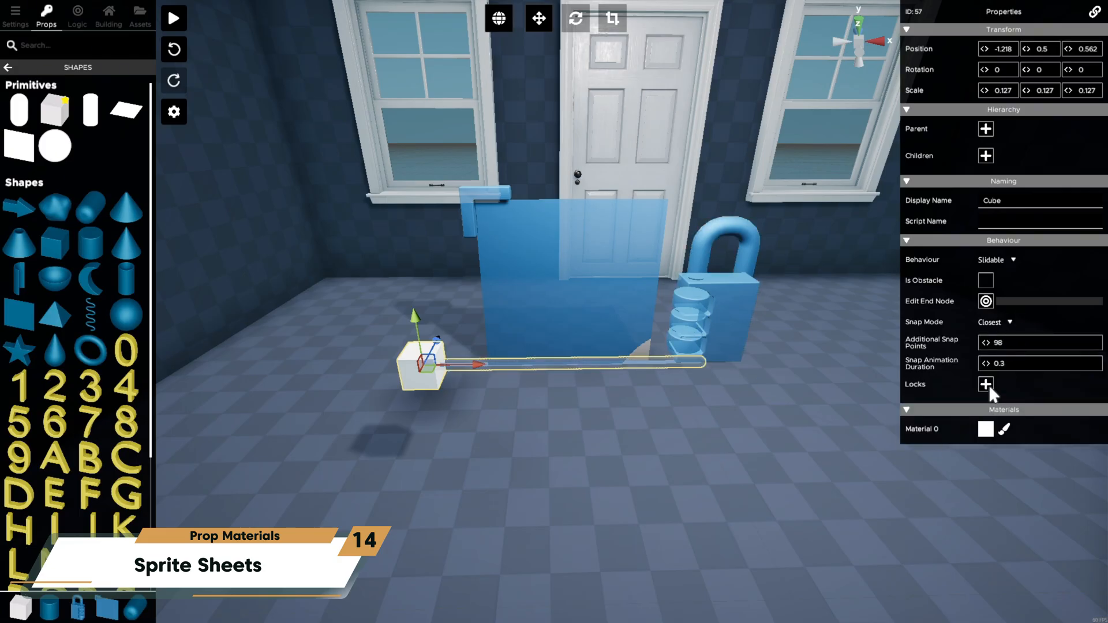
pyautogui.click(985, 384)
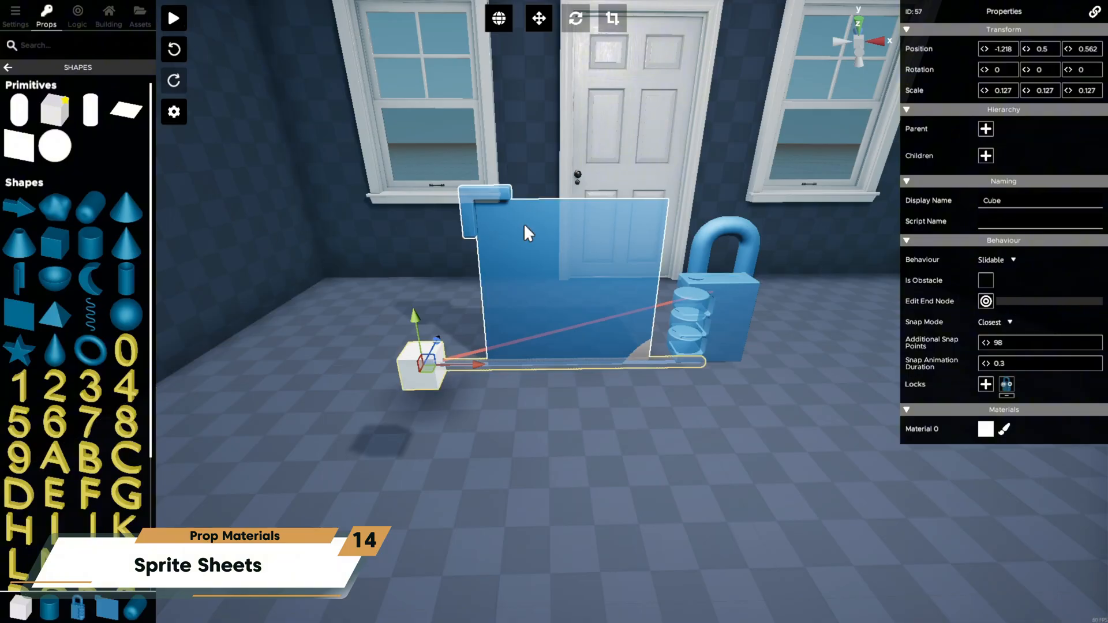
pyautogui.click(1003, 429)
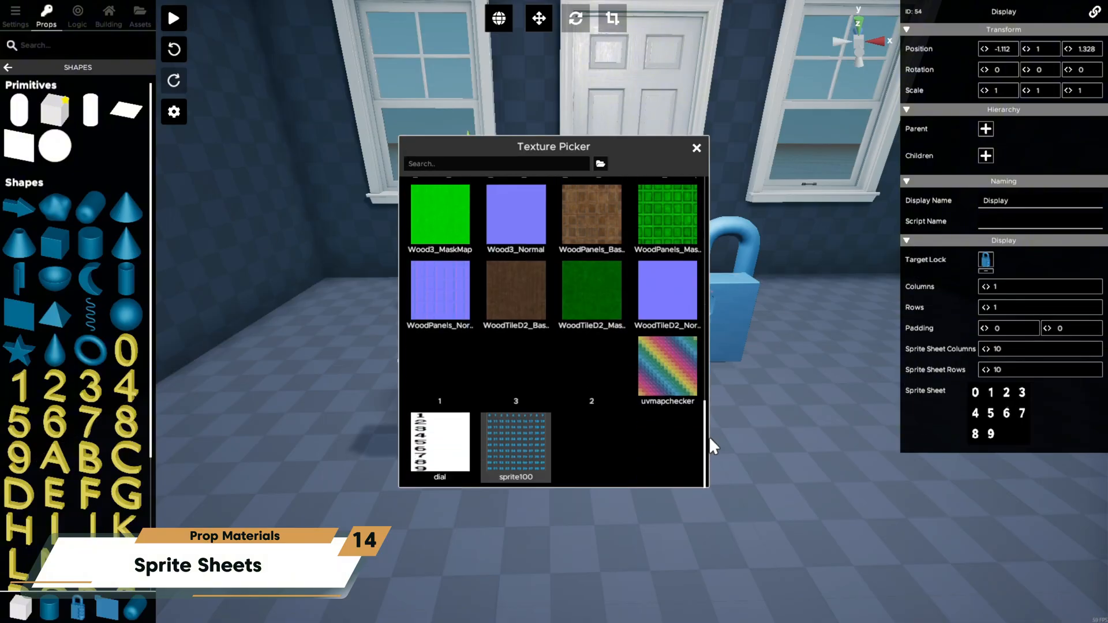
pyautogui.click(515, 441)
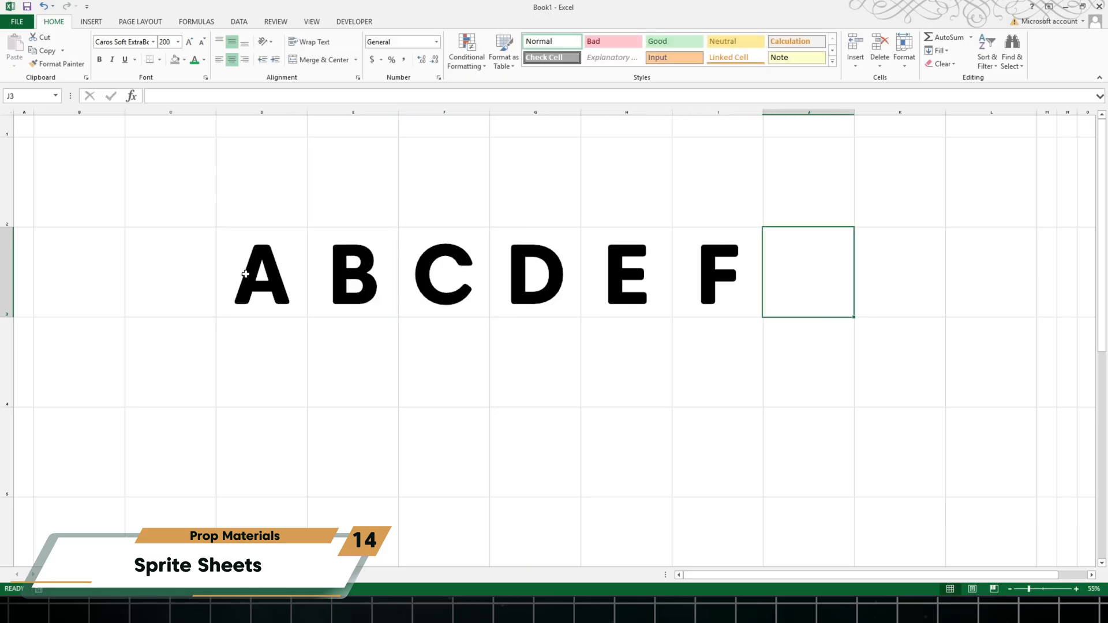
# - Enter the letter N into its own enlarged cell in the alphabet row
pyautogui.write('N')
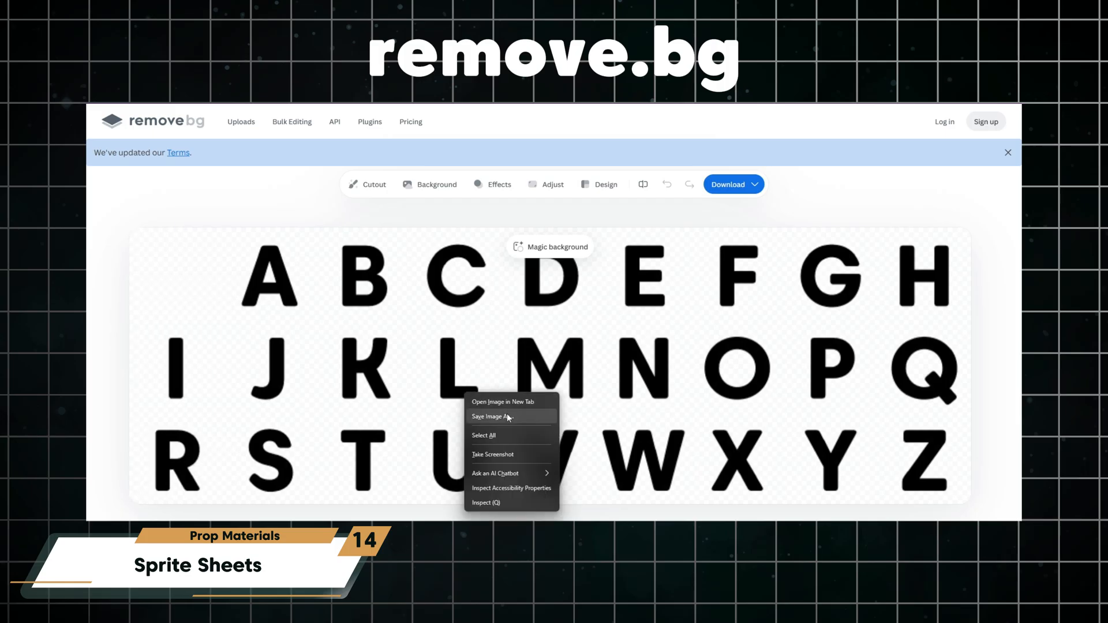
# - Save the cutout alphabet image via Save Image As
pyautogui.click(495, 416)
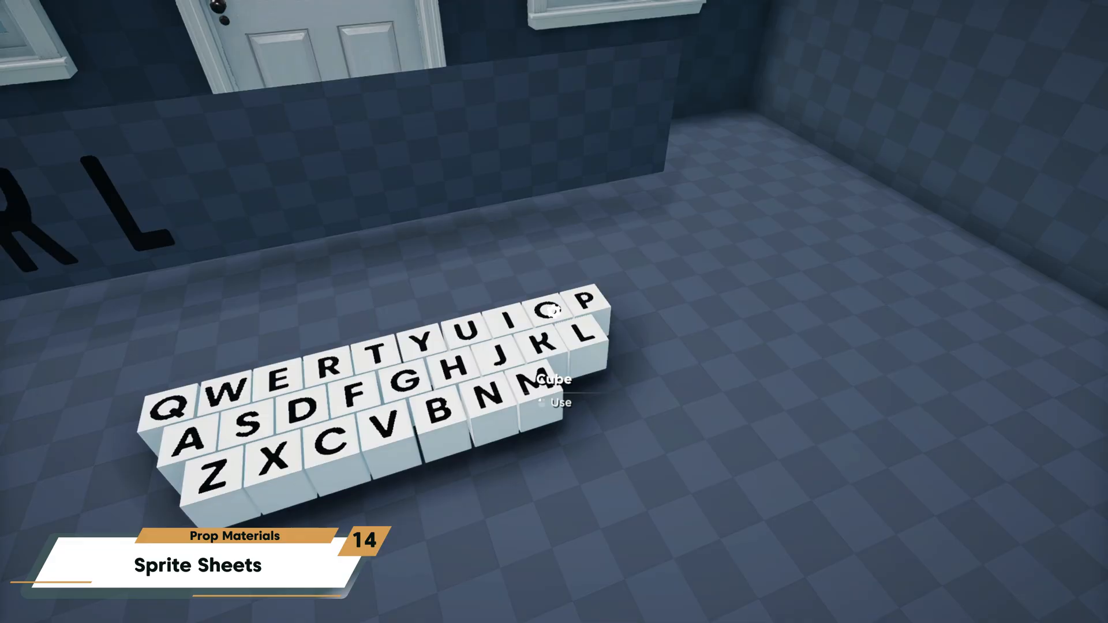
pyautogui.moveTo(554, 311)
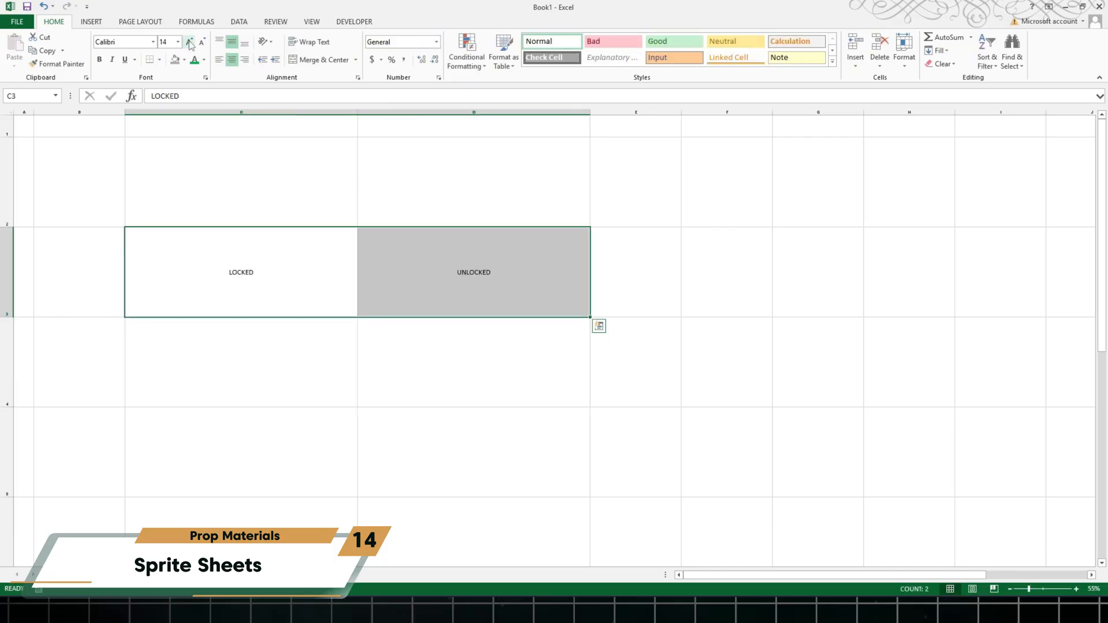
# - Enlarge the LOCKED/UNLOCKED cell text and save the recoloured label image
pyautogui.click(188, 42)
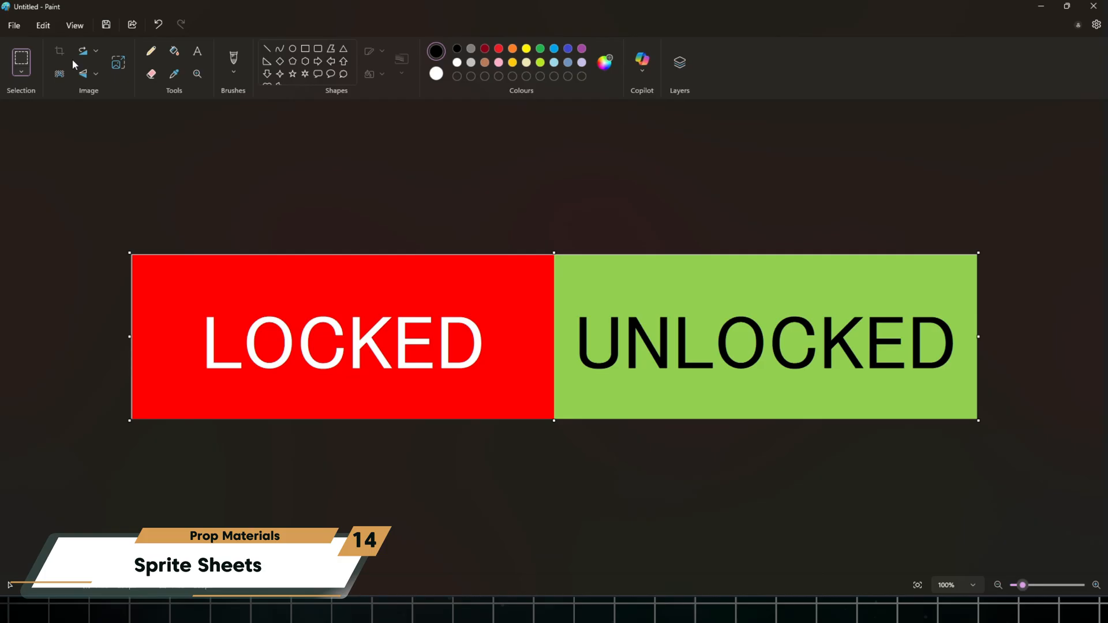
pyautogui.press('ctrl+shift+s')
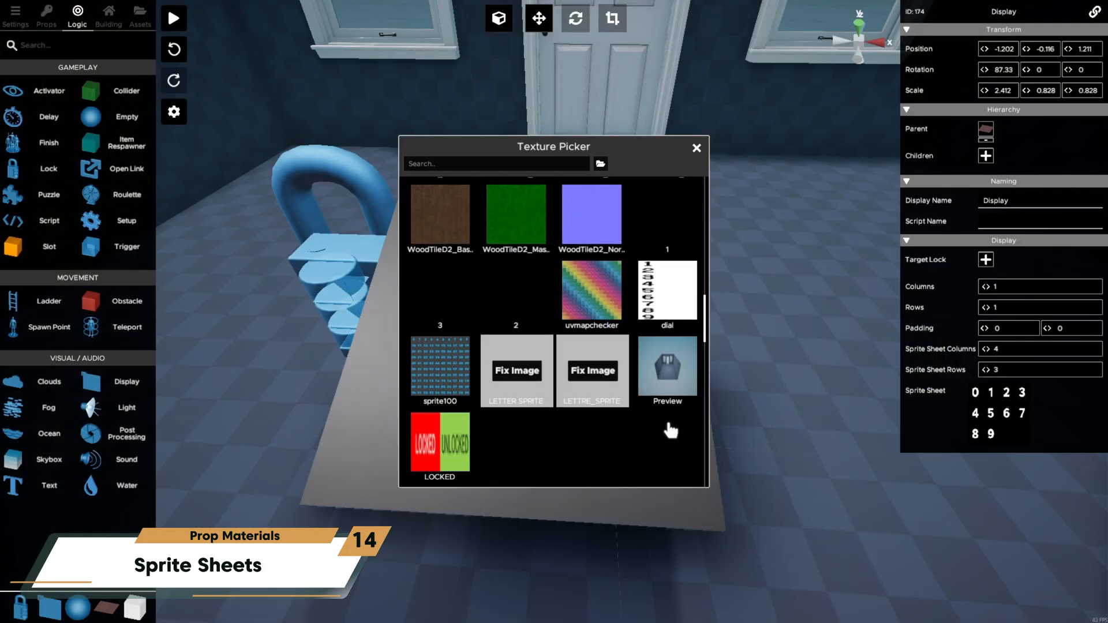
# - Use the LOCKED image as the display's sprite sheet, link a Target Lock, and play-test the unlock button
pyautogui.click(440, 445)
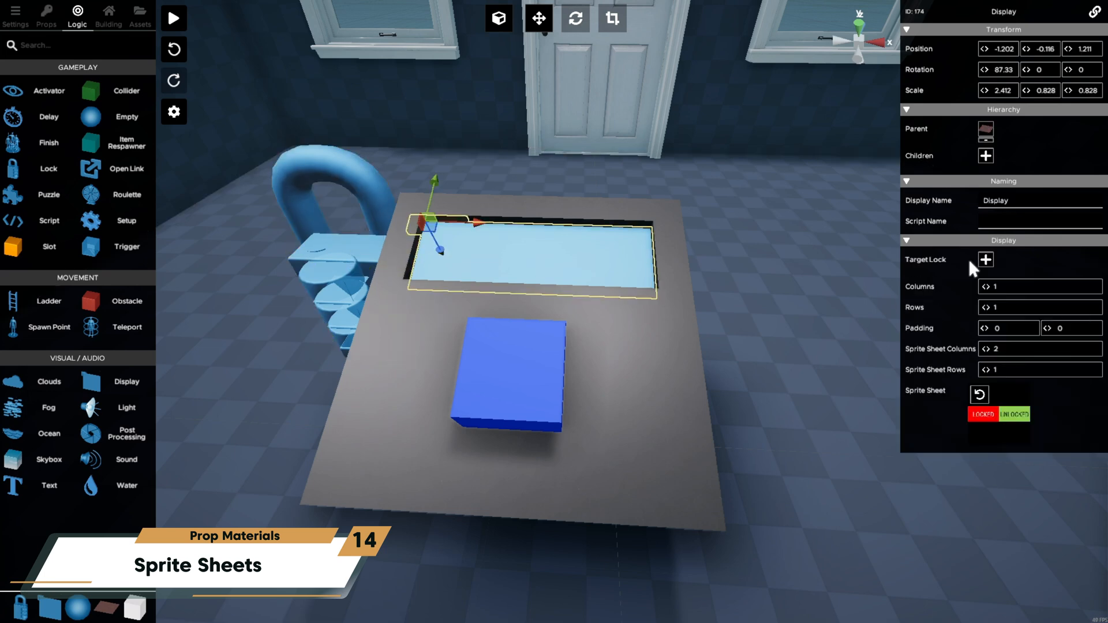
pyautogui.click(514, 373)
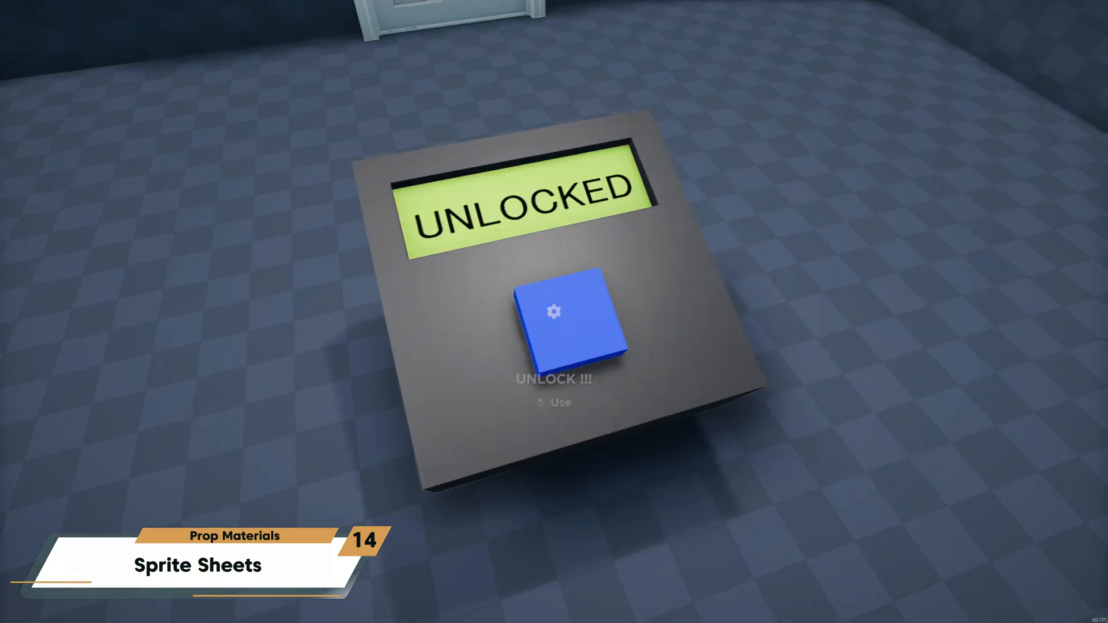
pyautogui.click(554, 312)
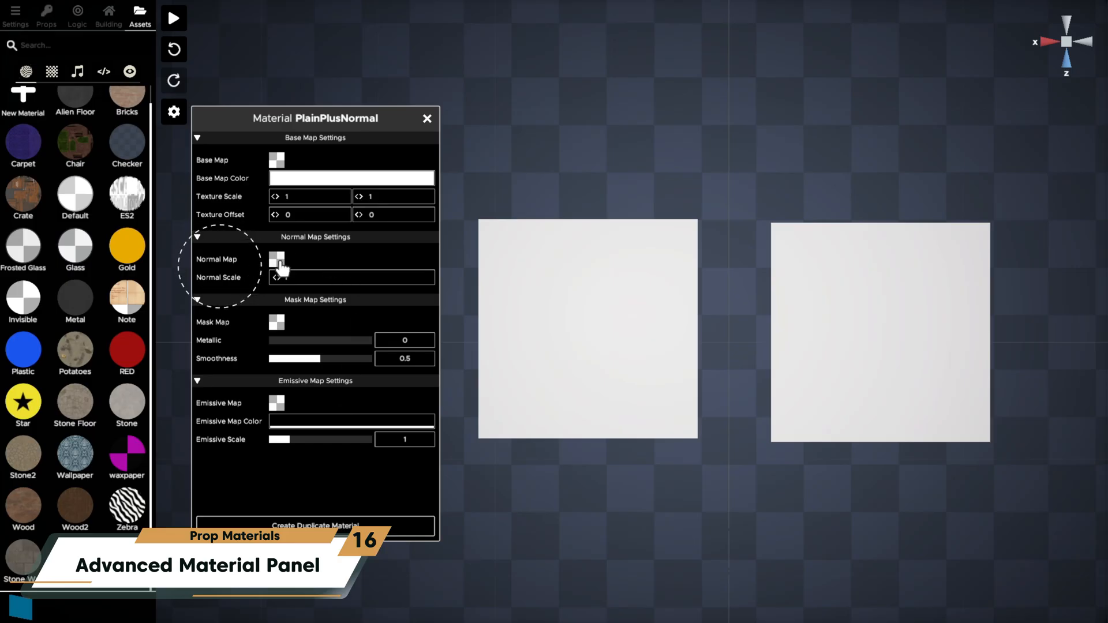
# - Apply BricksNormal, then switch the normal map to Piratefloor_Normal
pyautogui.click(277, 259)
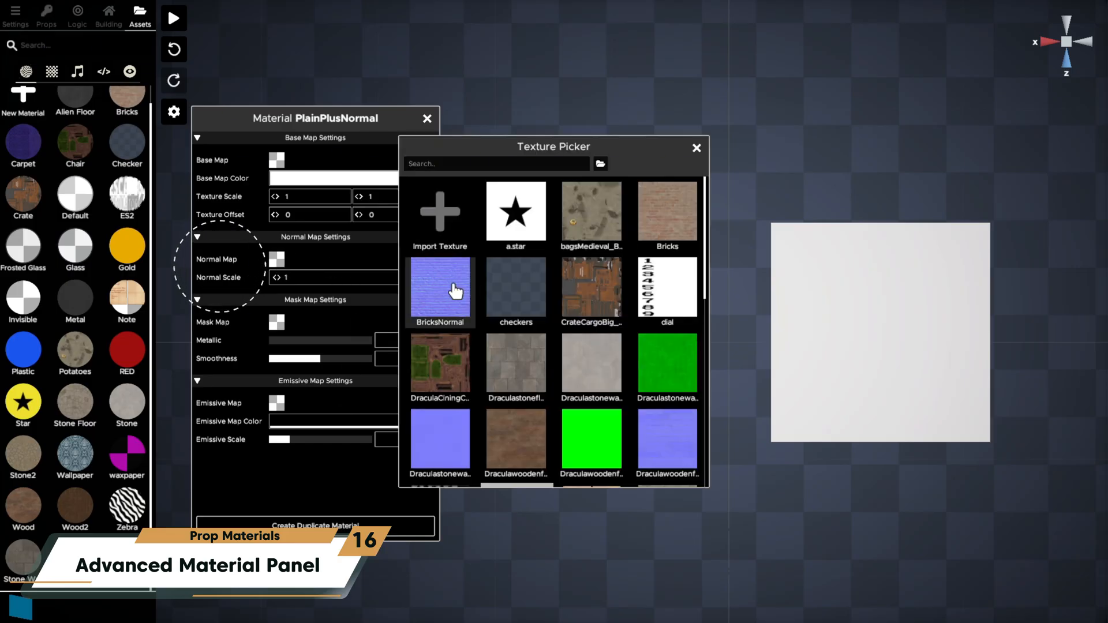
pyautogui.click(440, 287)
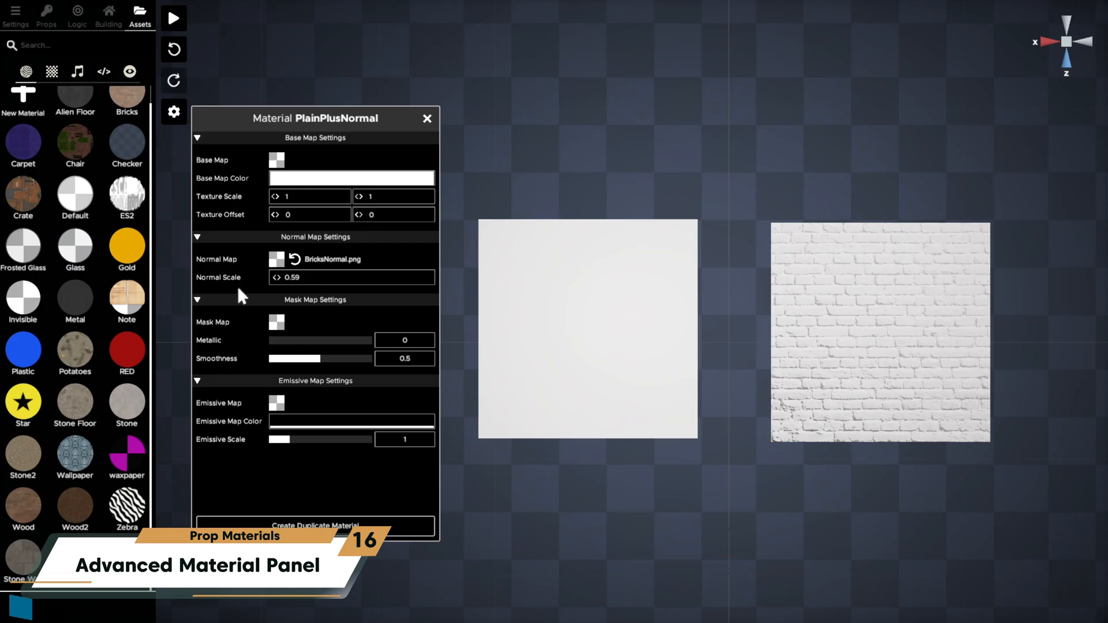
pyautogui.click(276, 258)
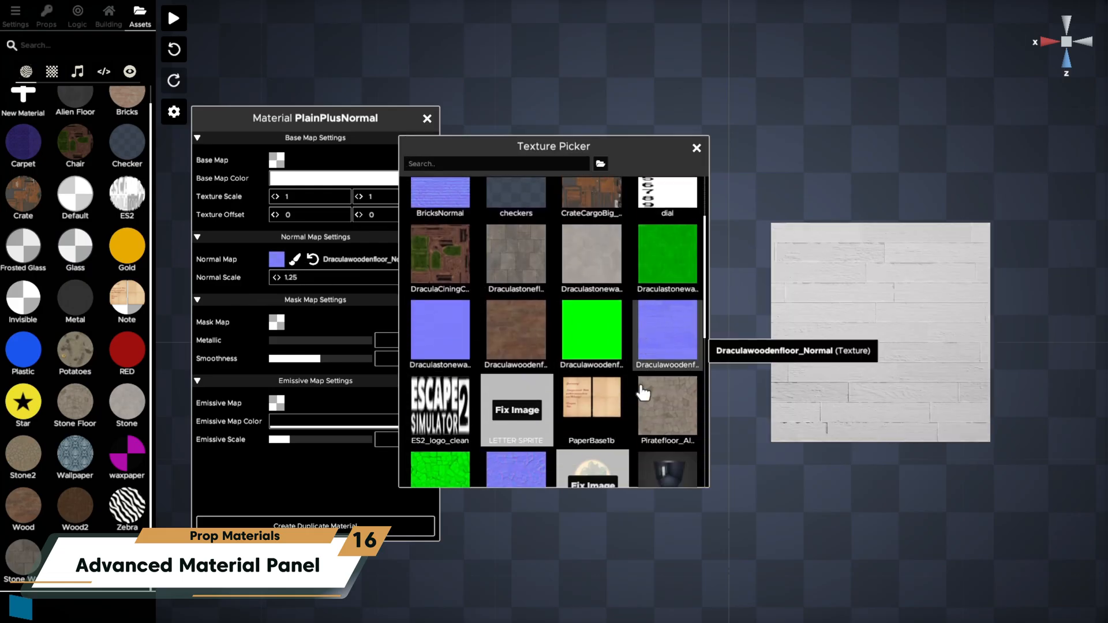
pyautogui.click(666, 395)
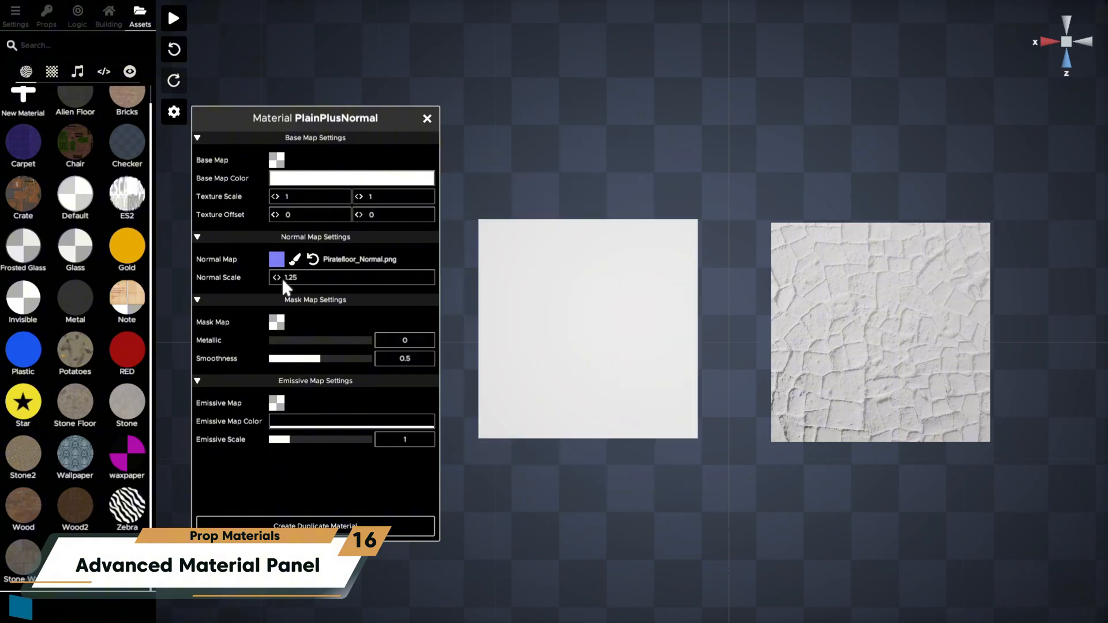
pyautogui.moveTo(281, 283)
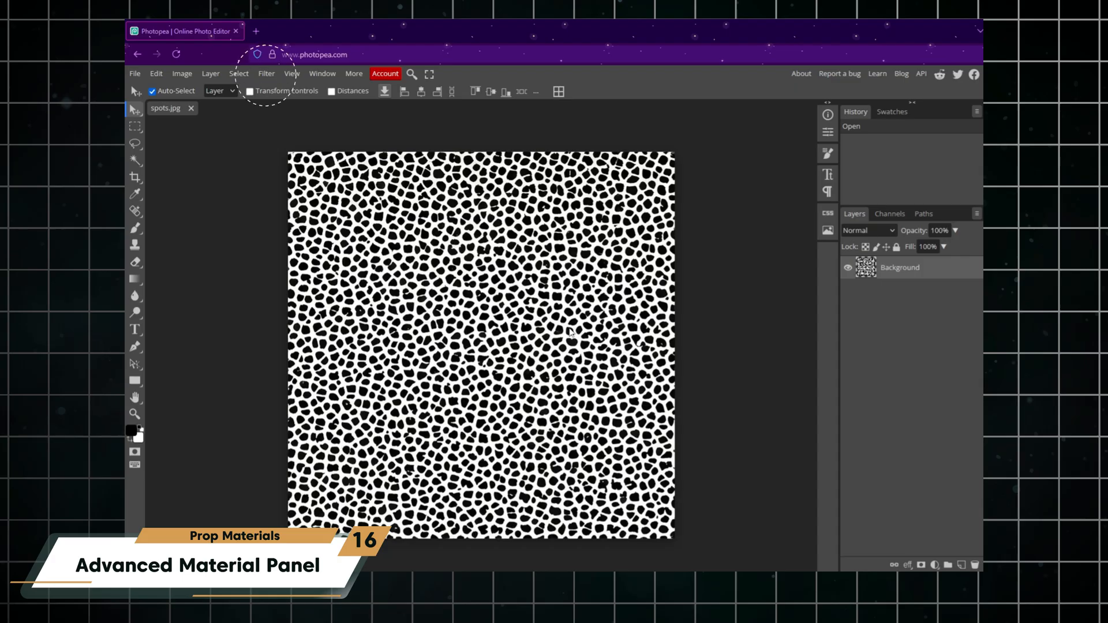
pyautogui.moveTo(267, 75)
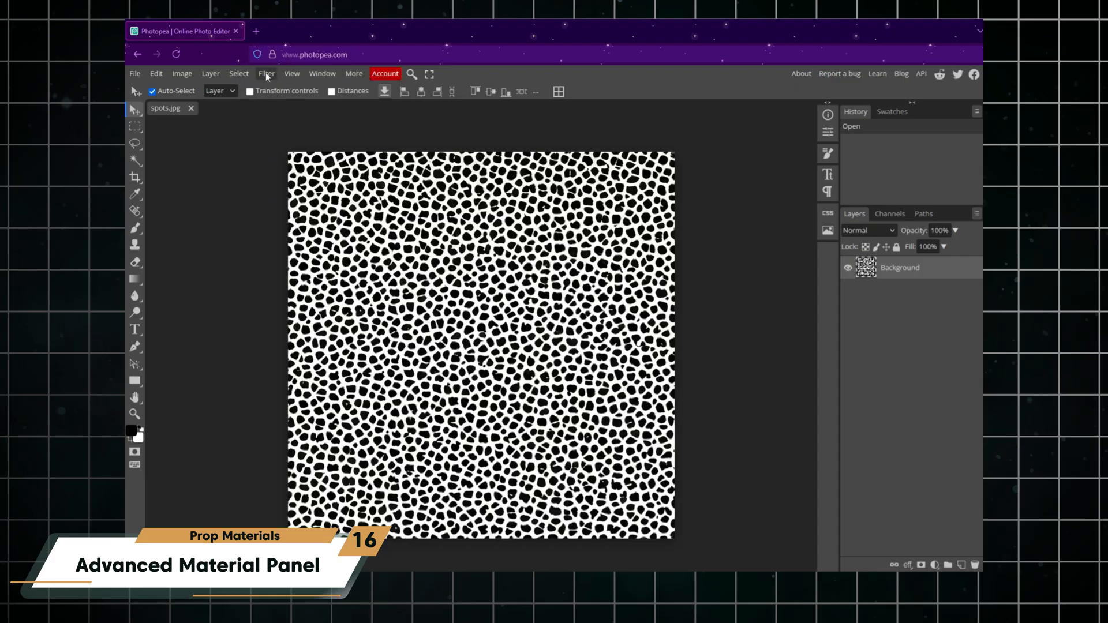
# - Apply Filter > 3D > Normal Map to the spots image with Scale about 91%
pyautogui.click(266, 73)
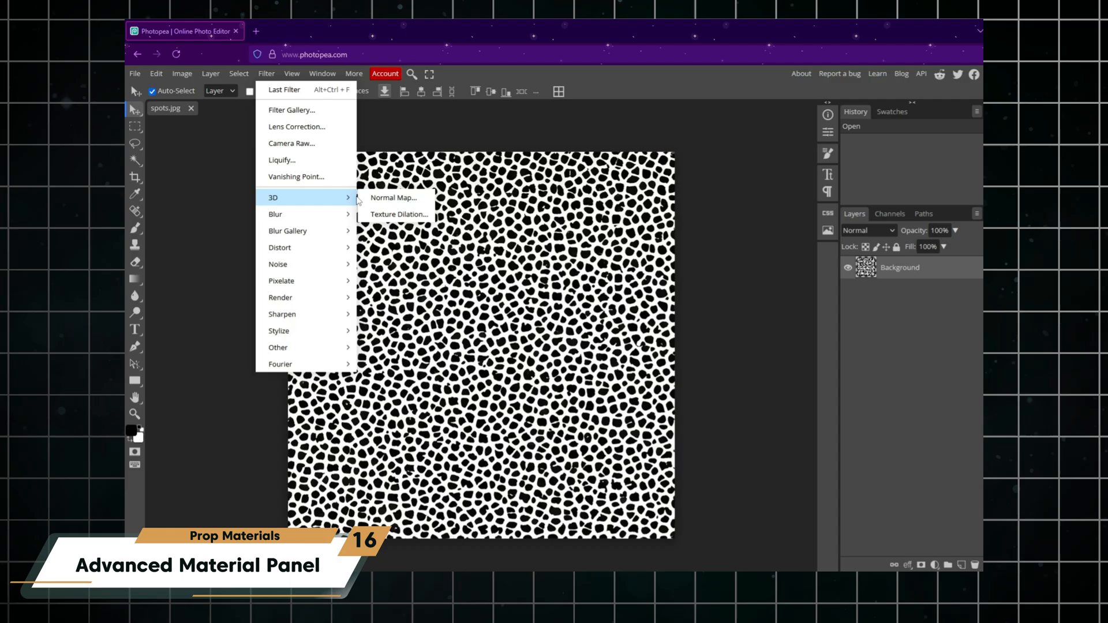
pyautogui.moveTo(395, 198)
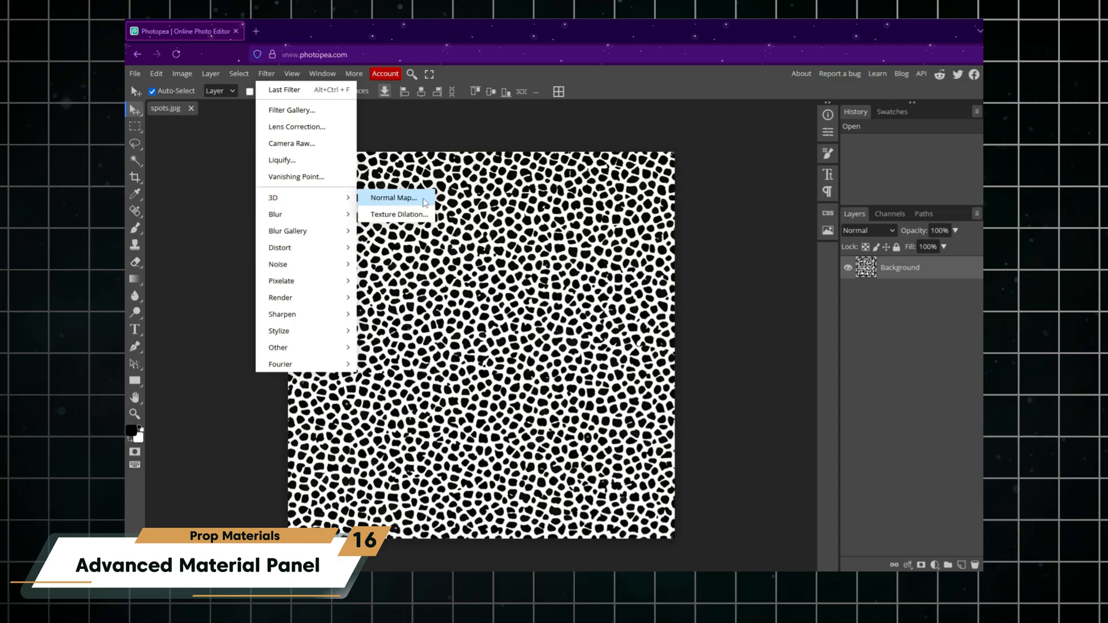
pyautogui.click(394, 197)
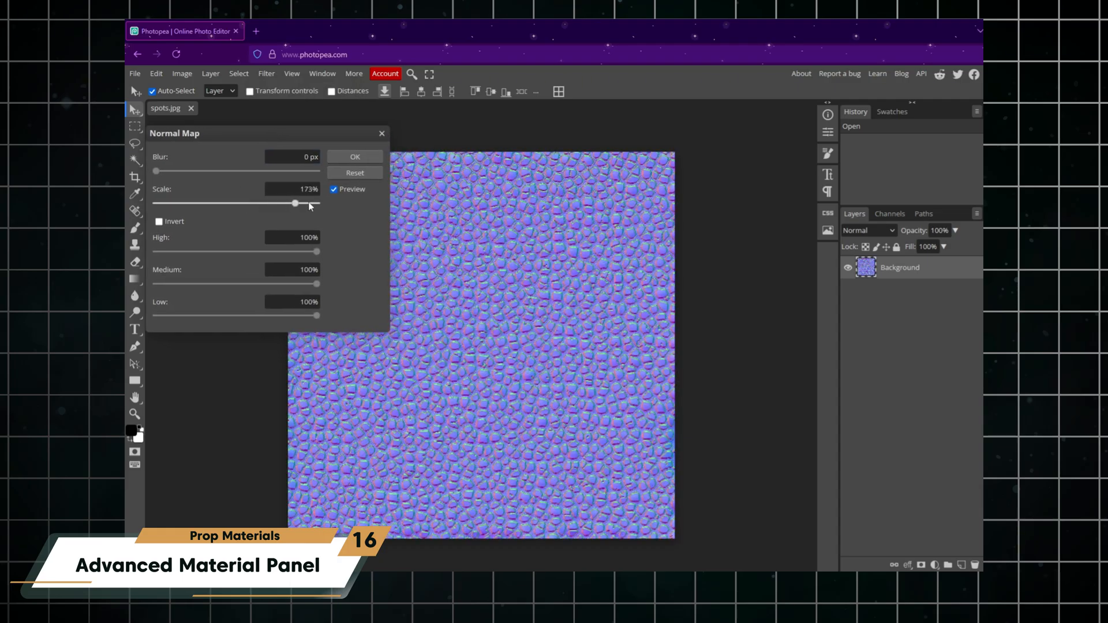
pyautogui.moveTo(304, 204); pyautogui.dragTo(170, 203)
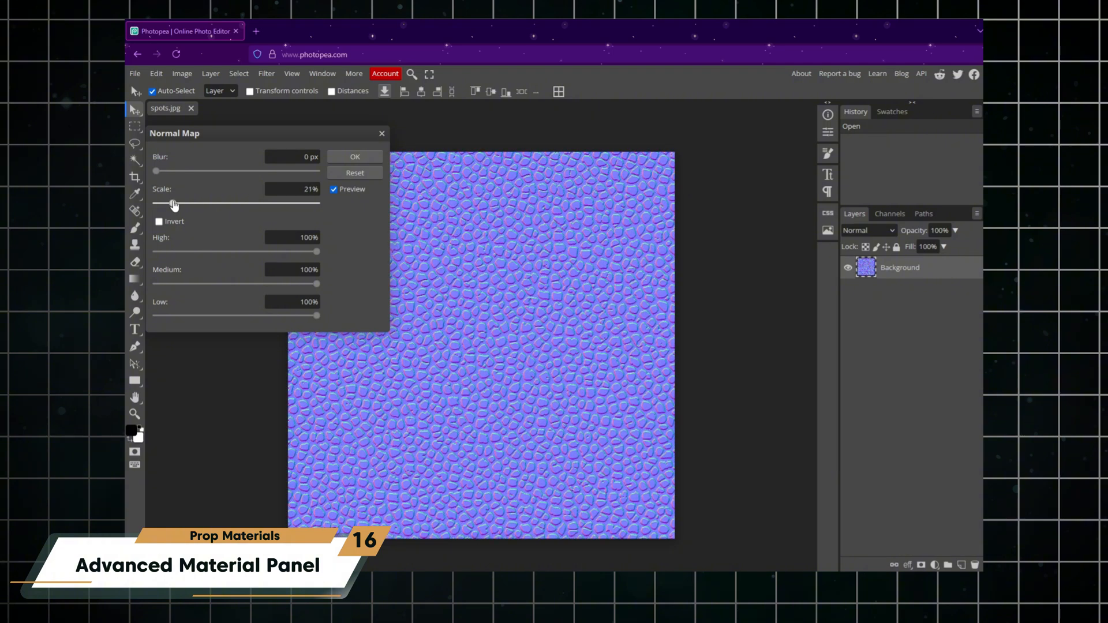
pyautogui.moveTo(172, 203); pyautogui.dragTo(229, 204)
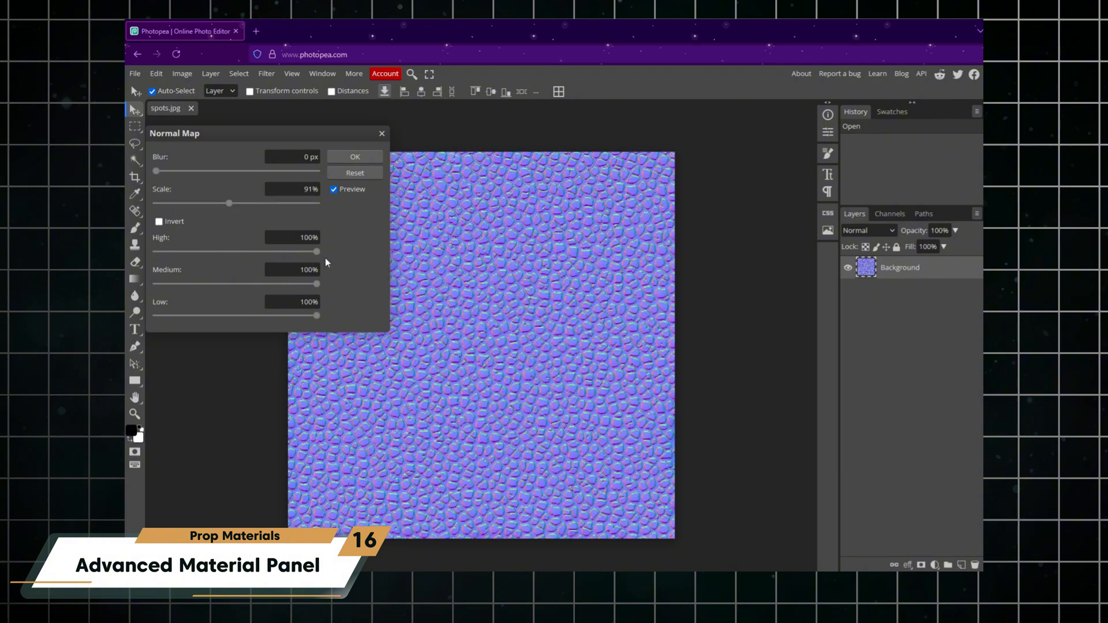
pyautogui.click(135, 73)
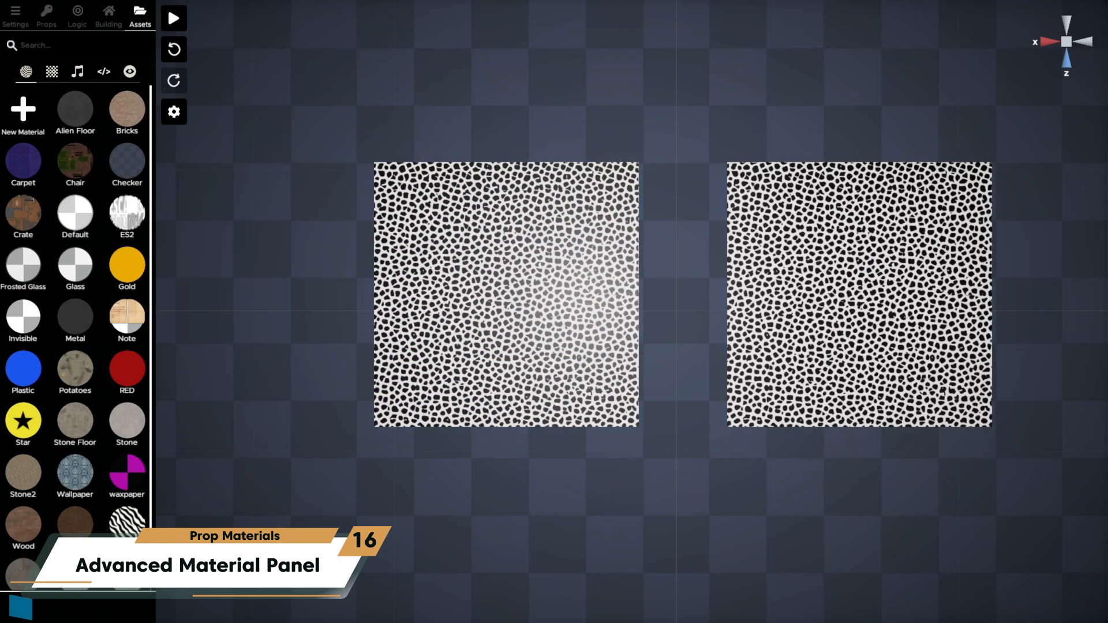
# - Set the spotted material's Normal Map to spots_normal
pyautogui.doubleClick(127, 115)
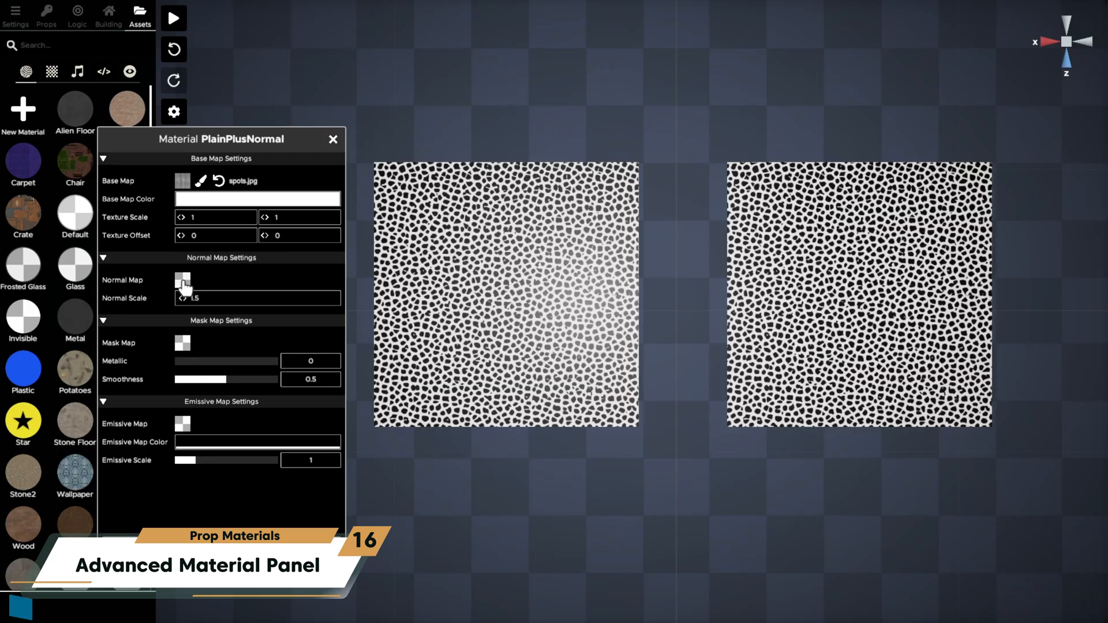
pyautogui.click(182, 280)
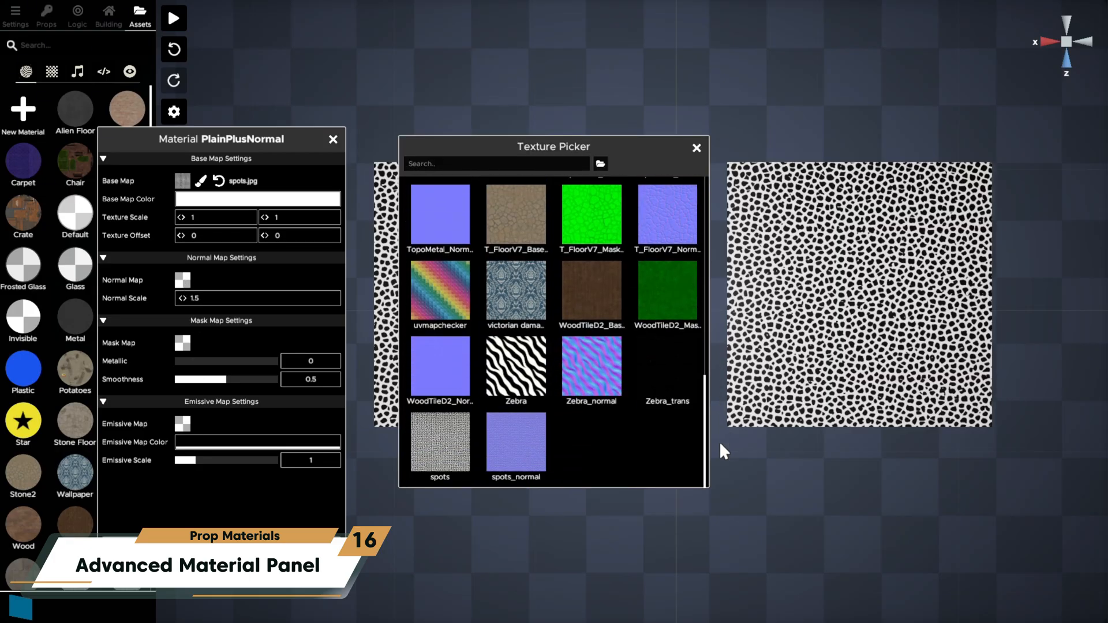
pyautogui.click(515, 441)
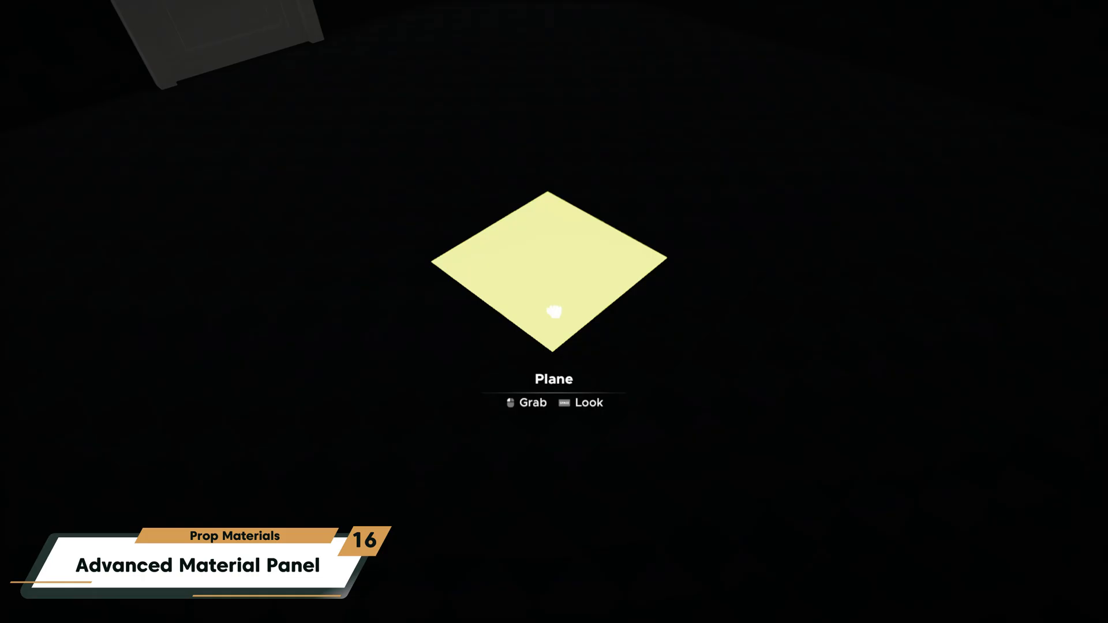
# - Return to editing and change the Emission material's Emissive Map Color
pyautogui.click(554, 311)
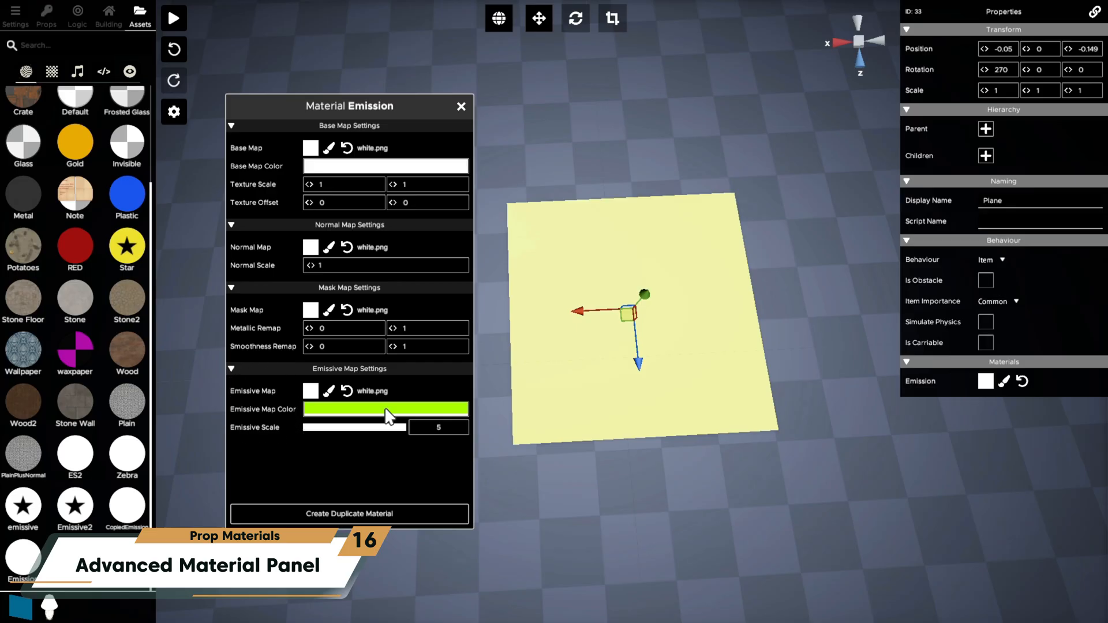
pyautogui.click(385, 408)
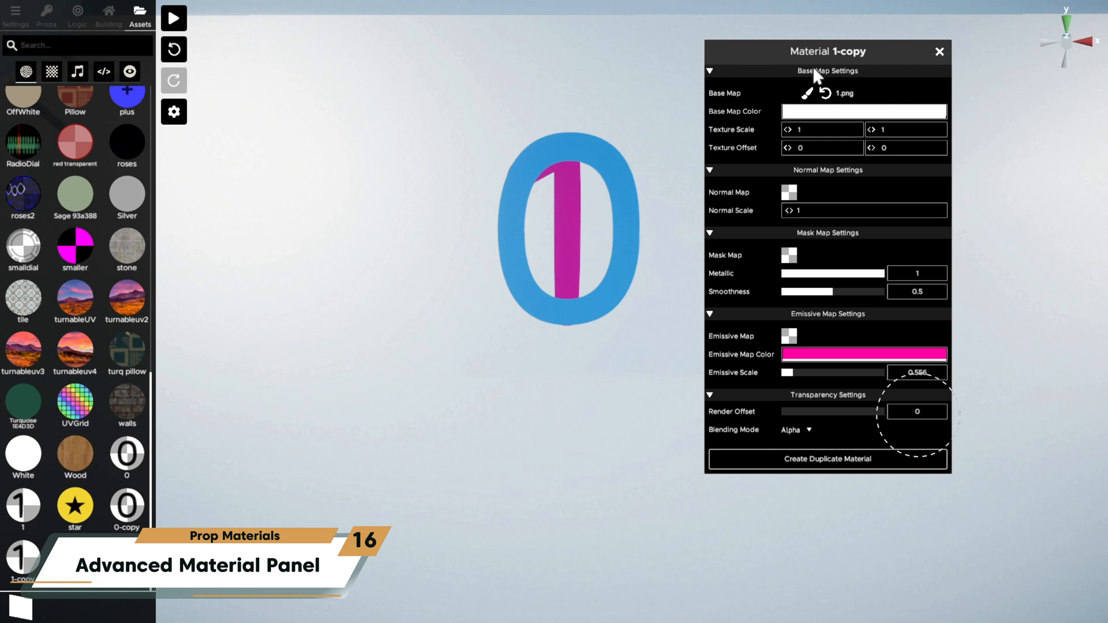
pyautogui.moveTo(922, 424)
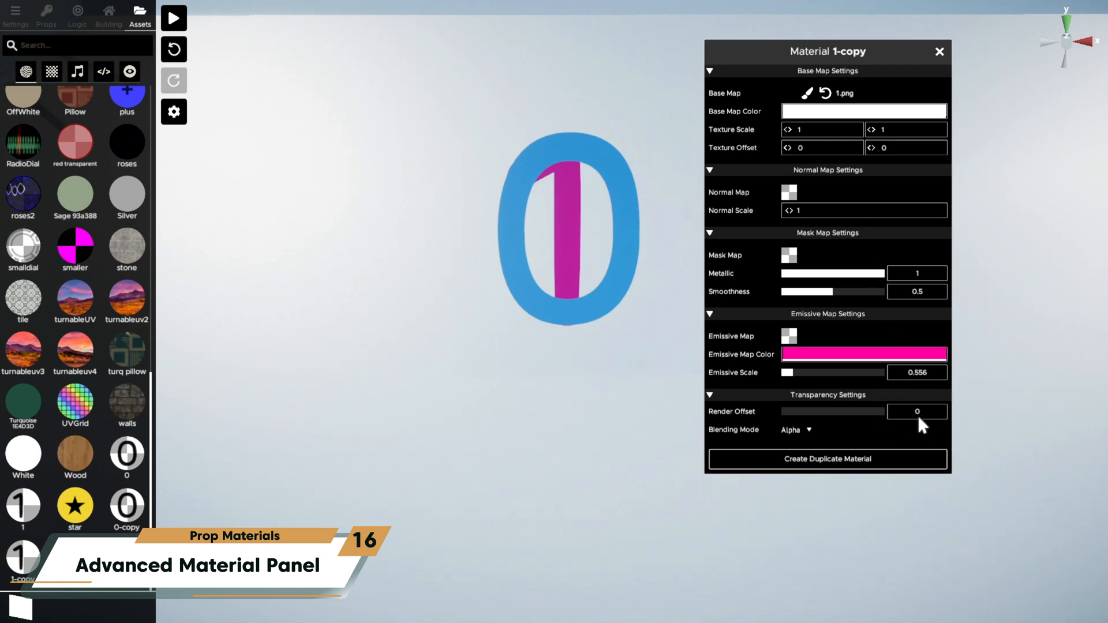